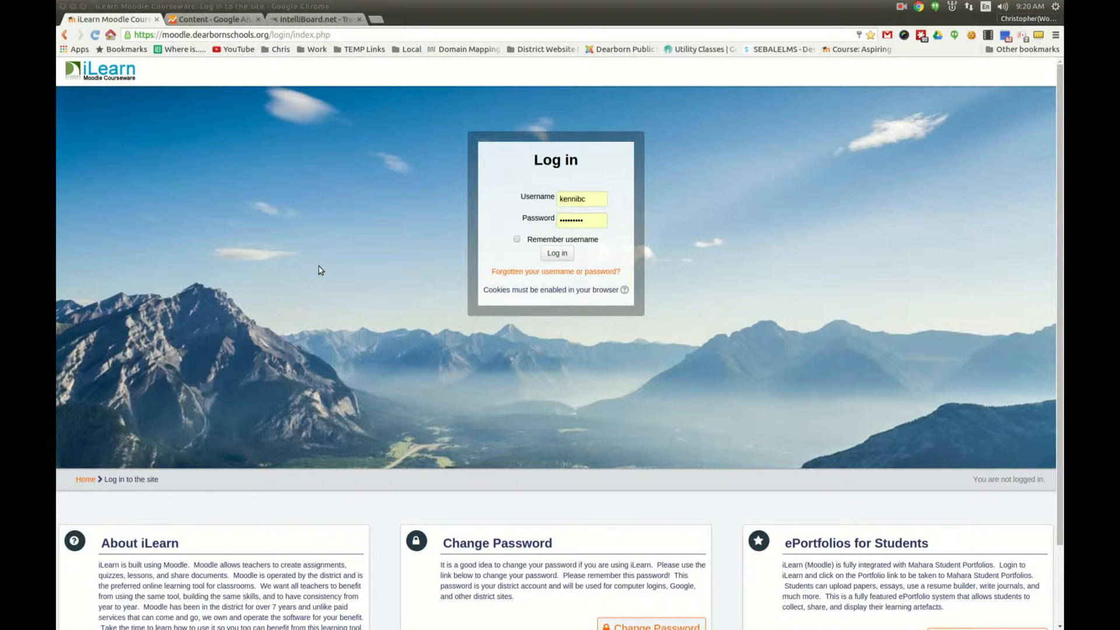
mouse_move(316, 268)
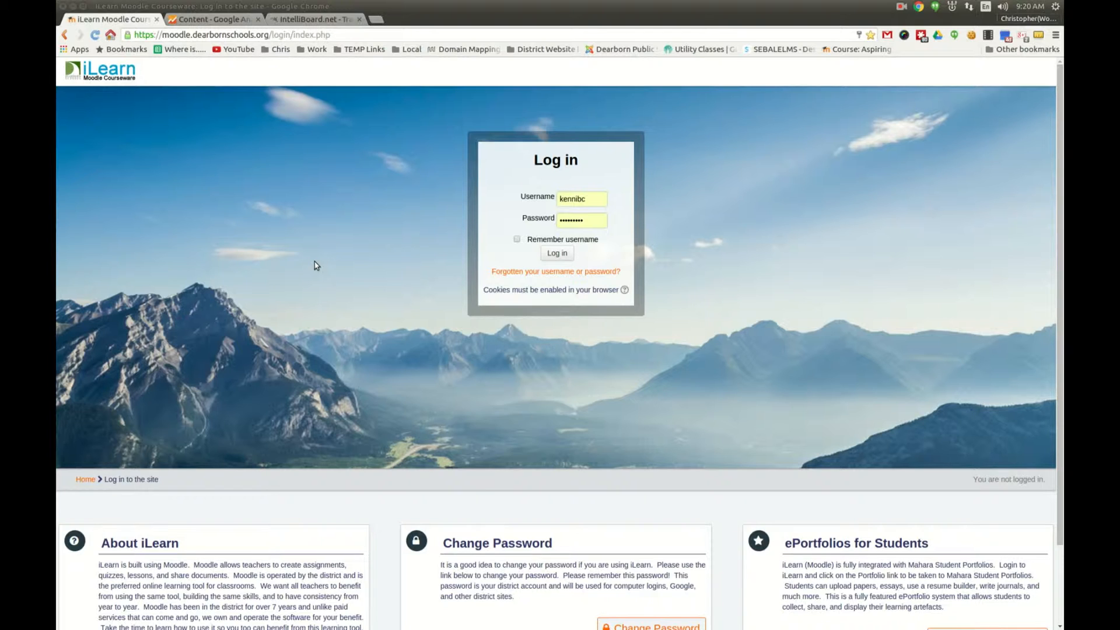
mouse_move(304, 252)
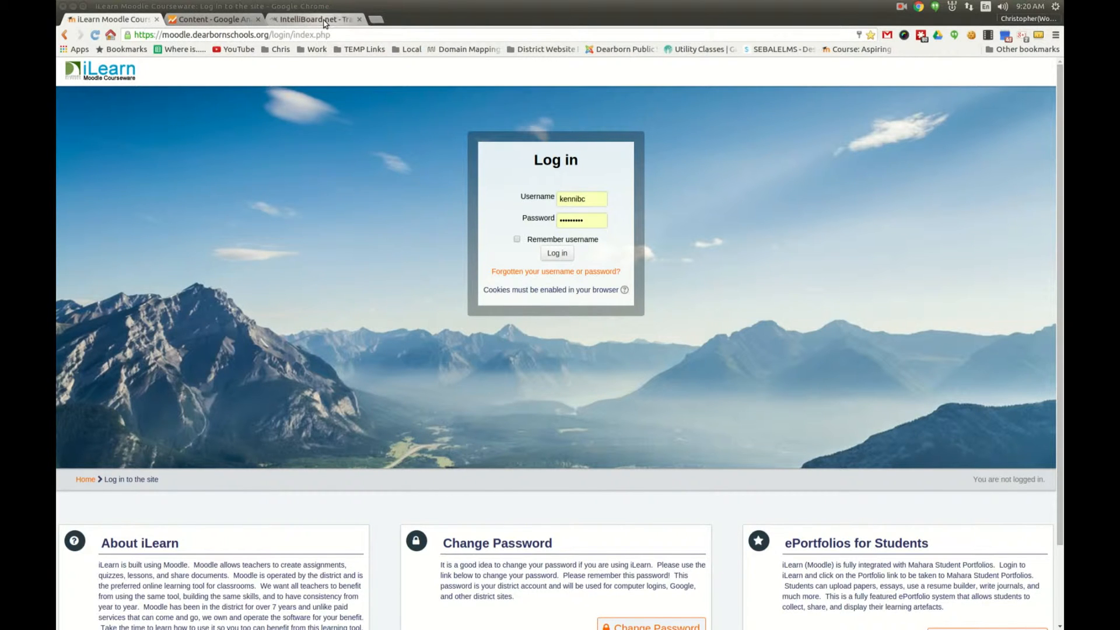
mouse_move(314, 19)
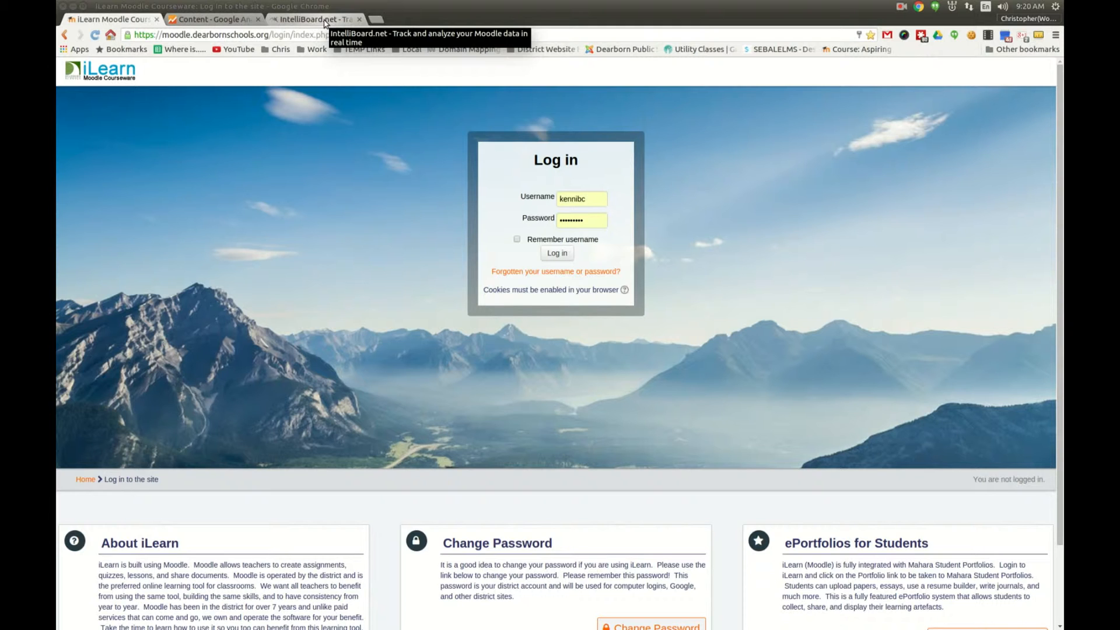
mouse_move(273, 141)
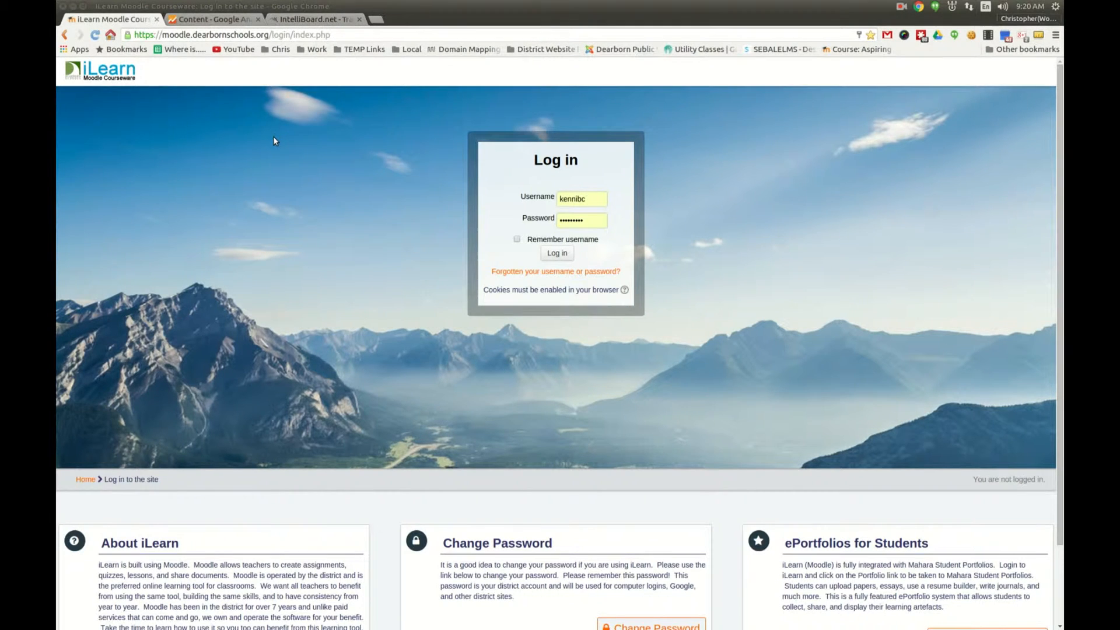
mouse_move(279, 138)
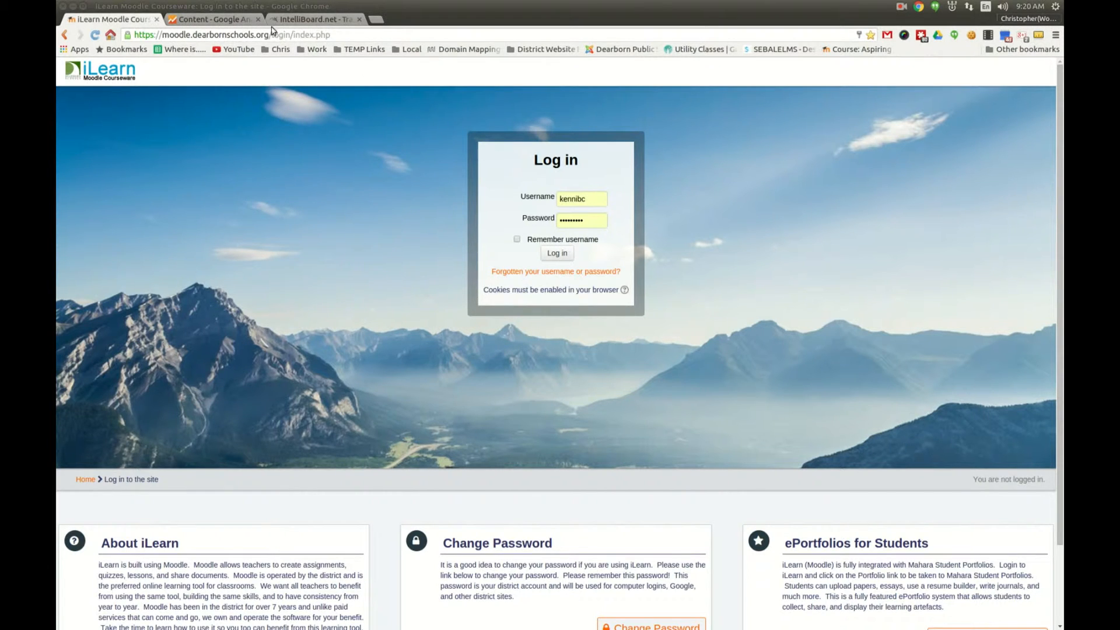
Browse the IntelliBoard.net home page through features, dashboard preview and testimonials, returning to features
click(314, 20)
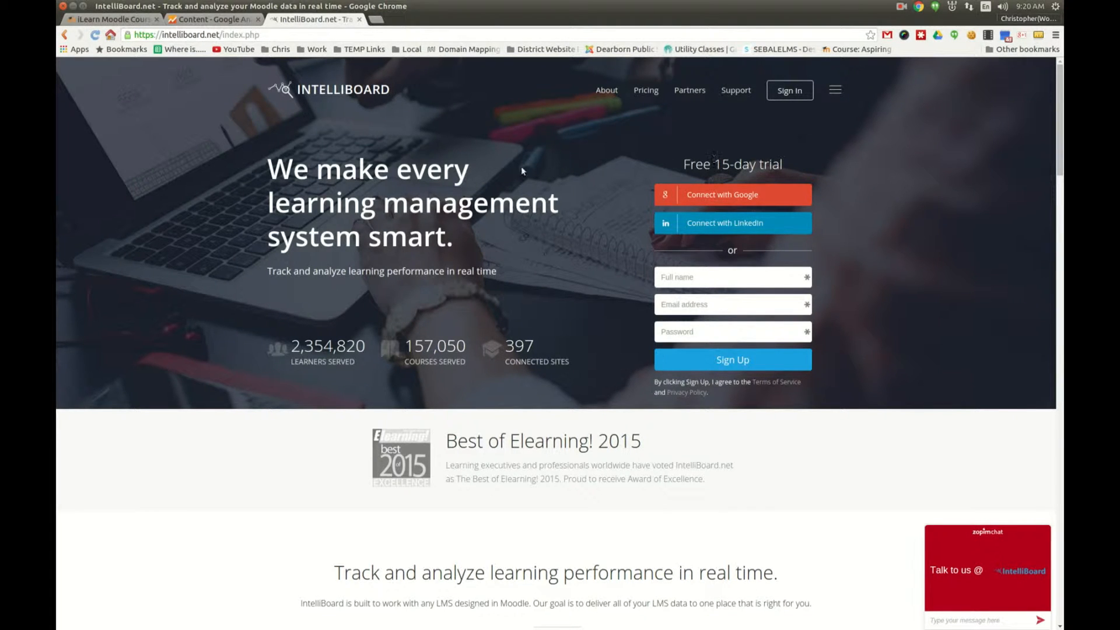
scroll(down, 3)
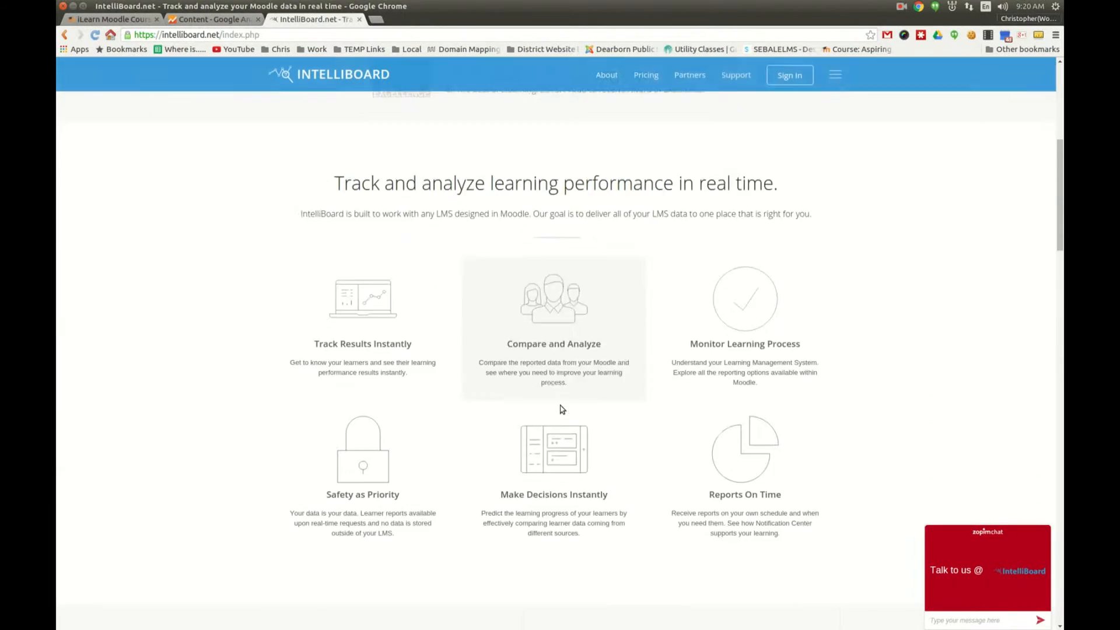
scroll(down, 3)
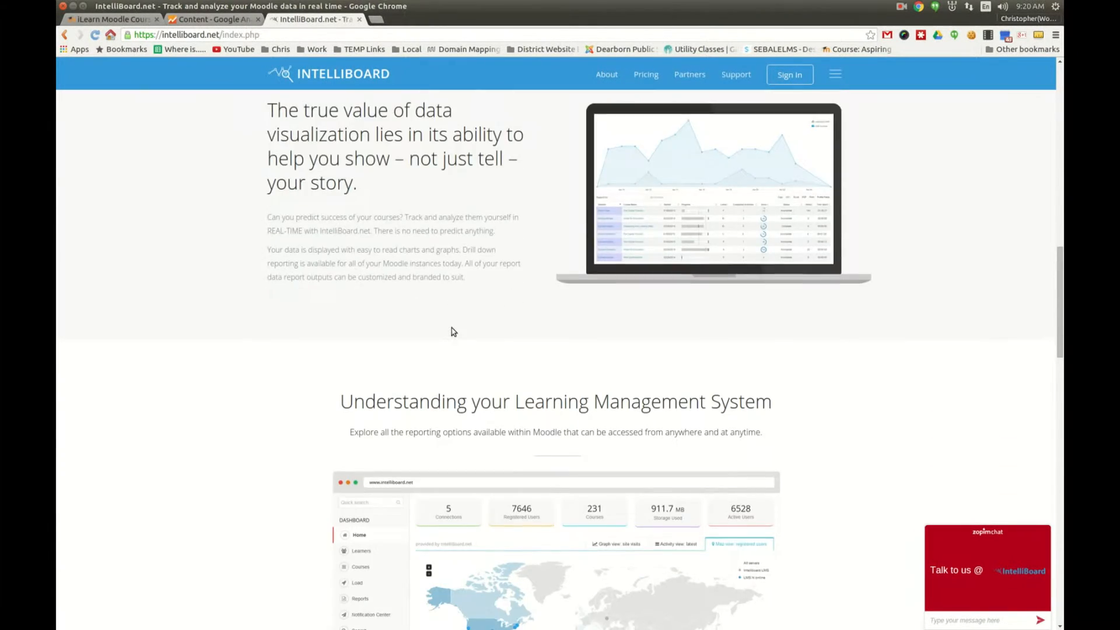
scroll(down, 3)
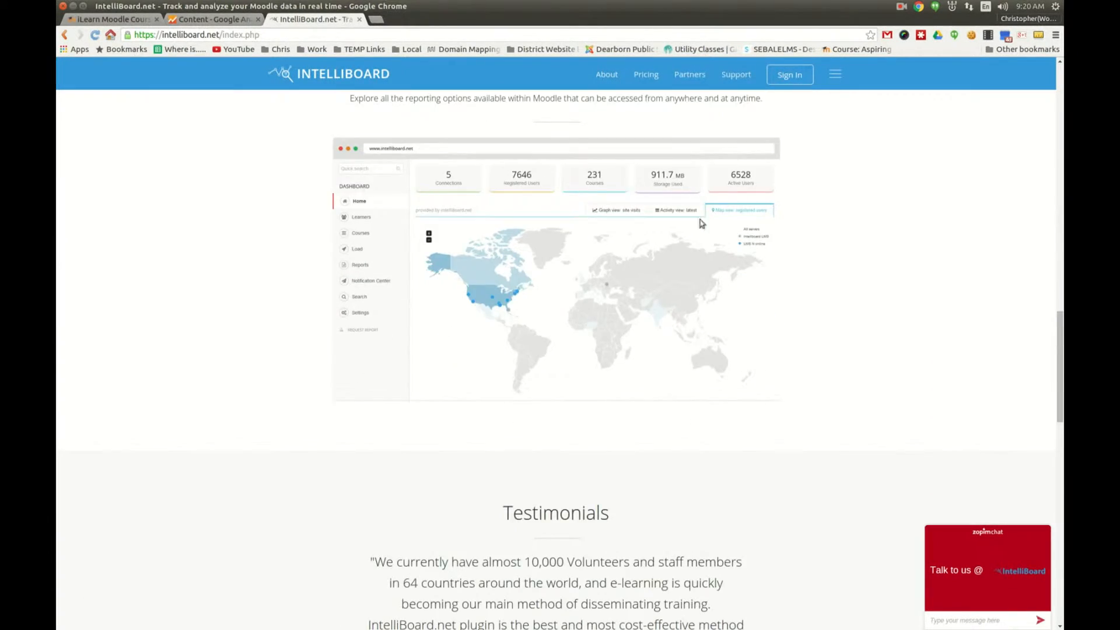
scroll(down, 3)
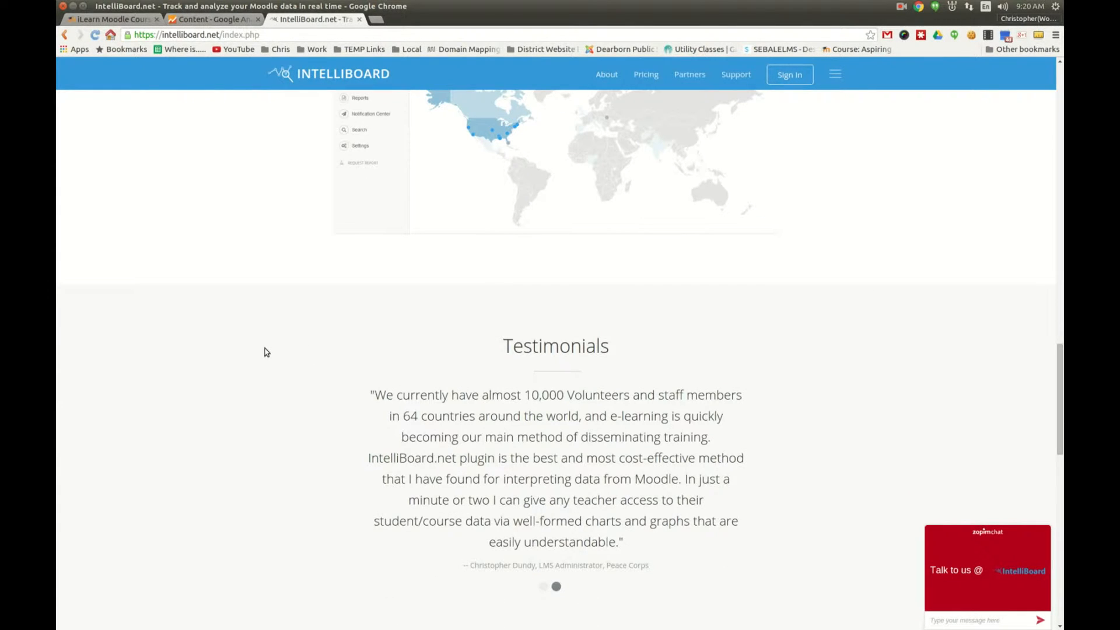
scroll(up, 3)
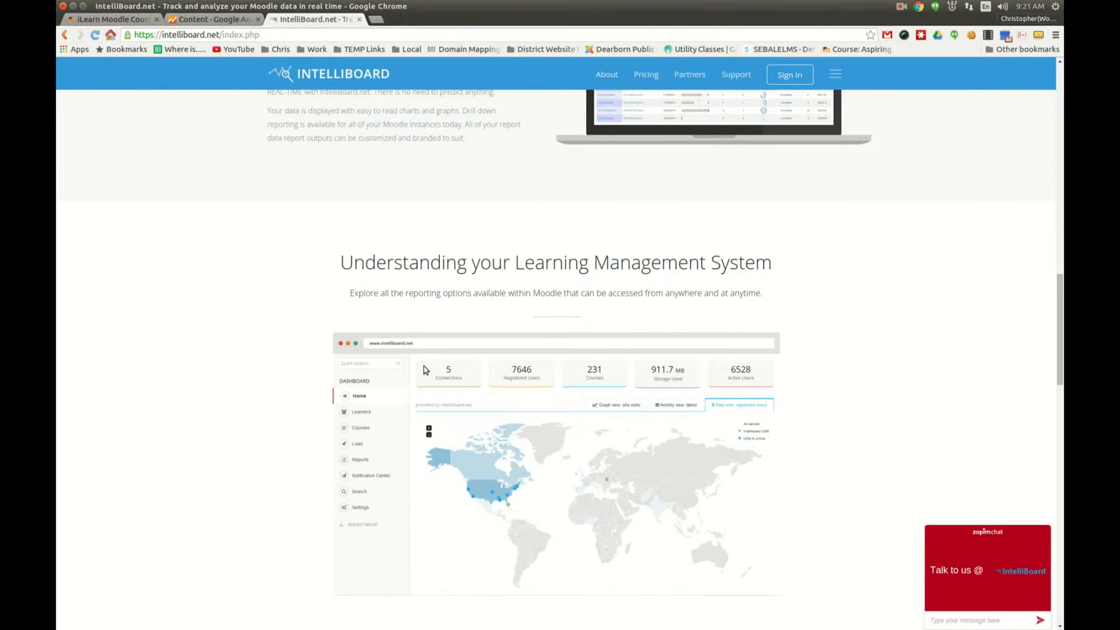
mouse_move(430, 369)
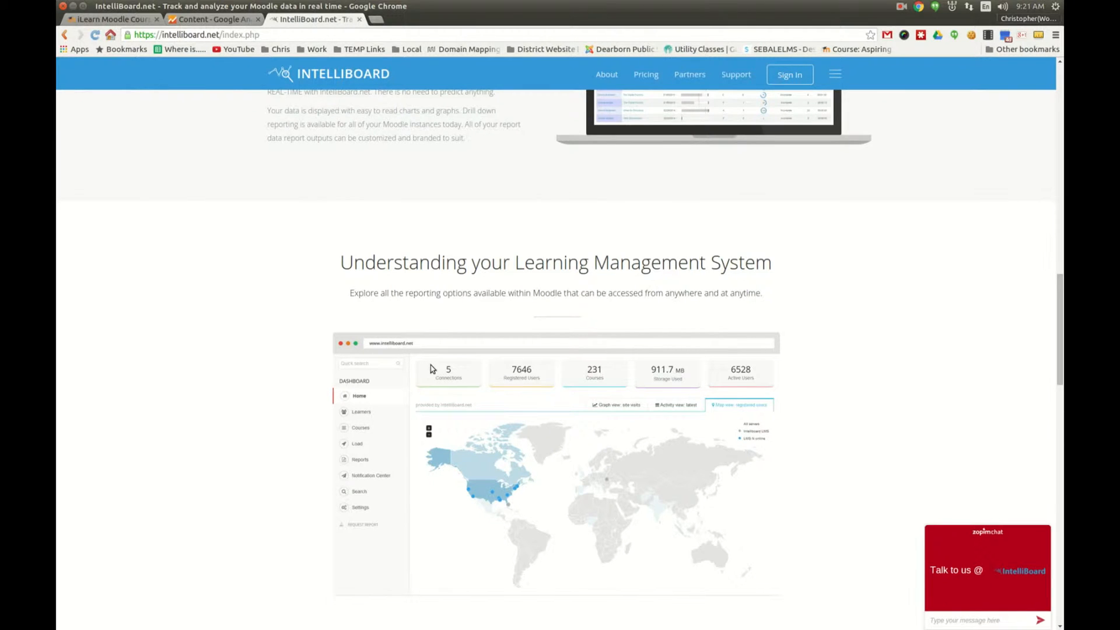
mouse_move(510, 360)
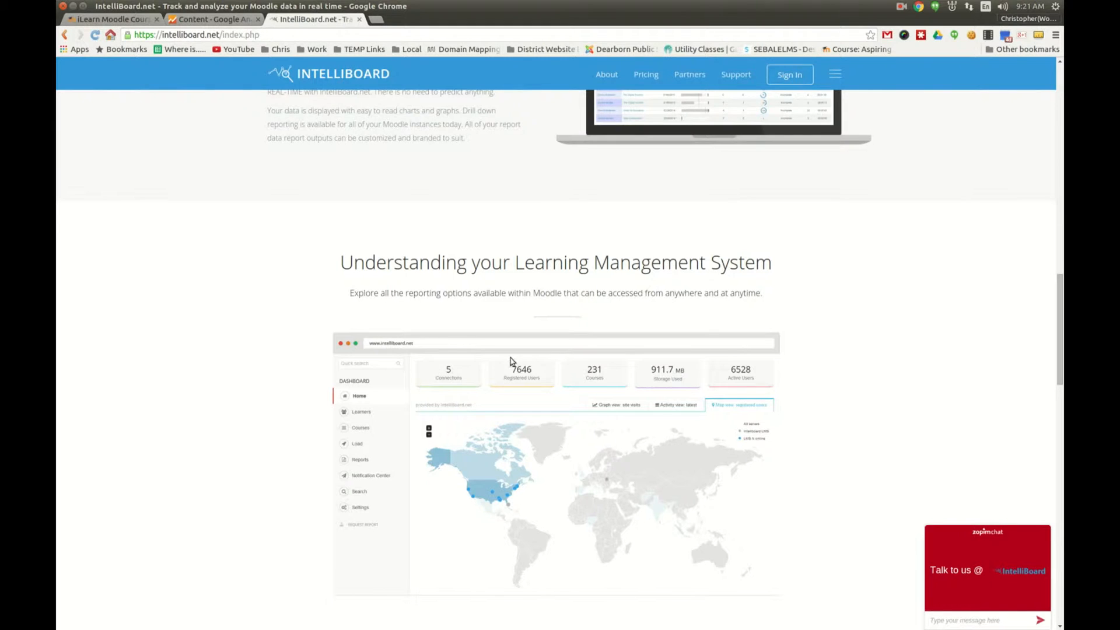
scroll(up, 3)
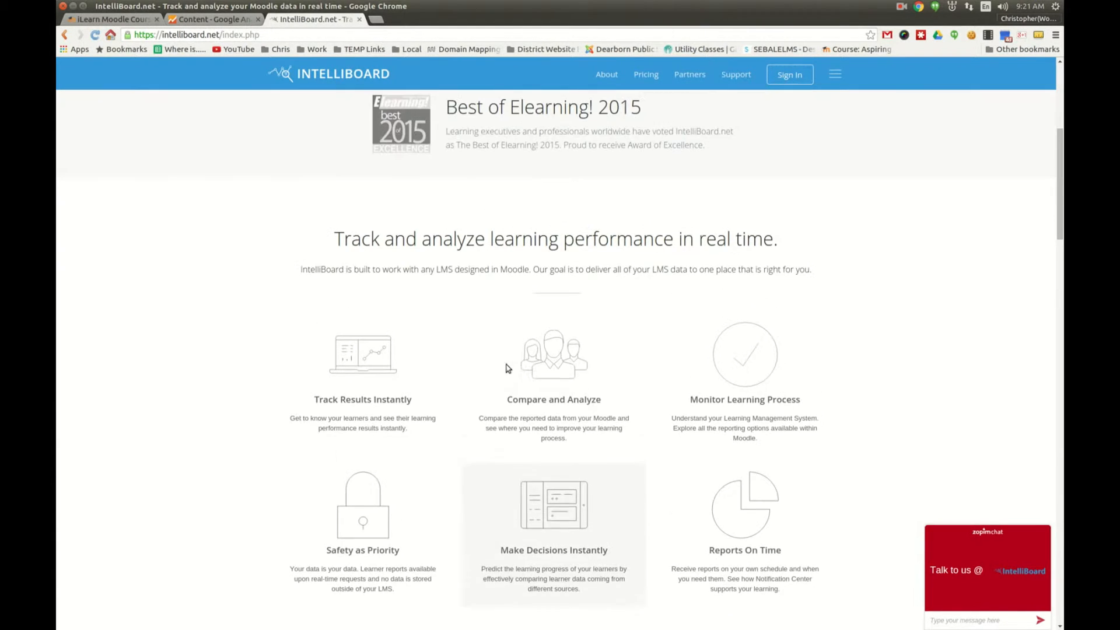
mouse_move(754, 386)
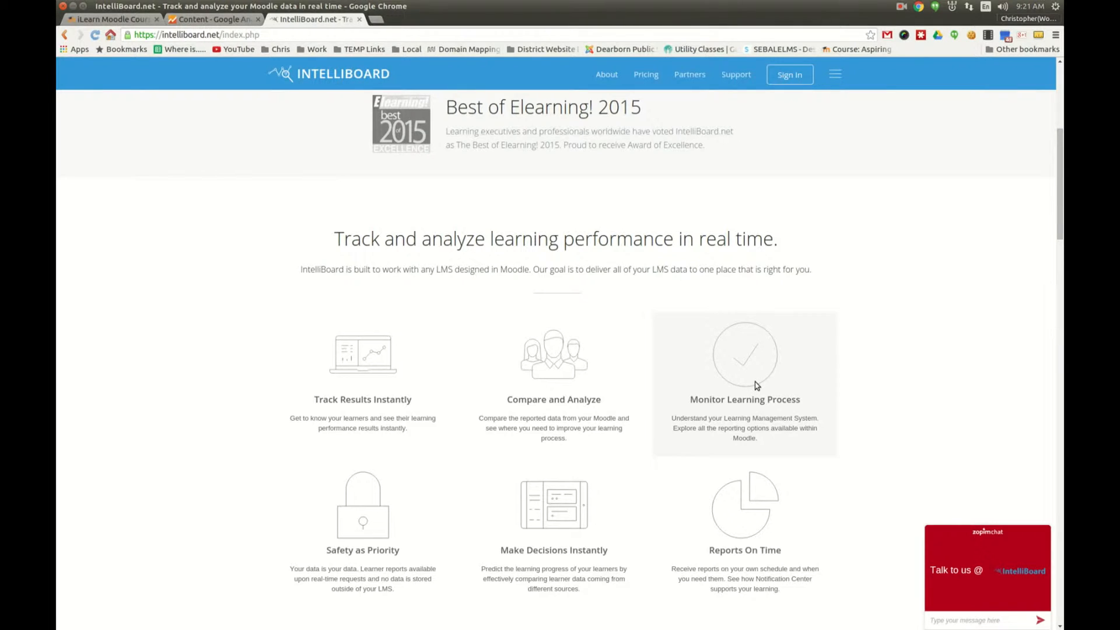
mouse_move(392, 368)
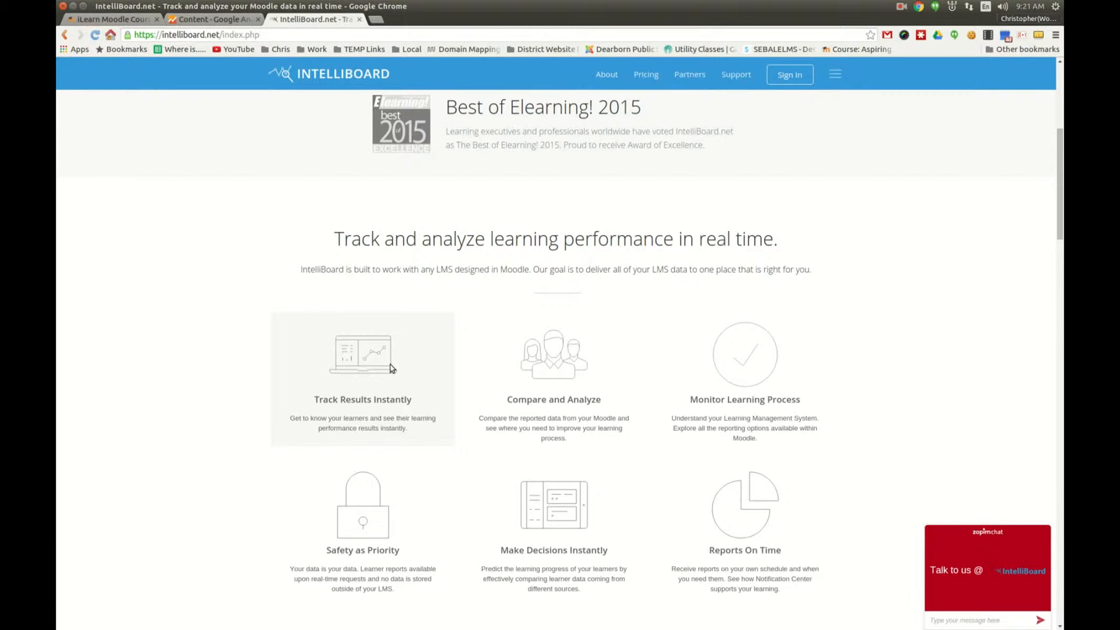
mouse_move(550, 381)
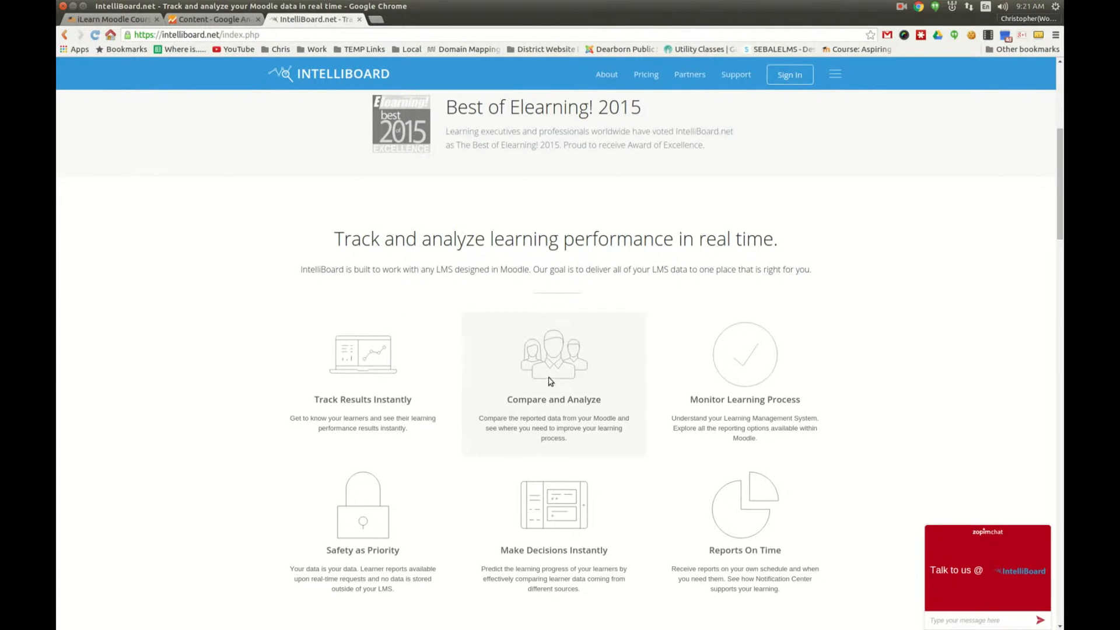
Scroll back to the top hero banner with the free 15-day trial sign-up form
scroll(up, 3)
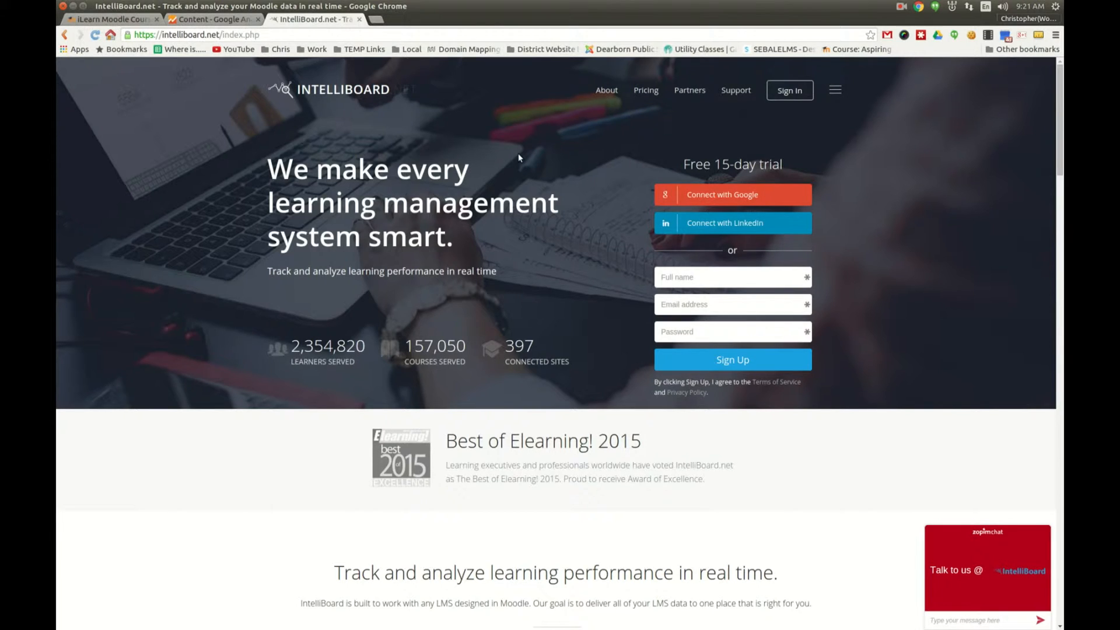
mouse_move(432, 200)
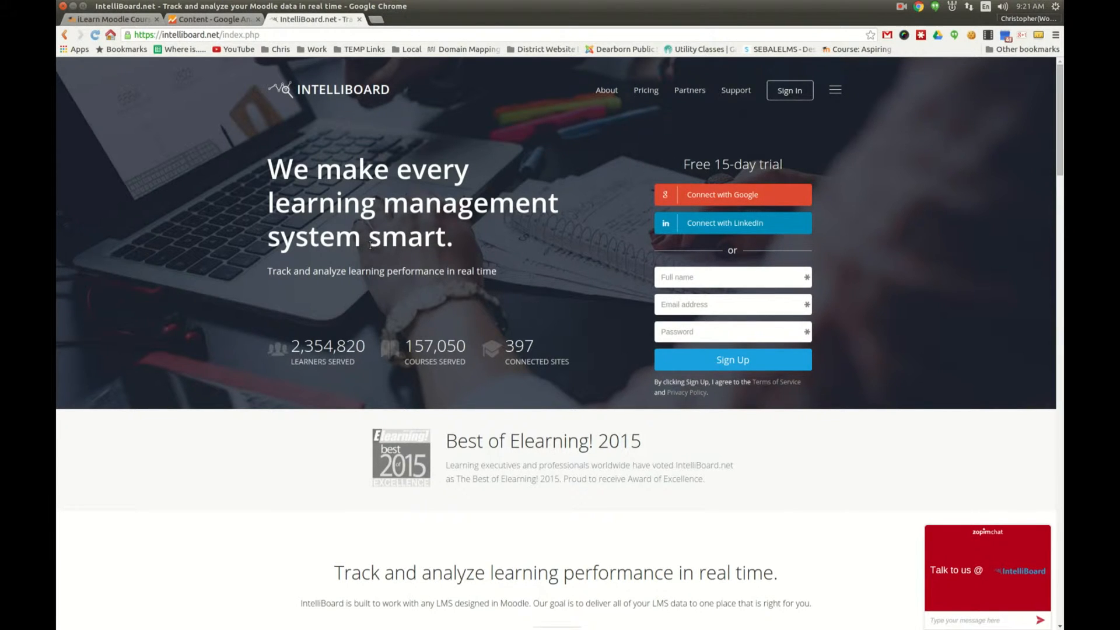
mouse_move(529, 242)
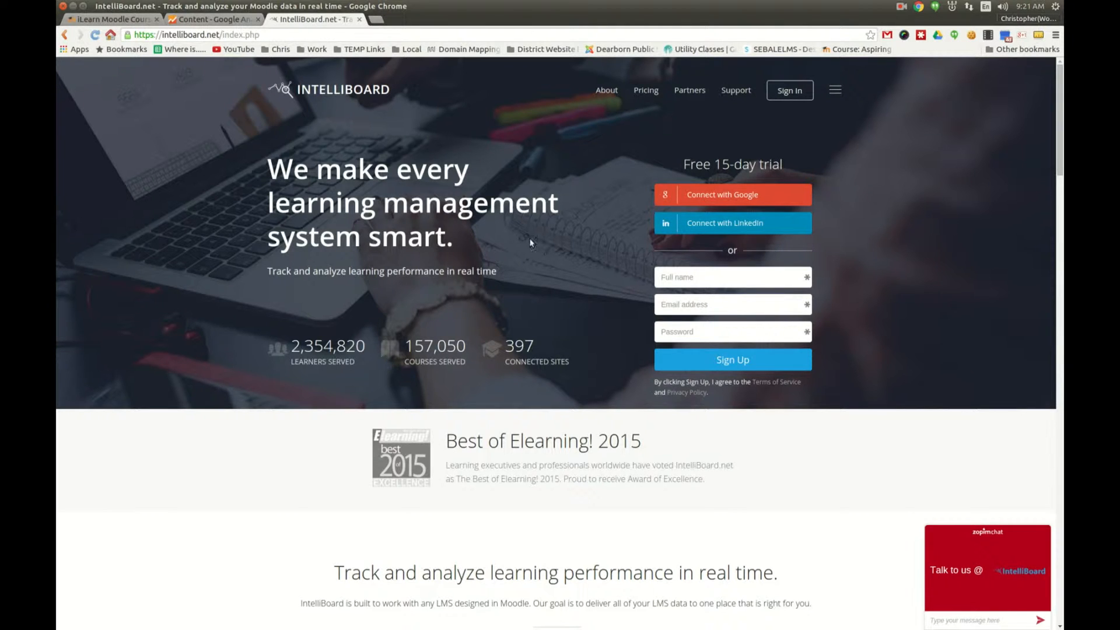
mouse_move(316, 93)
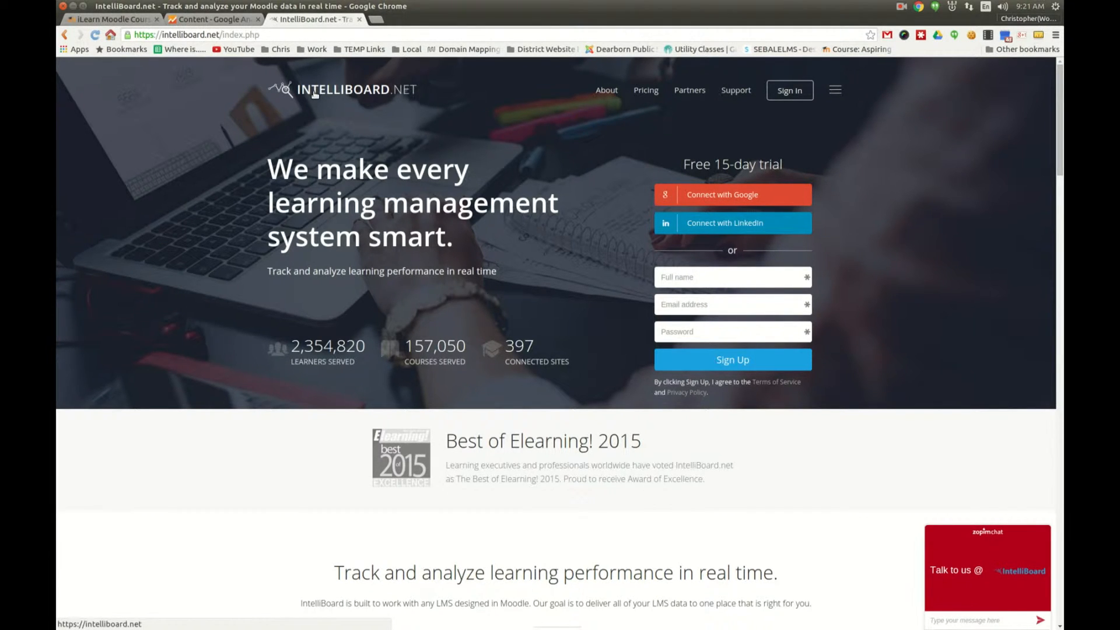
mouse_move(389, 102)
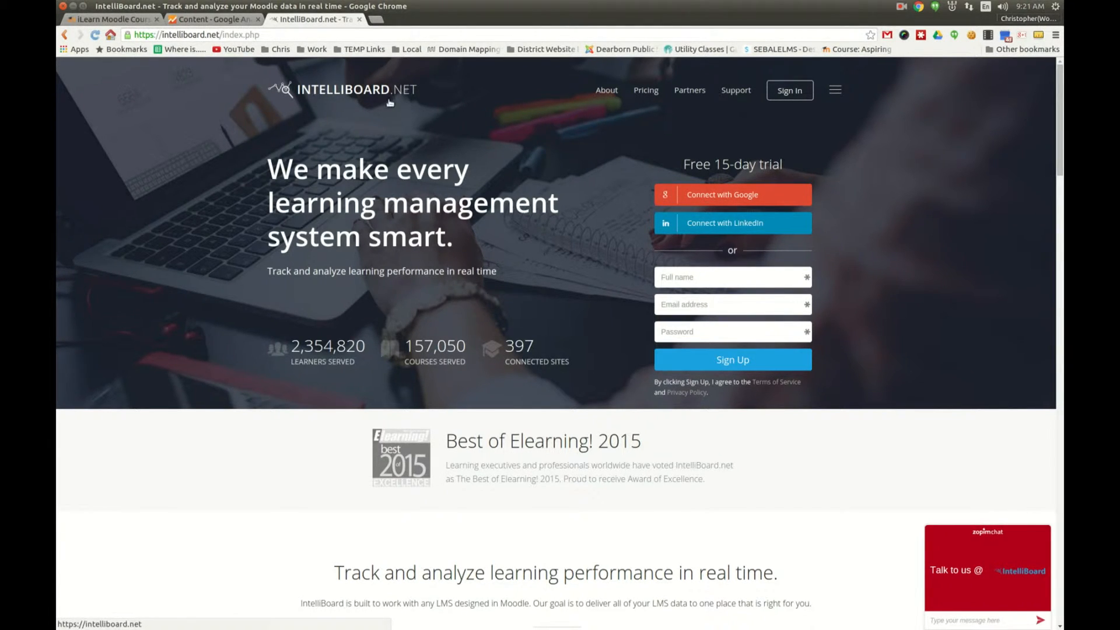
mouse_move(358, 119)
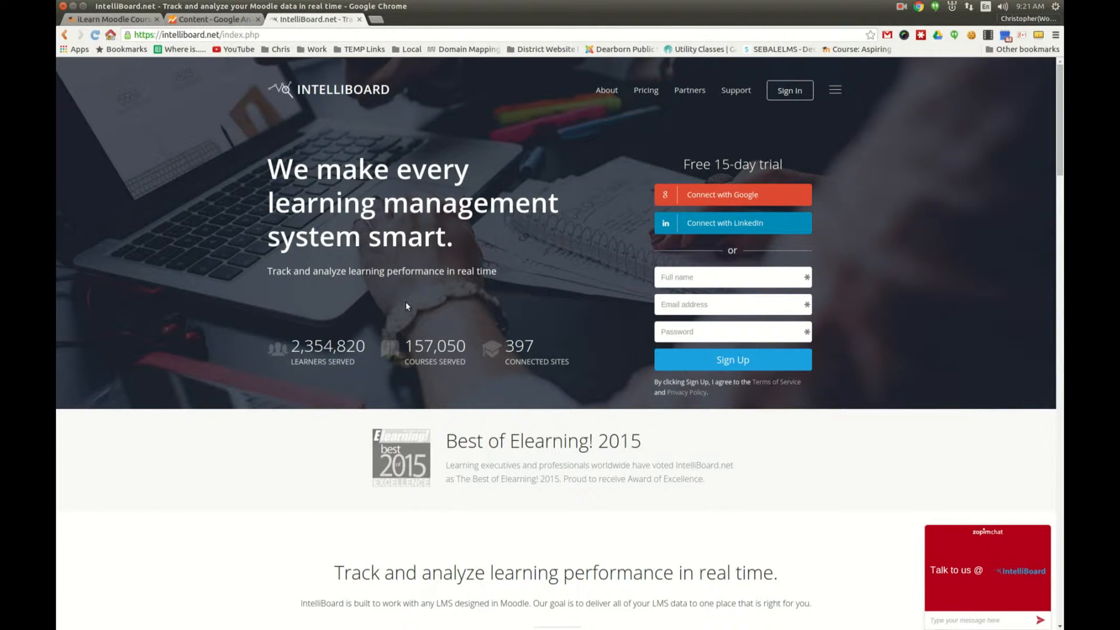
mouse_move(500, 278)
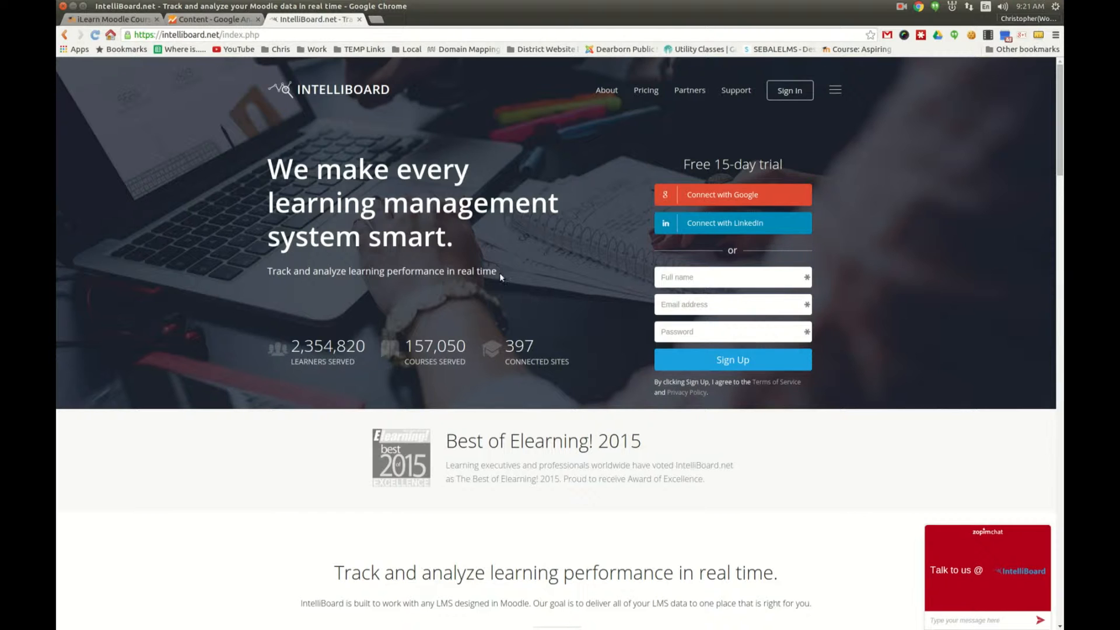
mouse_move(500, 277)
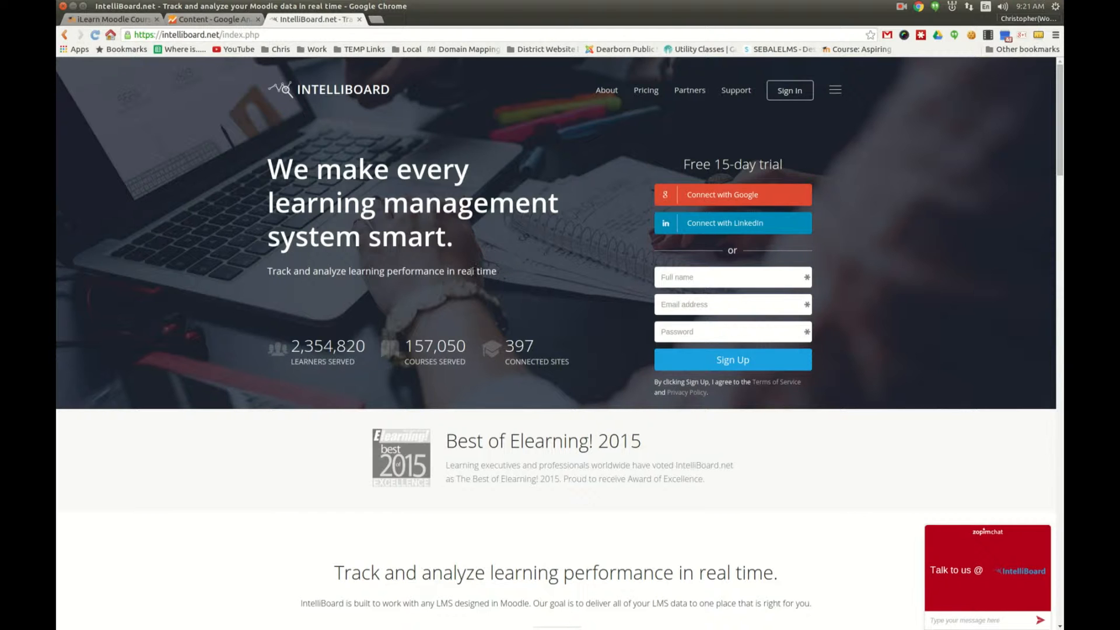
mouse_move(216, 273)
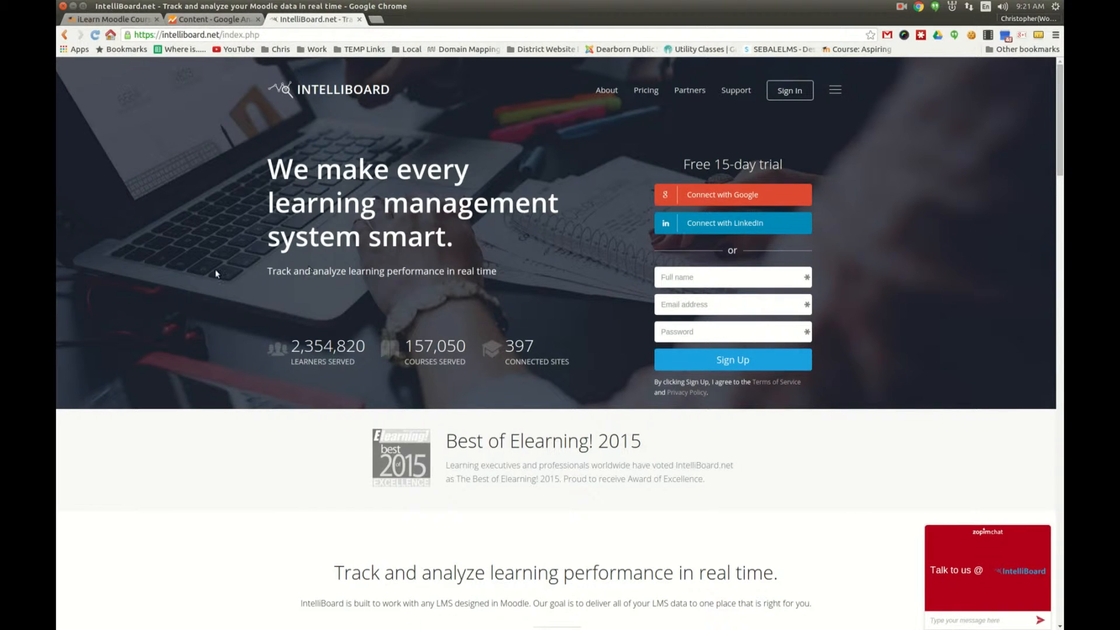
mouse_move(552, 229)
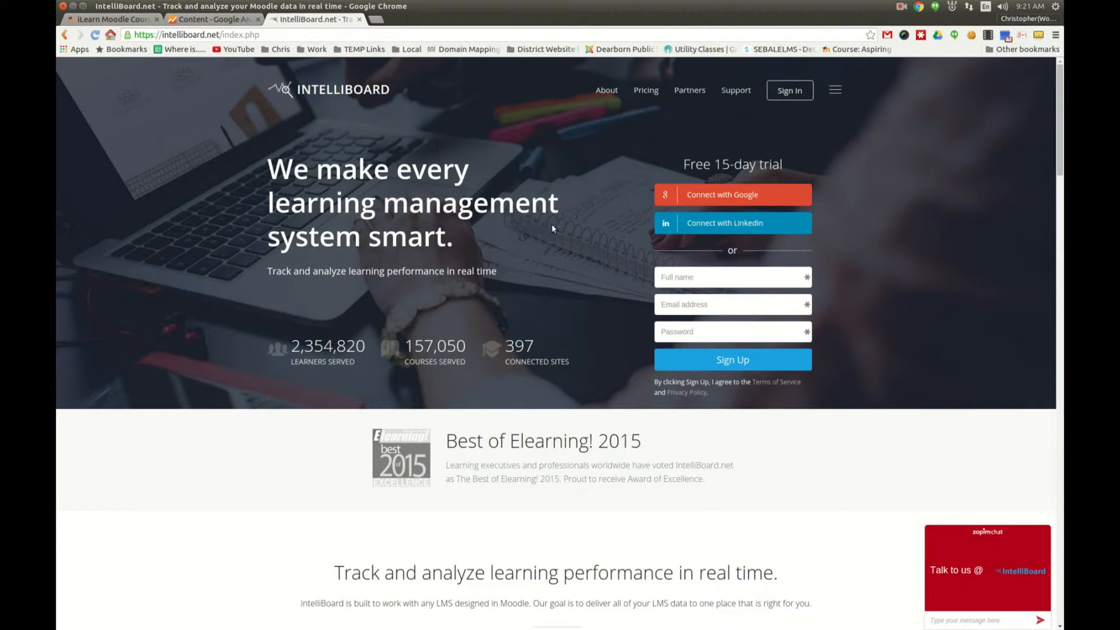
mouse_move(256, 212)
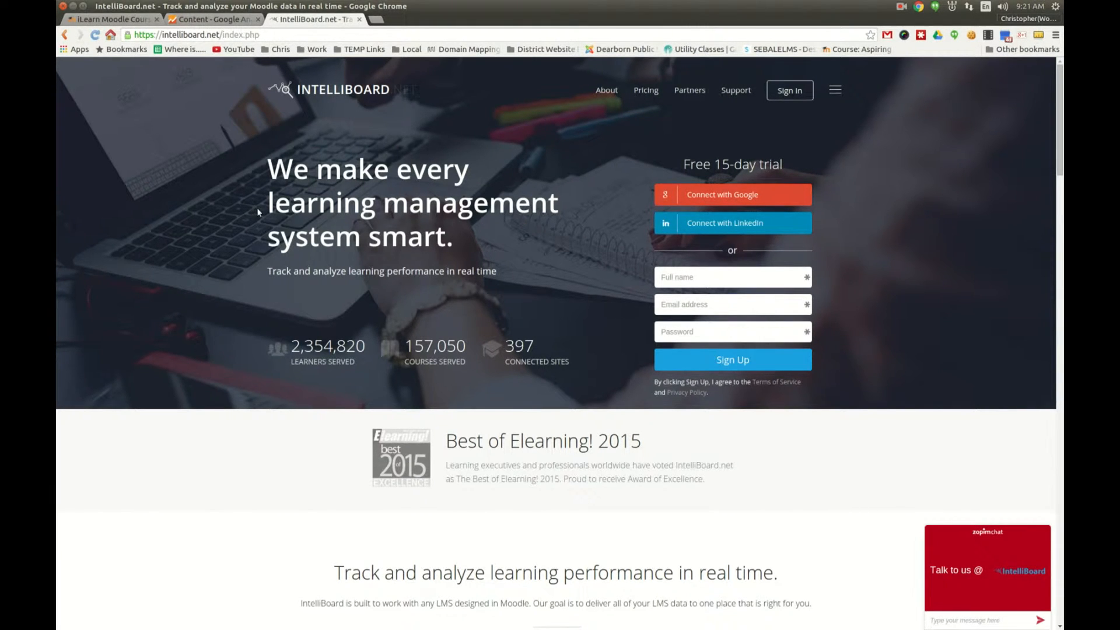
Show annual pricing: Business $529/yr, Schools $1069/yr, Enterprise $3780/yr
click(645, 89)
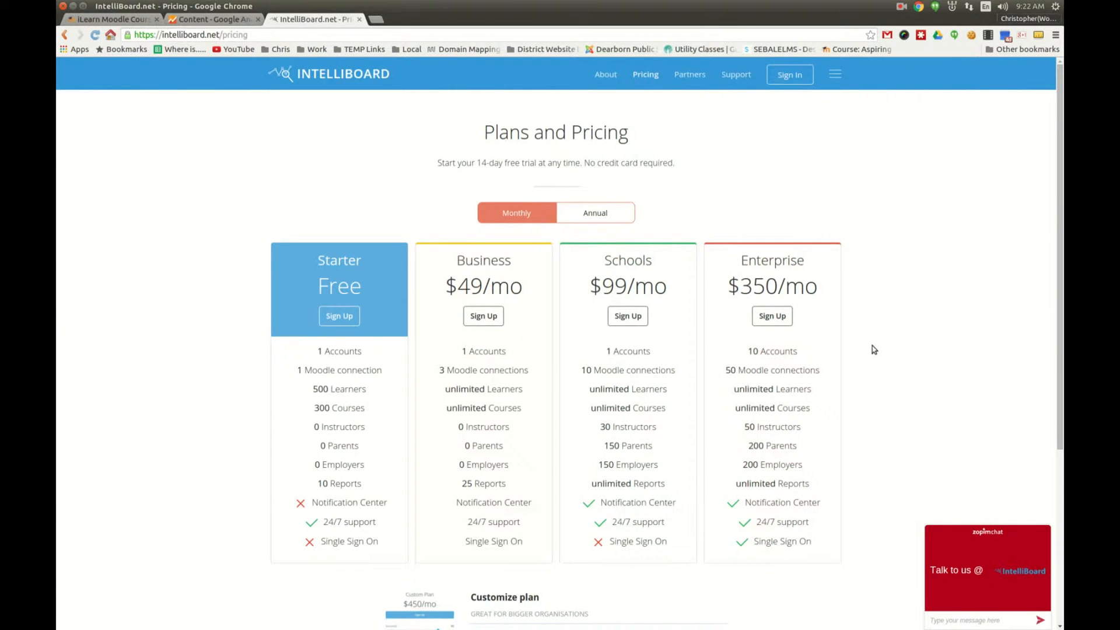
scroll(down, 3)
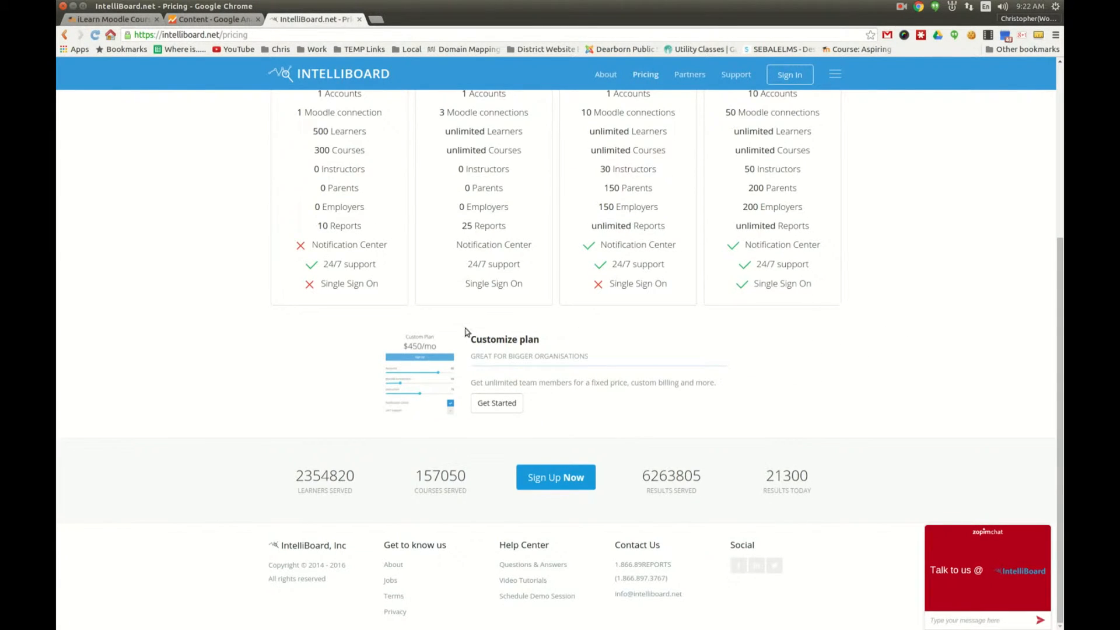
mouse_move(249, 353)
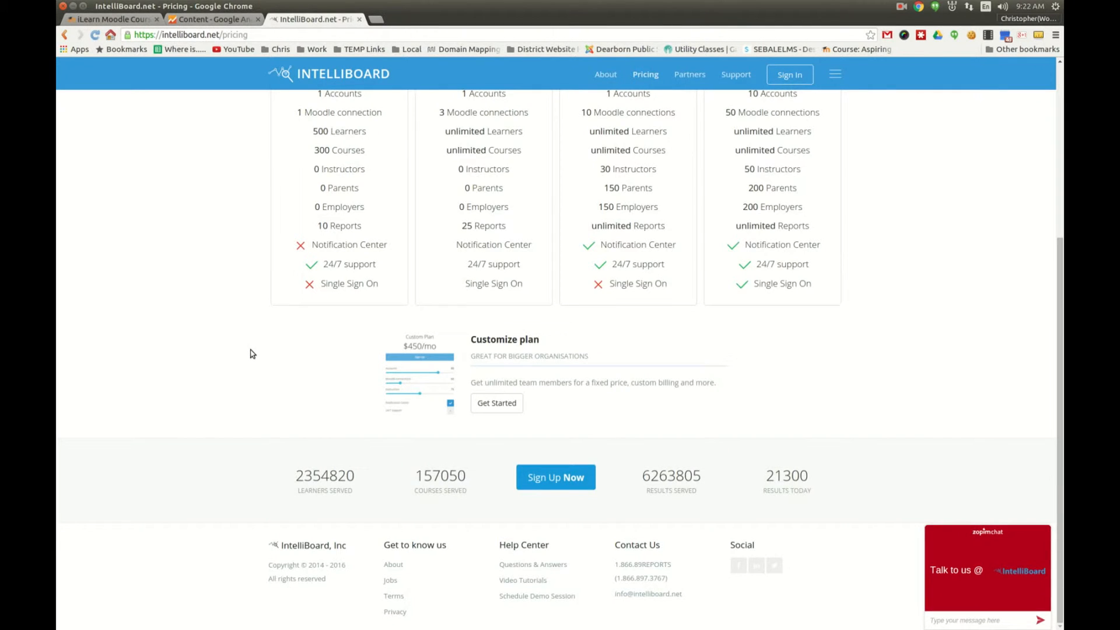
scroll(up, 3)
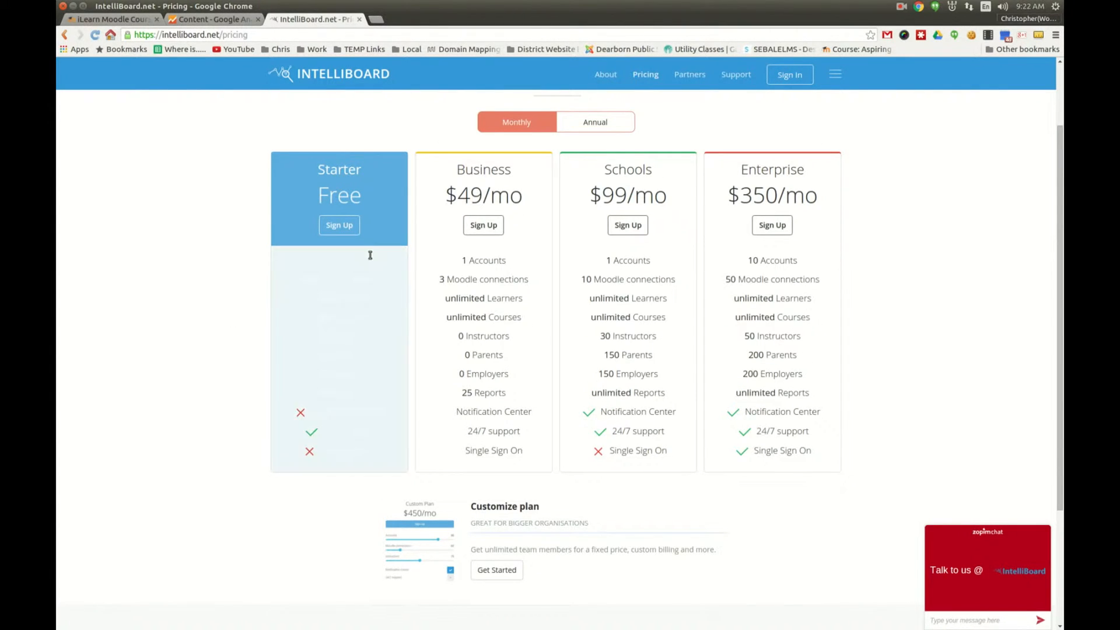
mouse_move(230, 440)
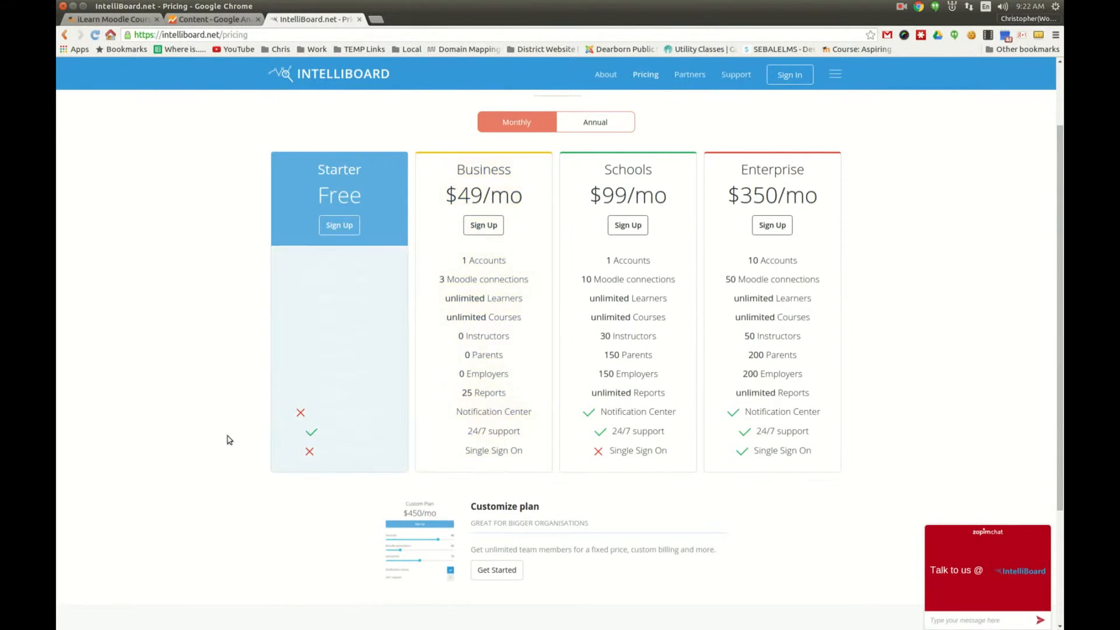
scroll(up, 3)
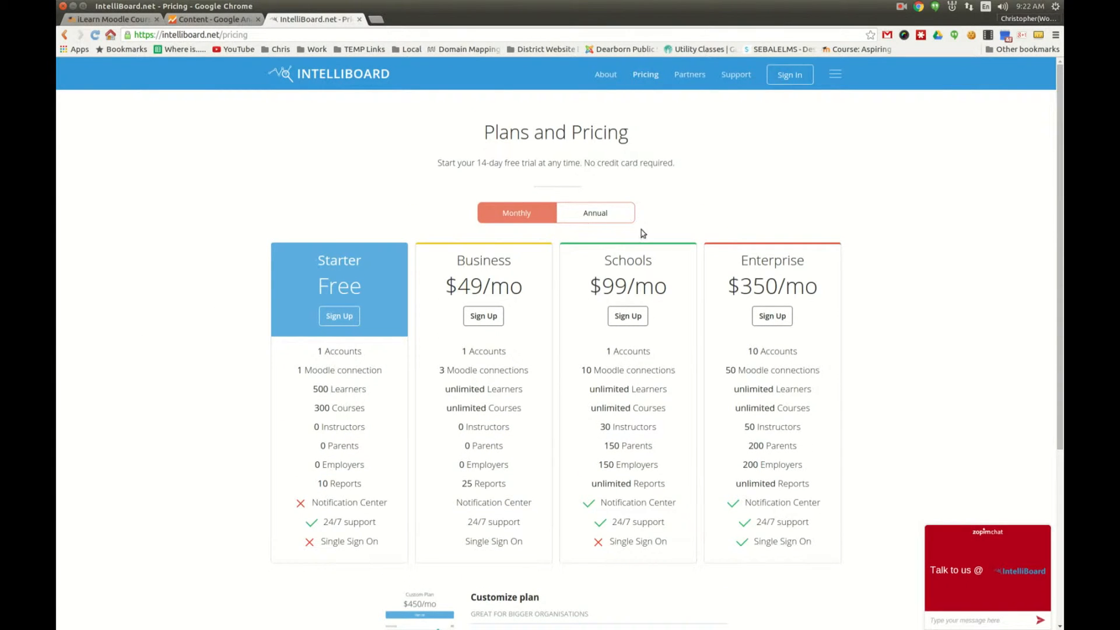
click(593, 212)
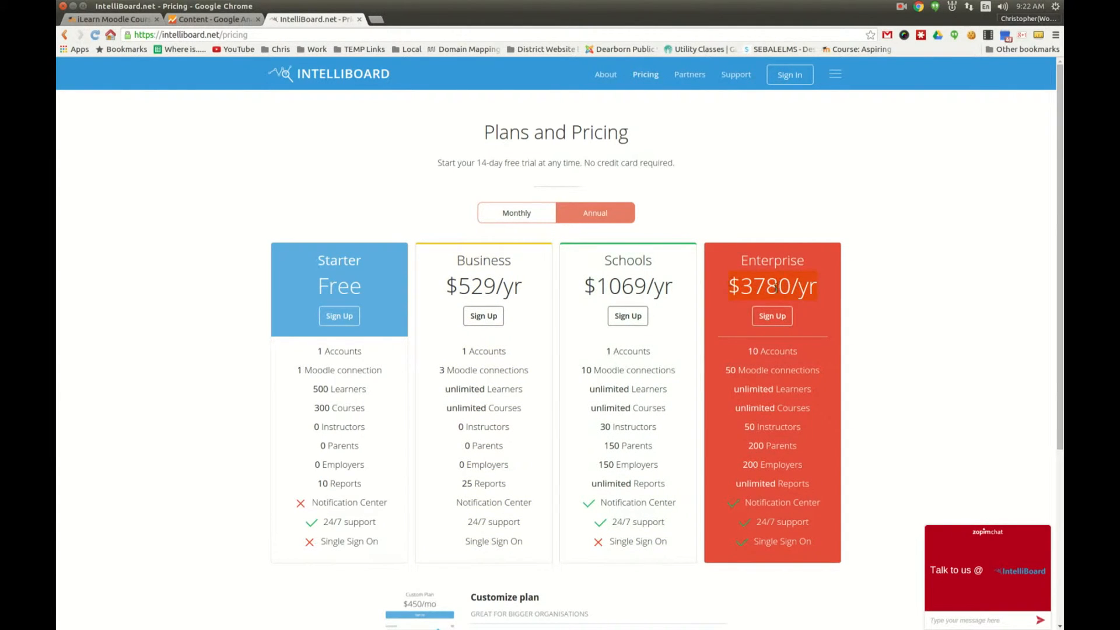
mouse_move(883, 255)
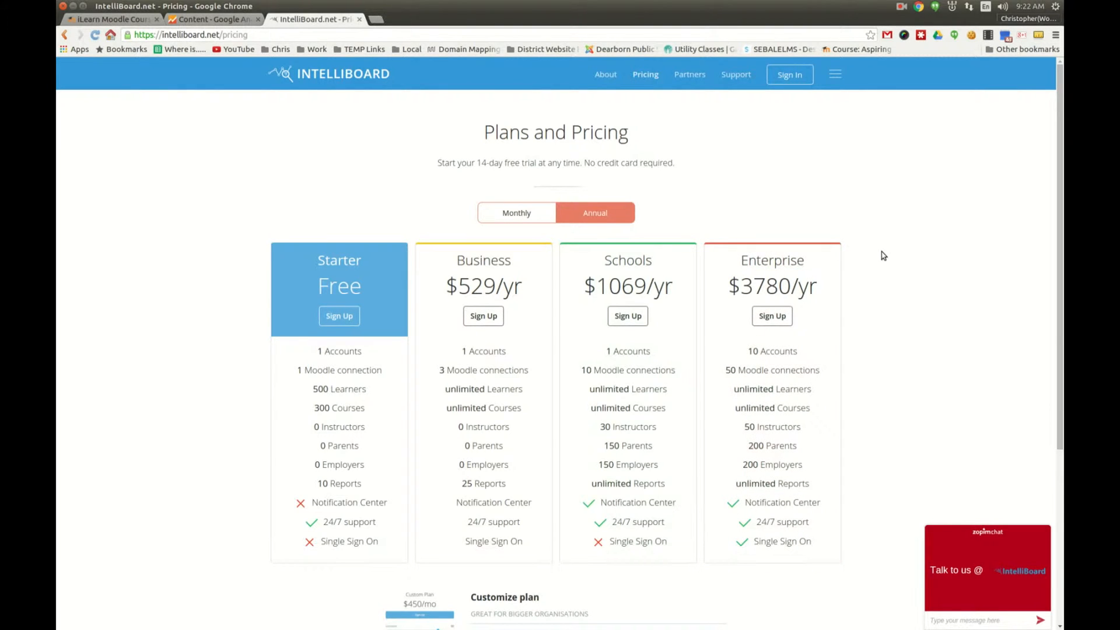
mouse_move(211, 18)
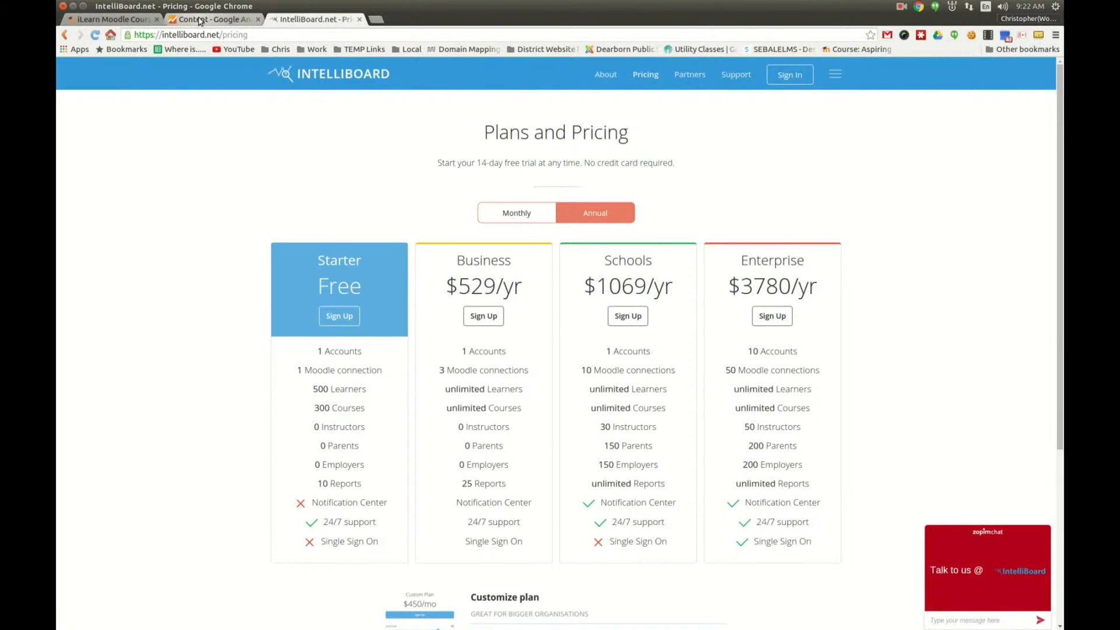
Log in to iLearn Moodle with saved credentials and land on the teacher dashboard
click(111, 20)
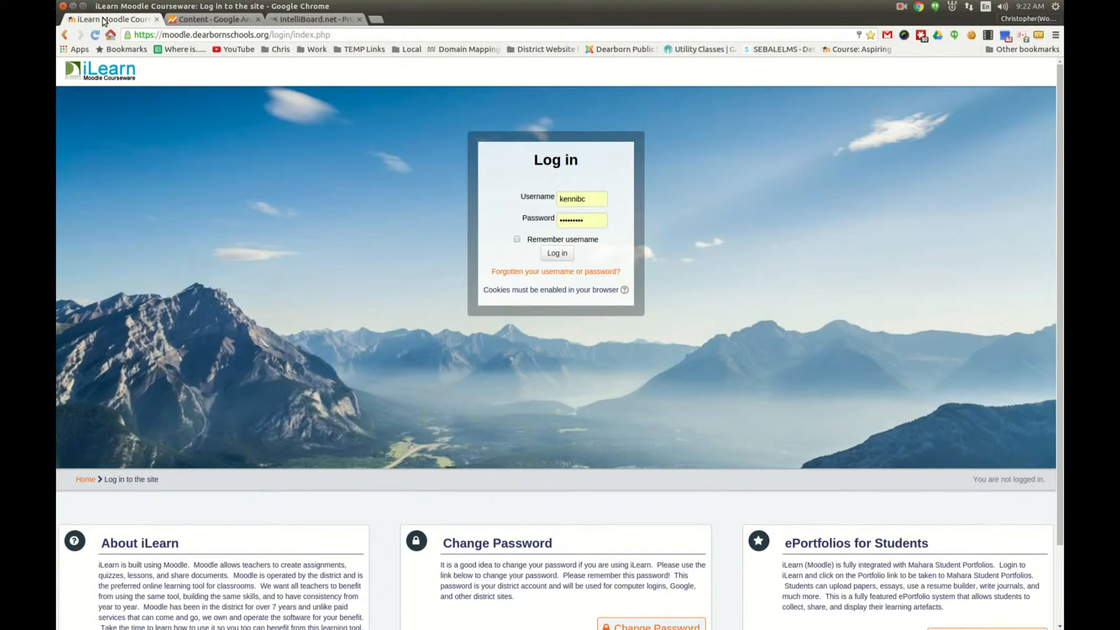
mouse_move(399, 316)
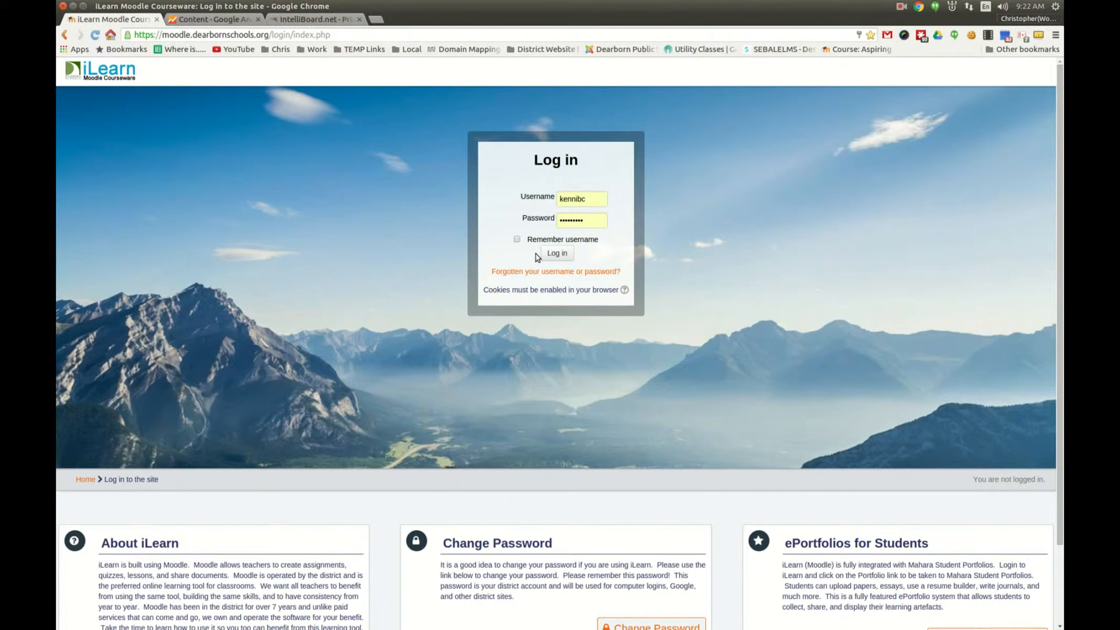
click(556, 253)
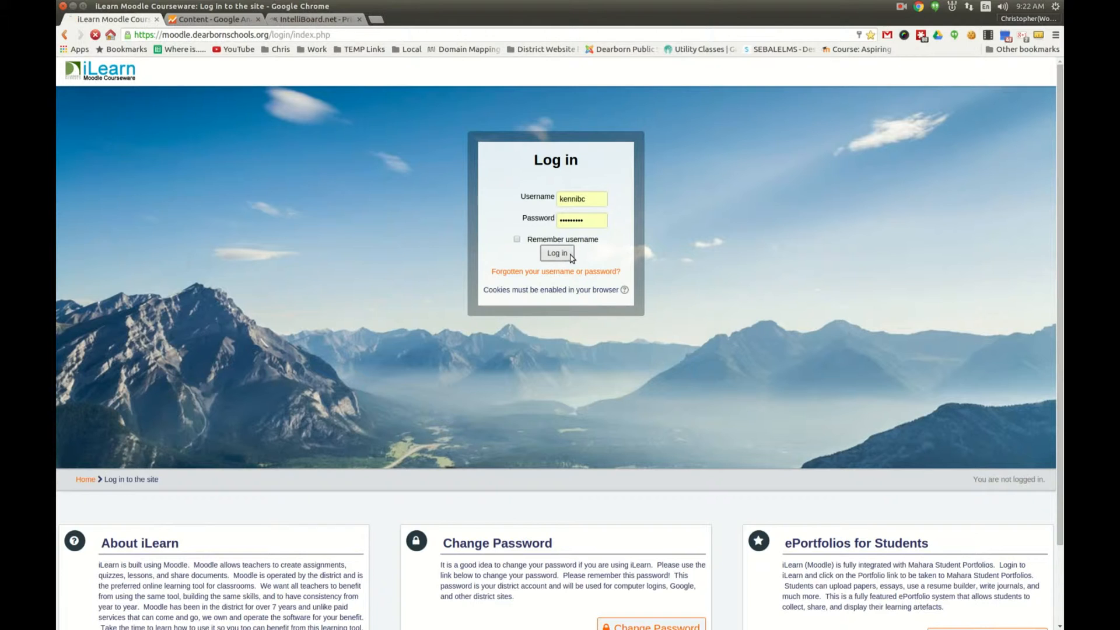
click(557, 253)
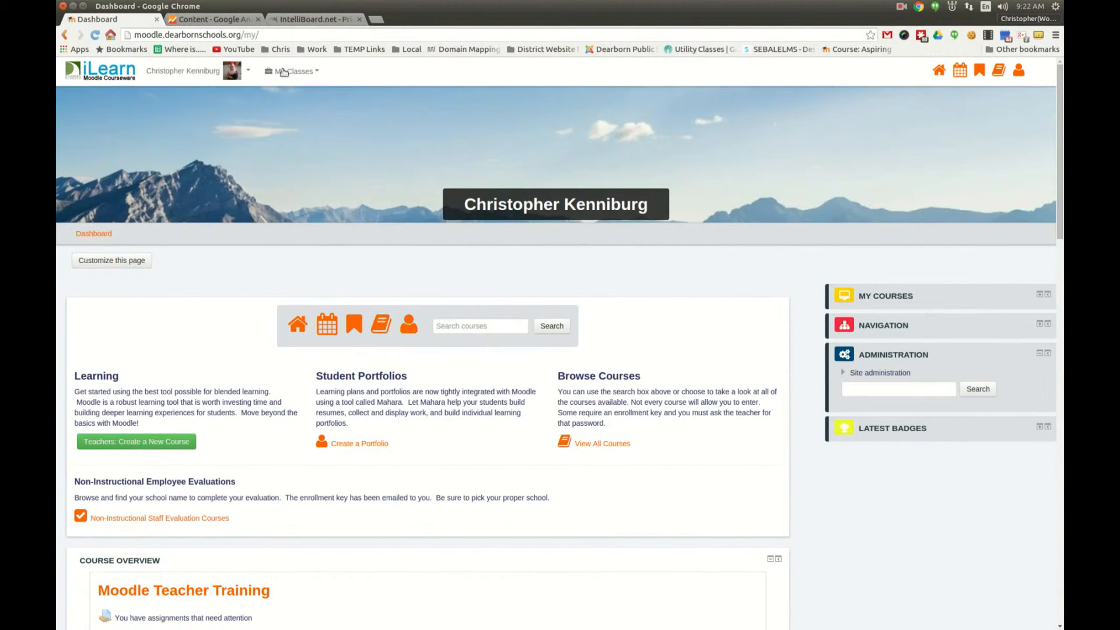
mouse_move(212, 20)
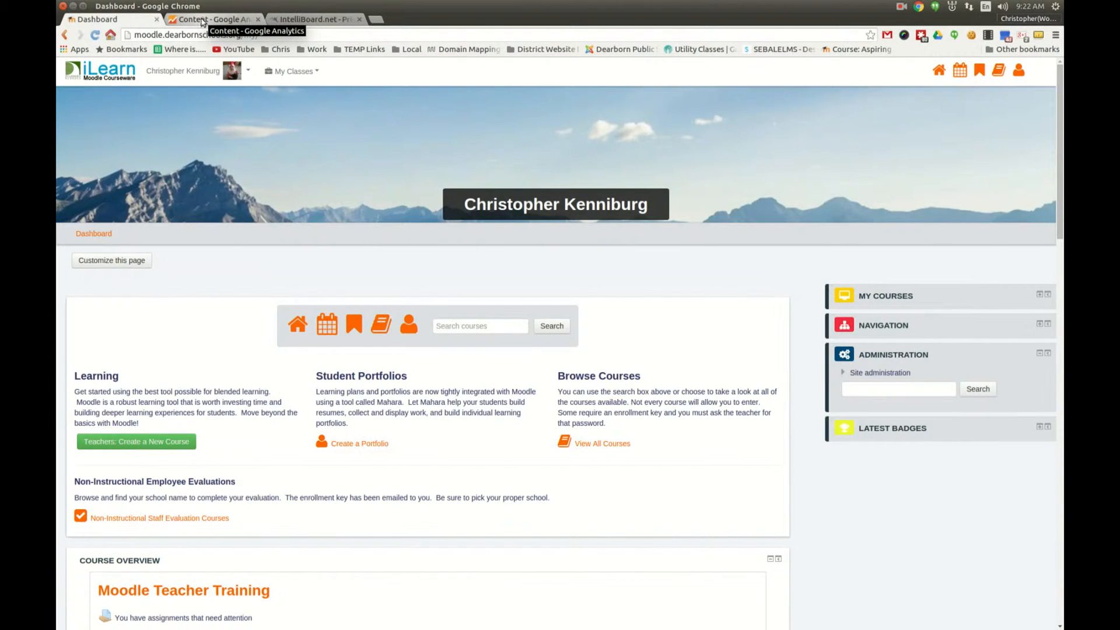
click(880, 372)
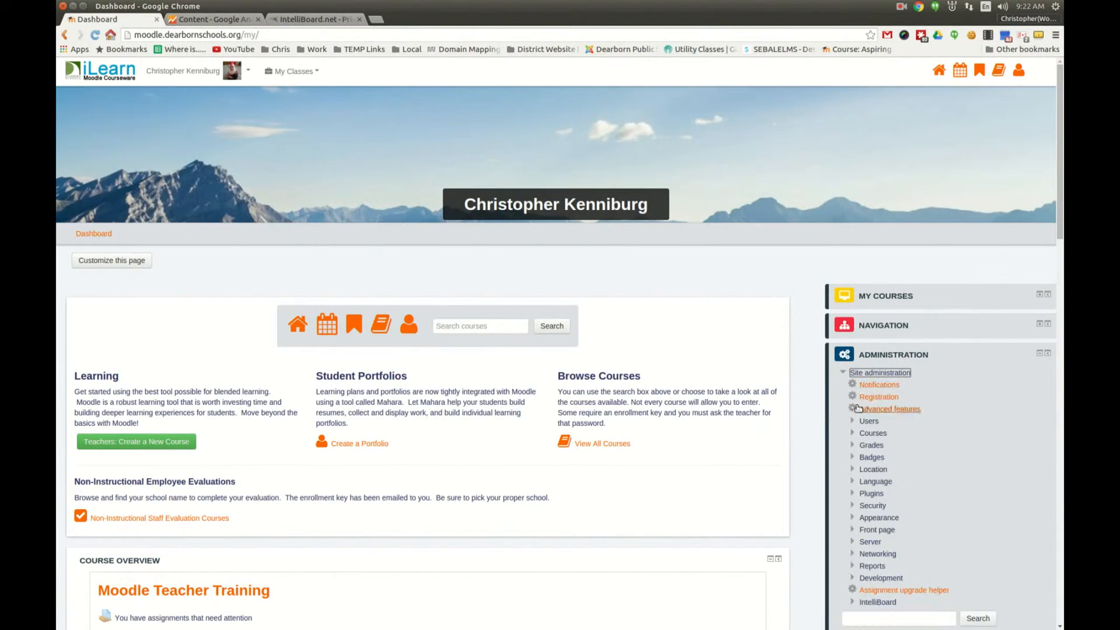
scroll(down, 3)
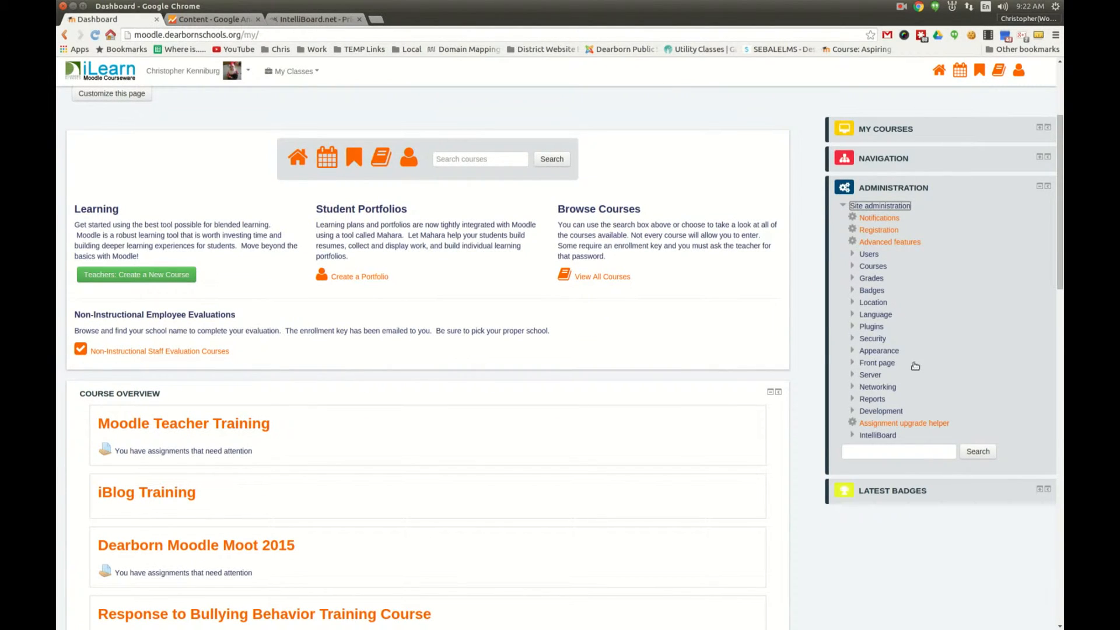
click(851, 350)
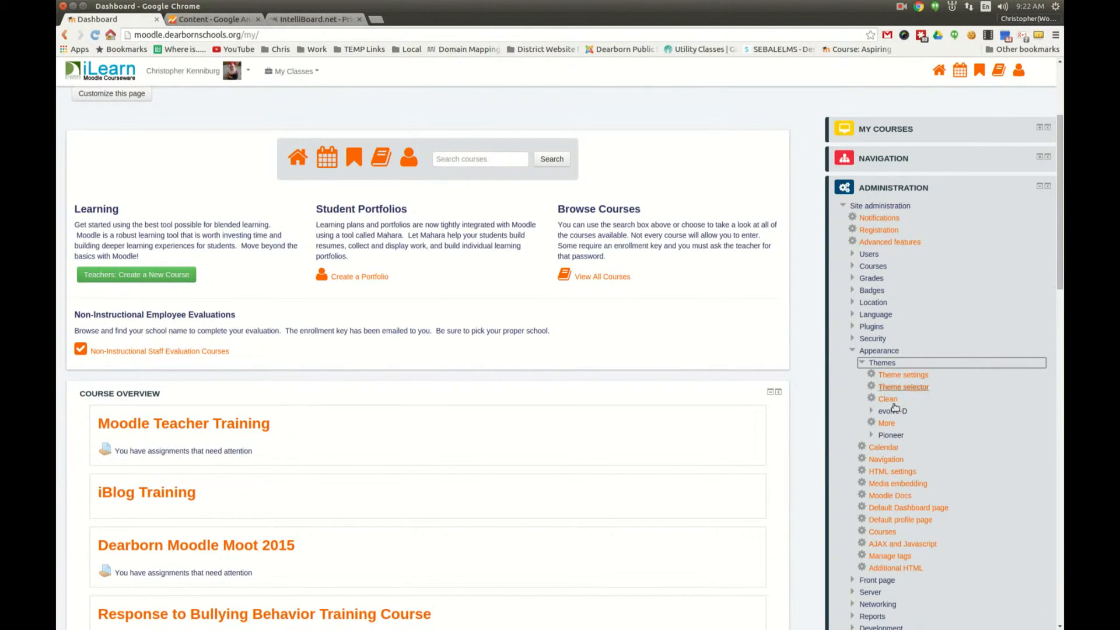
click(890, 435)
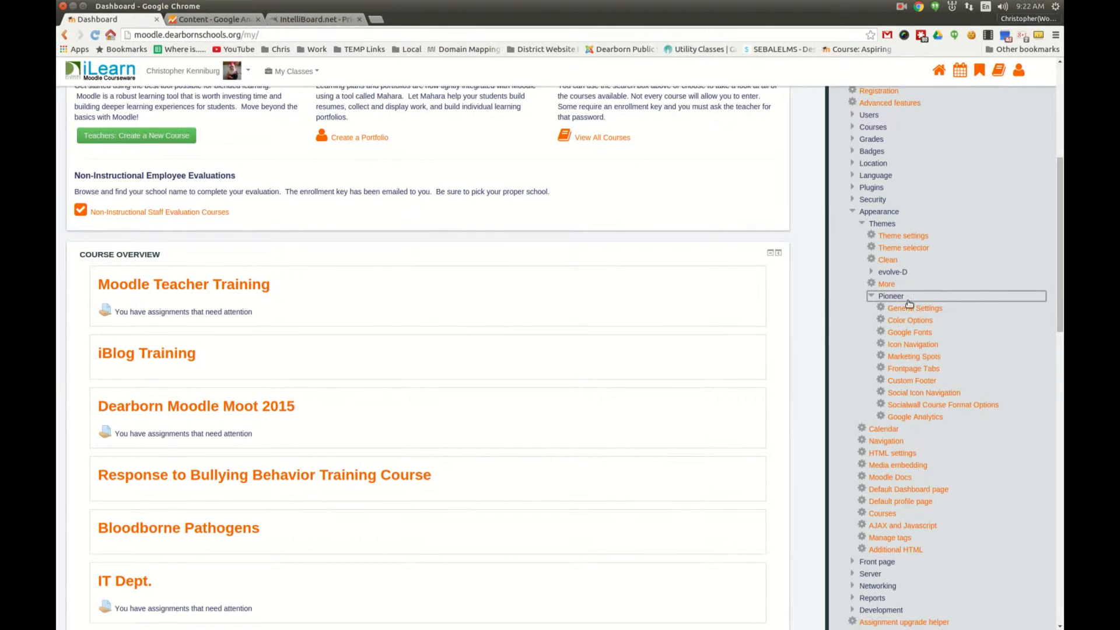
mouse_move(915, 417)
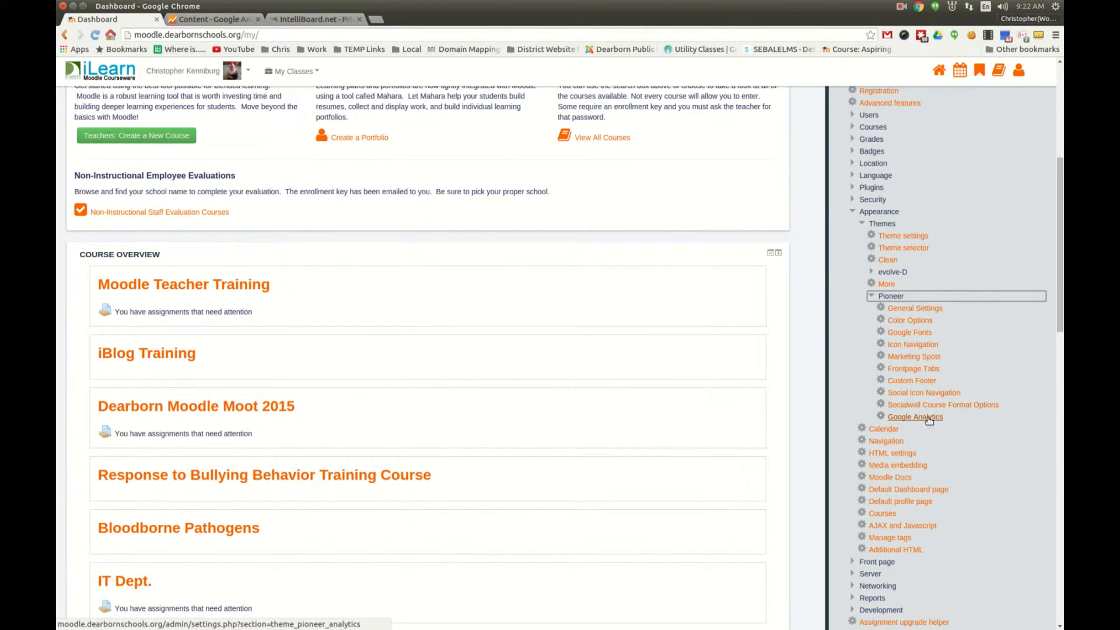
click(915, 417)
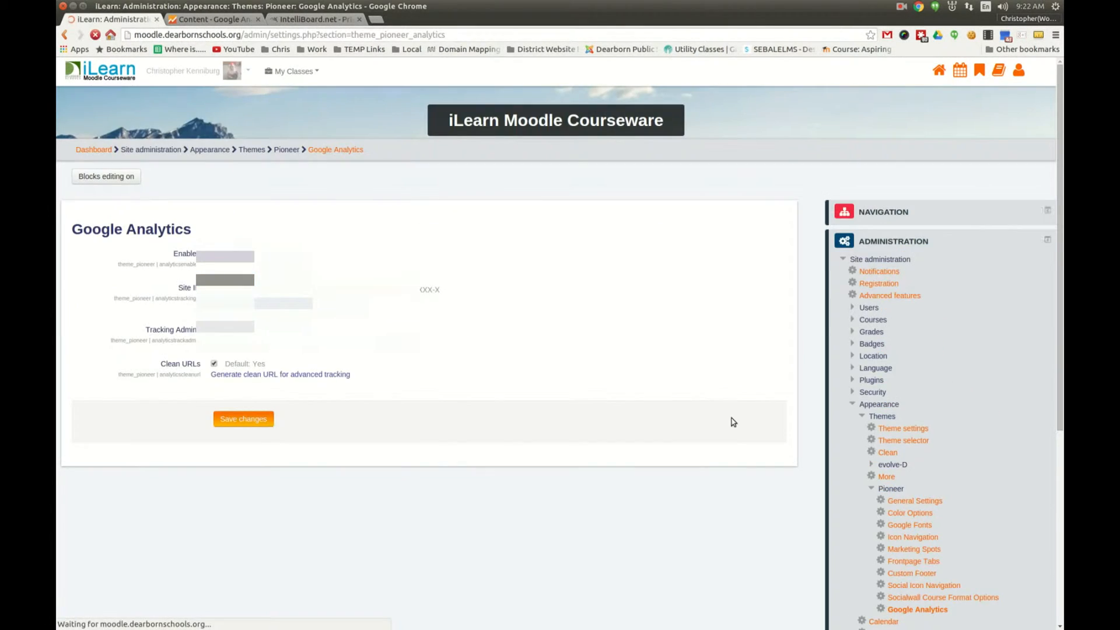
mouse_move(914, 500)
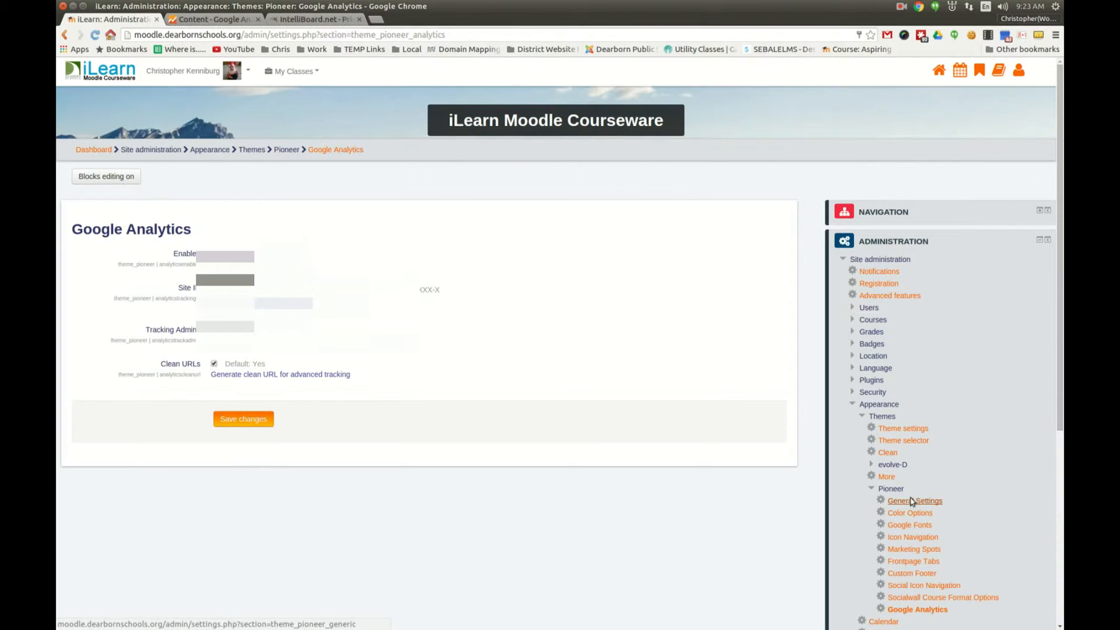
click(914, 500)
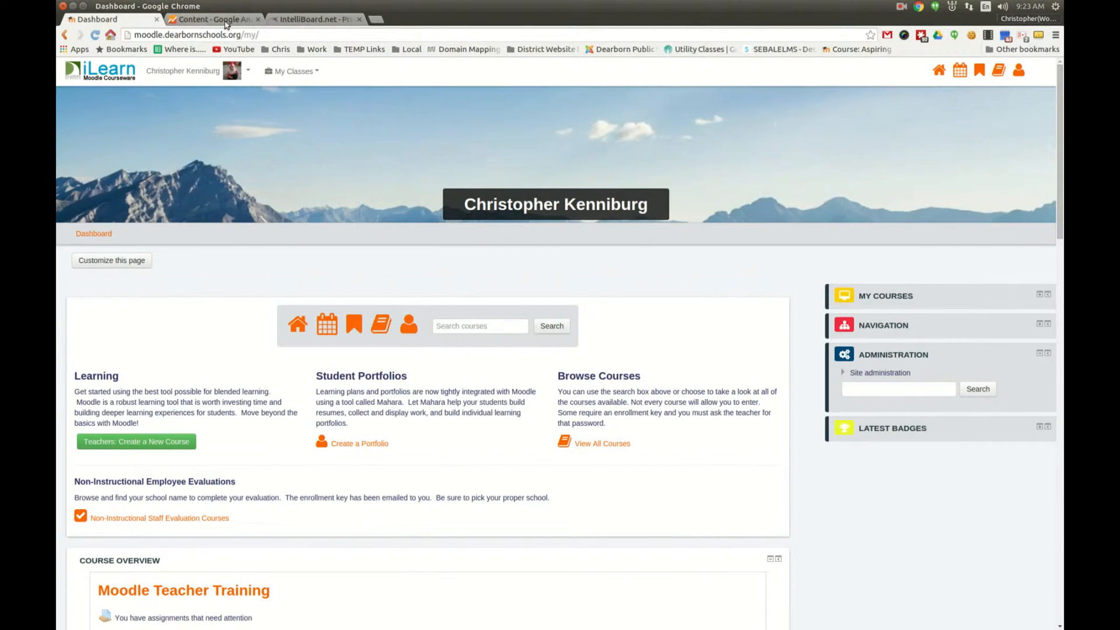
mouse_move(225, 20)
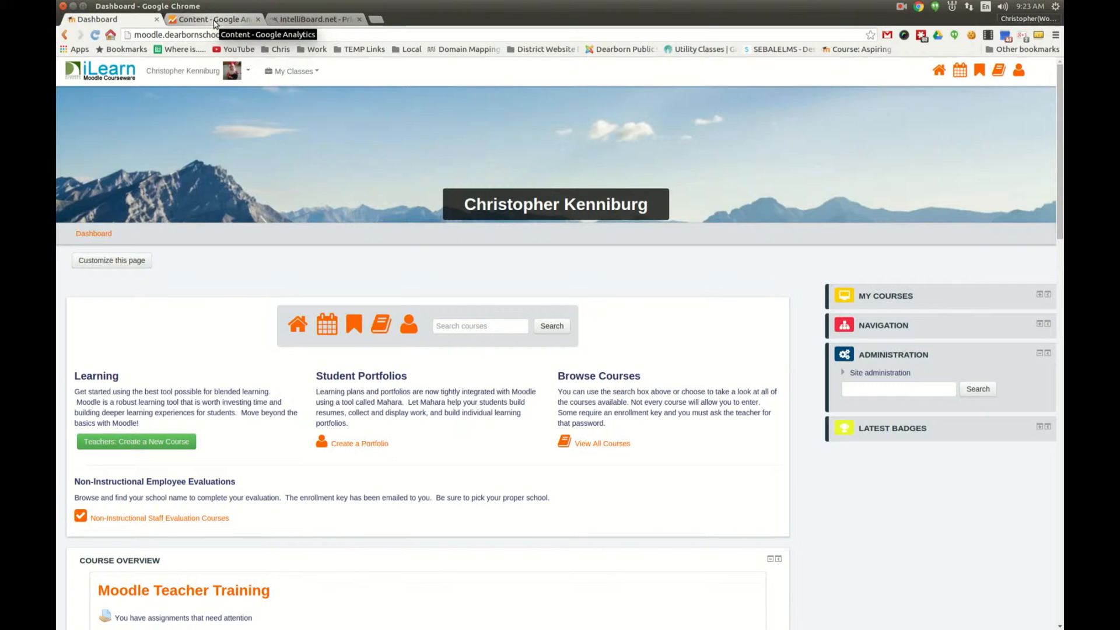
Review the real-time Overview, Locations and Traffic Sources reports for current visitors
click(212, 19)
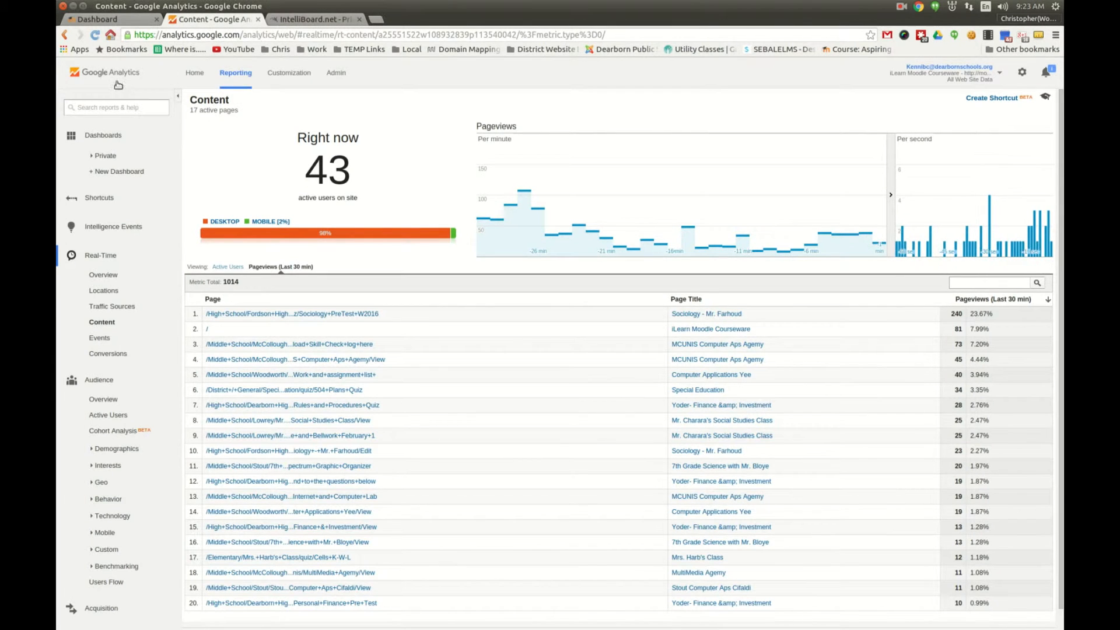
mouse_move(561, 150)
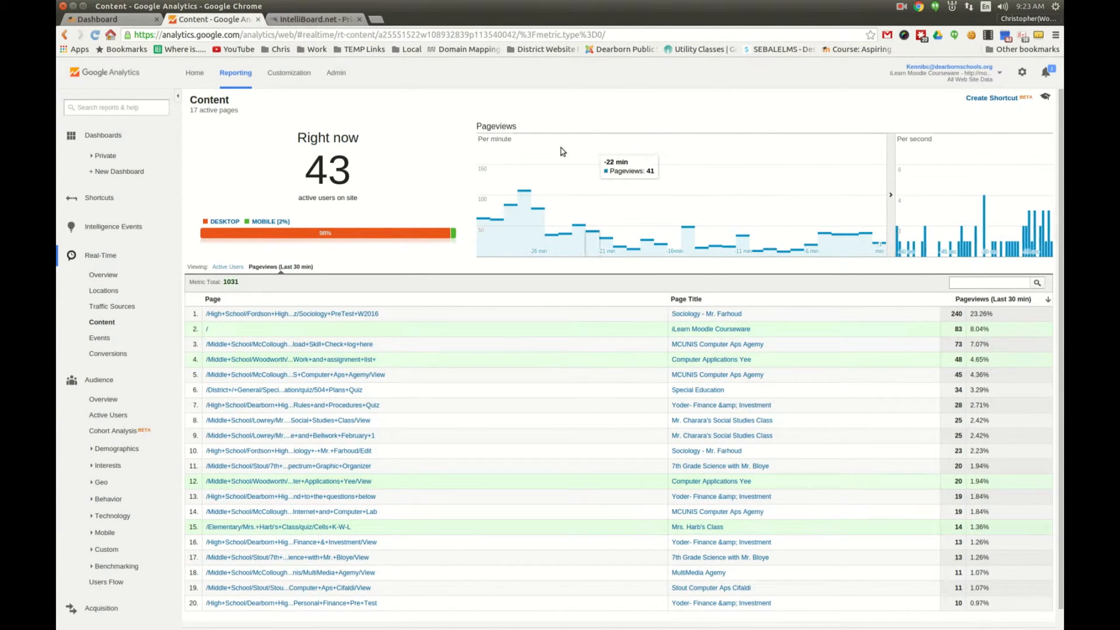
click(104, 274)
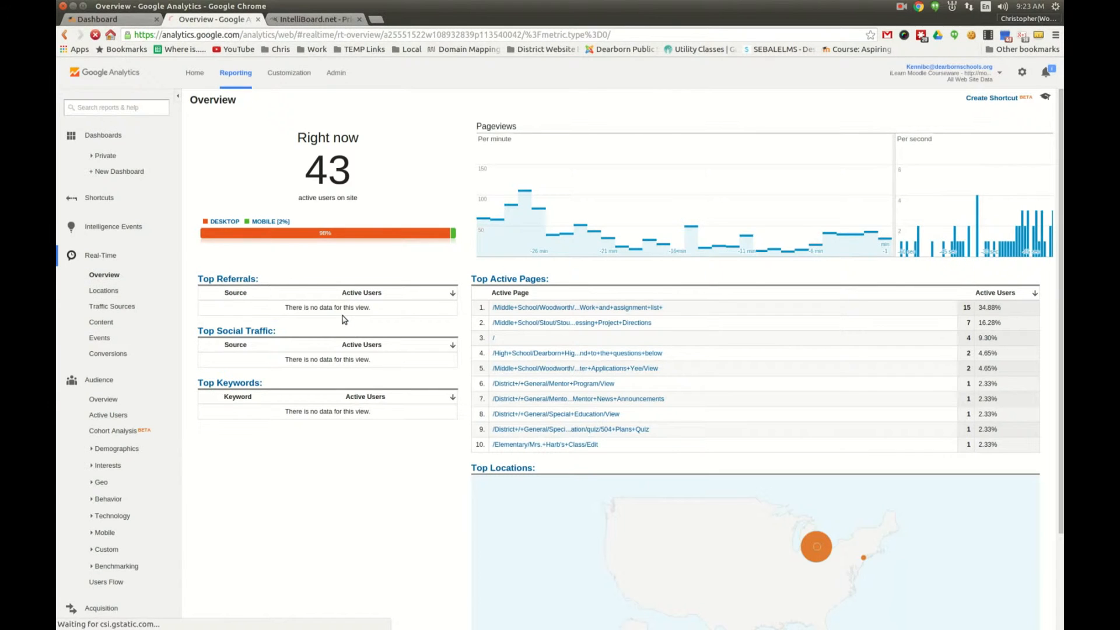
mouse_move(564, 170)
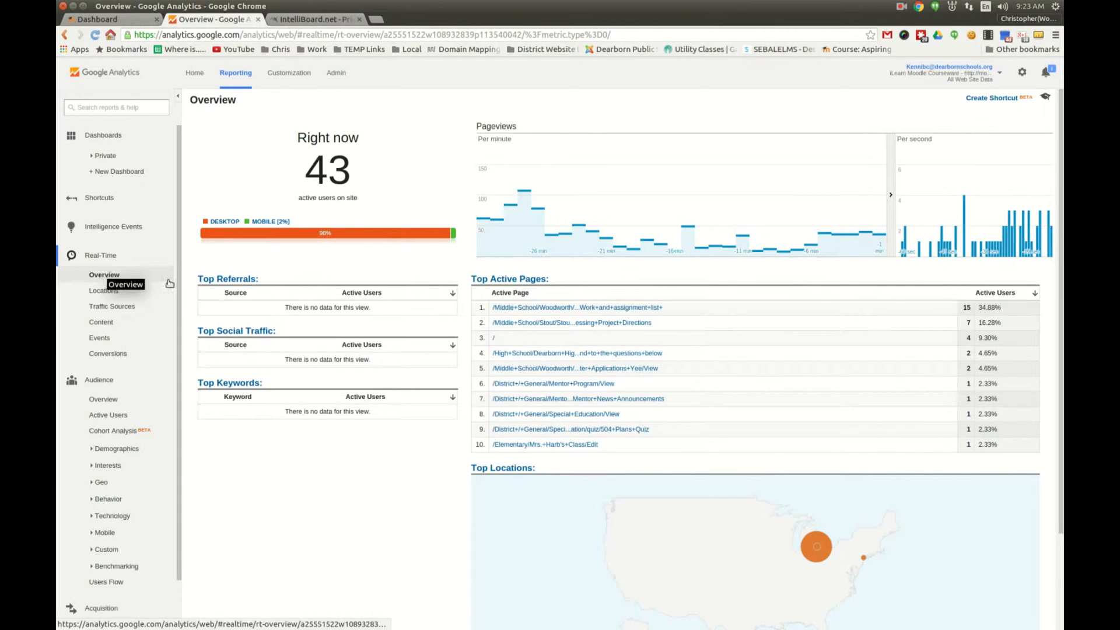
mouse_move(103, 290)
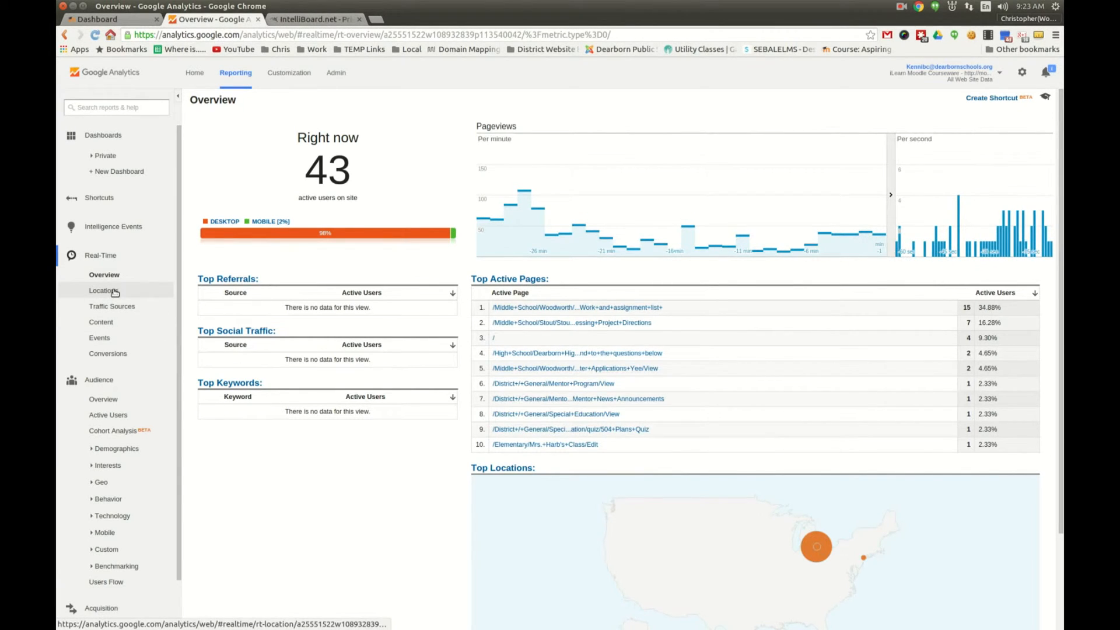
click(105, 290)
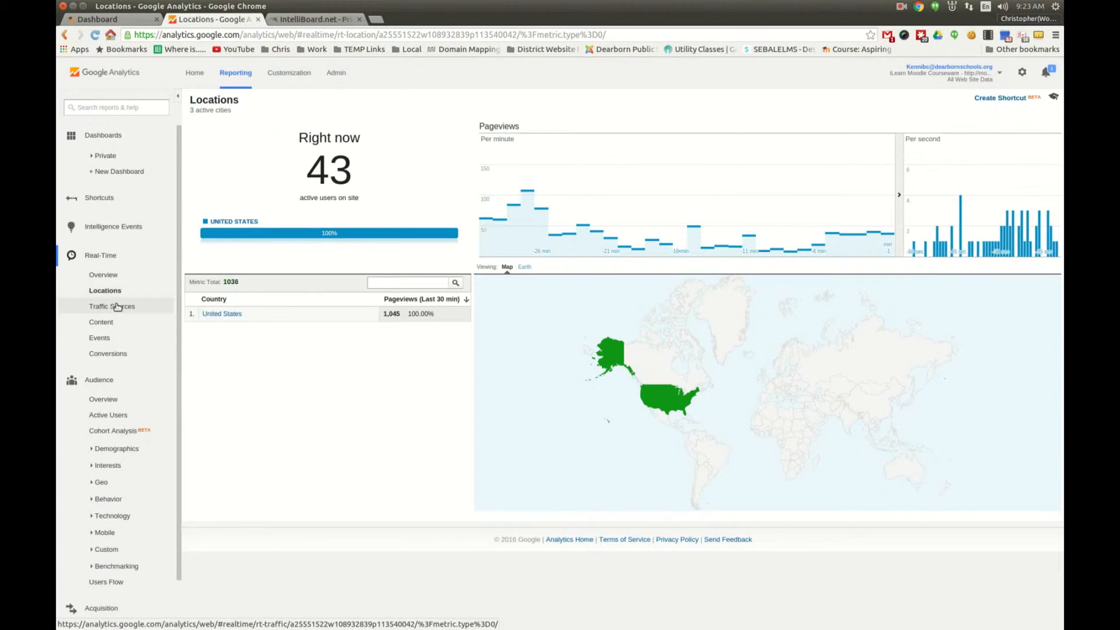
click(101, 322)
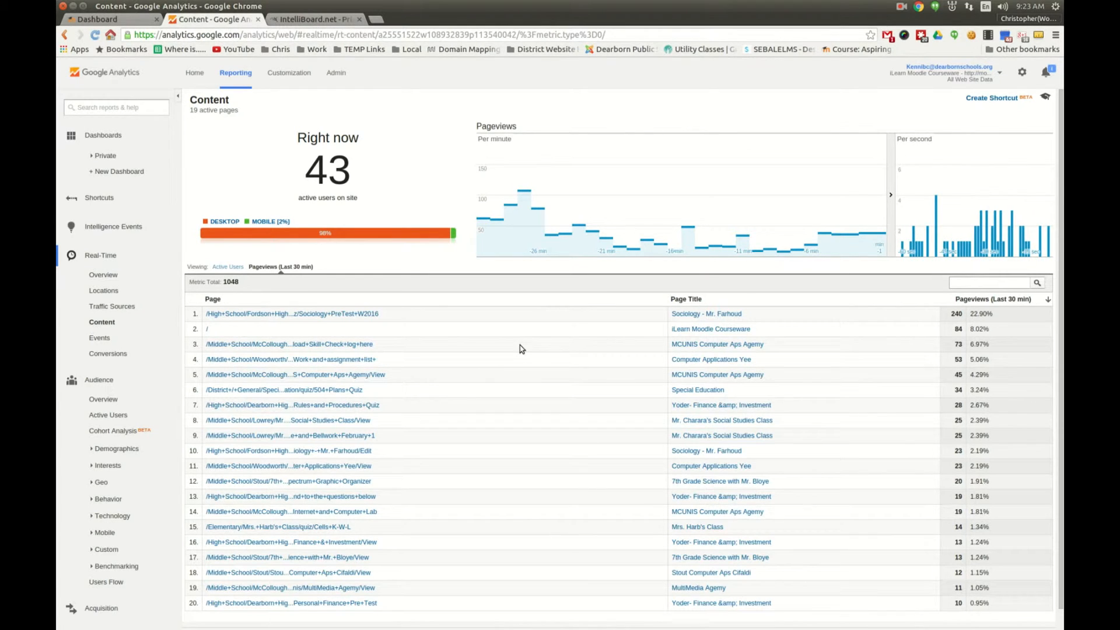
scroll(down, 3)
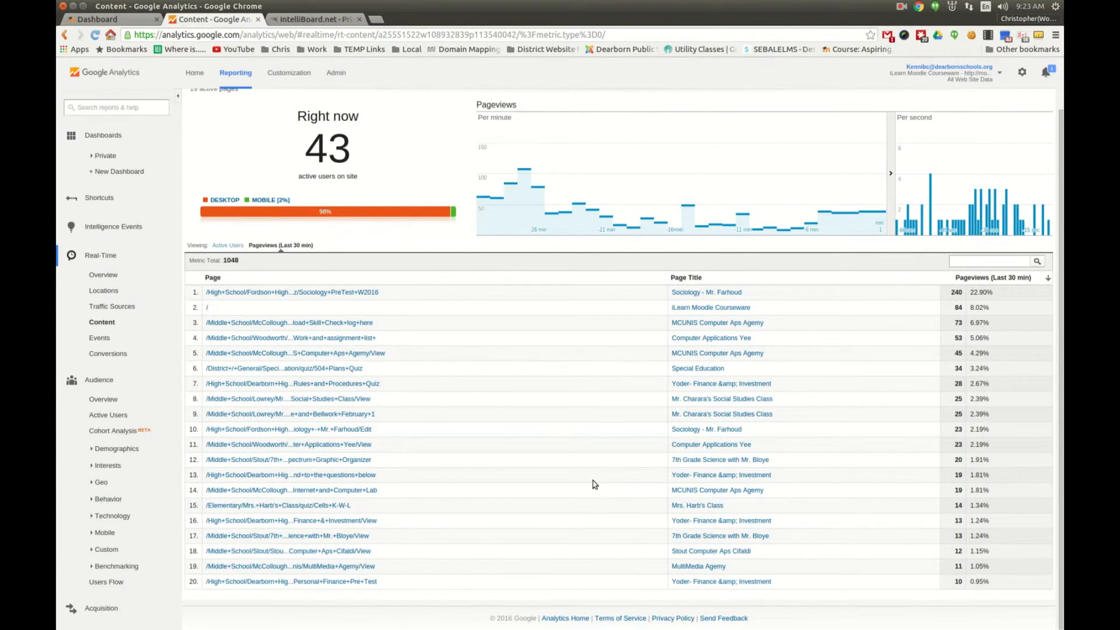
Visit the Moodle badges page briefly, then return to the real-time Content report
click(104, 20)
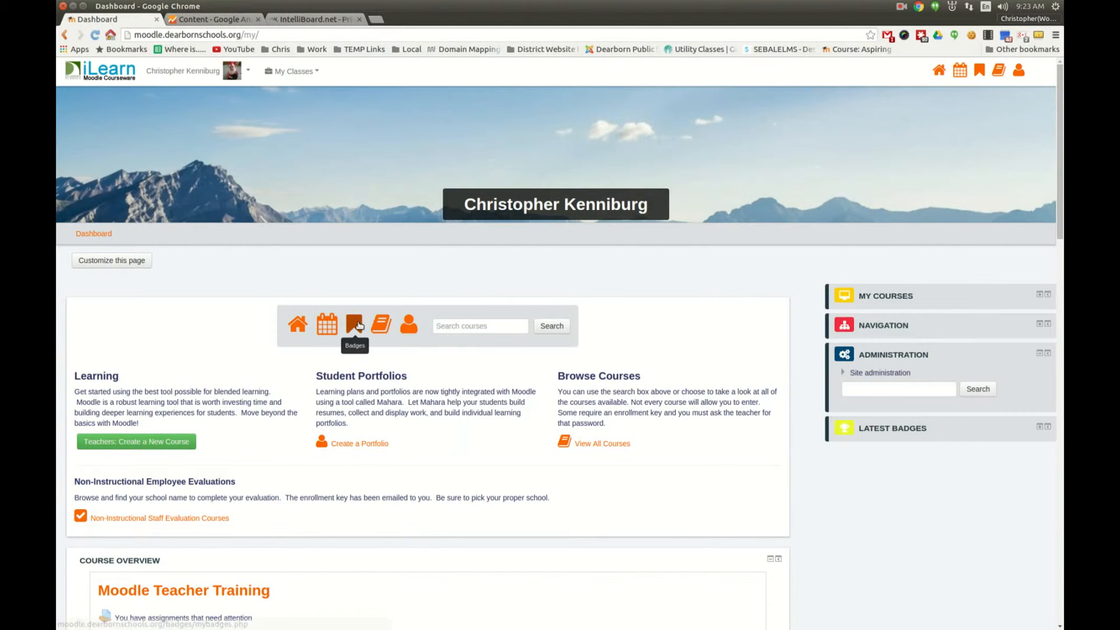
click(355, 324)
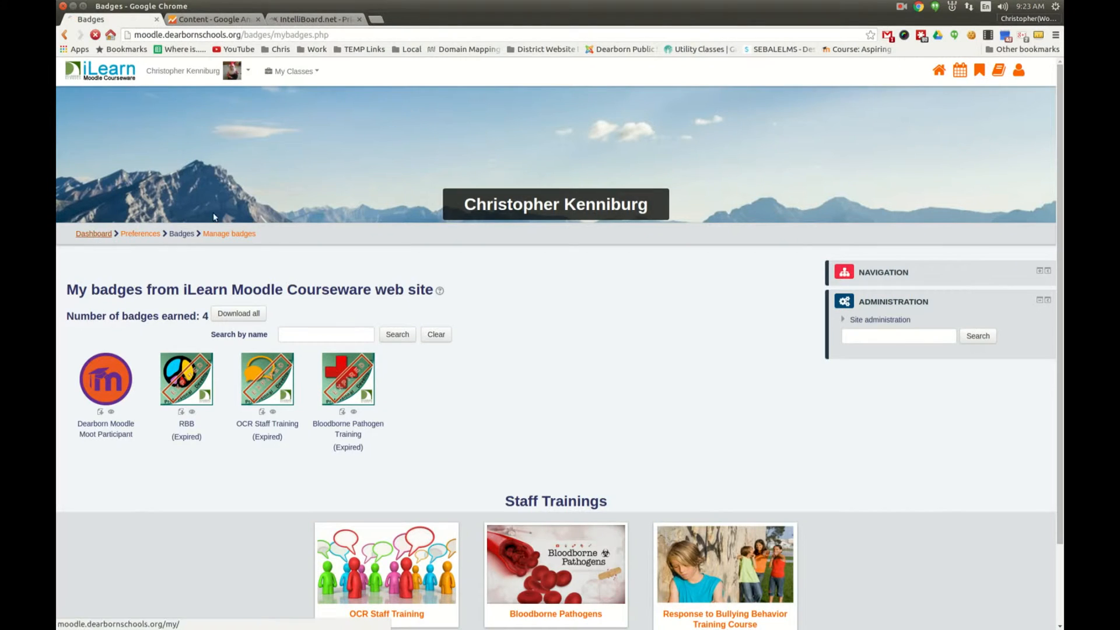
click(213, 20)
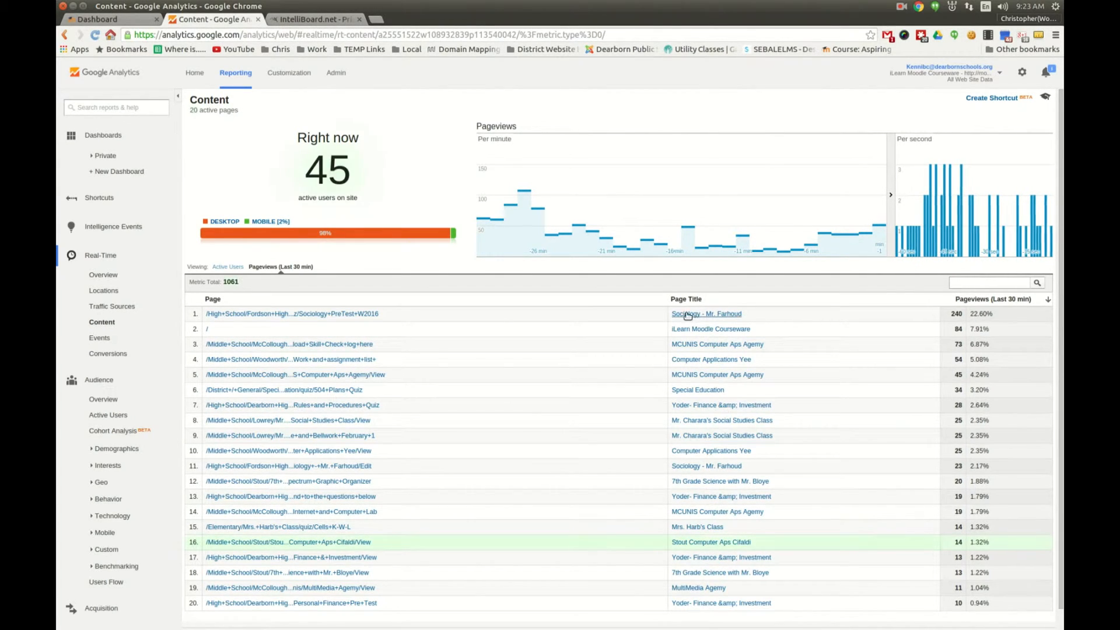
mouse_move(423, 315)
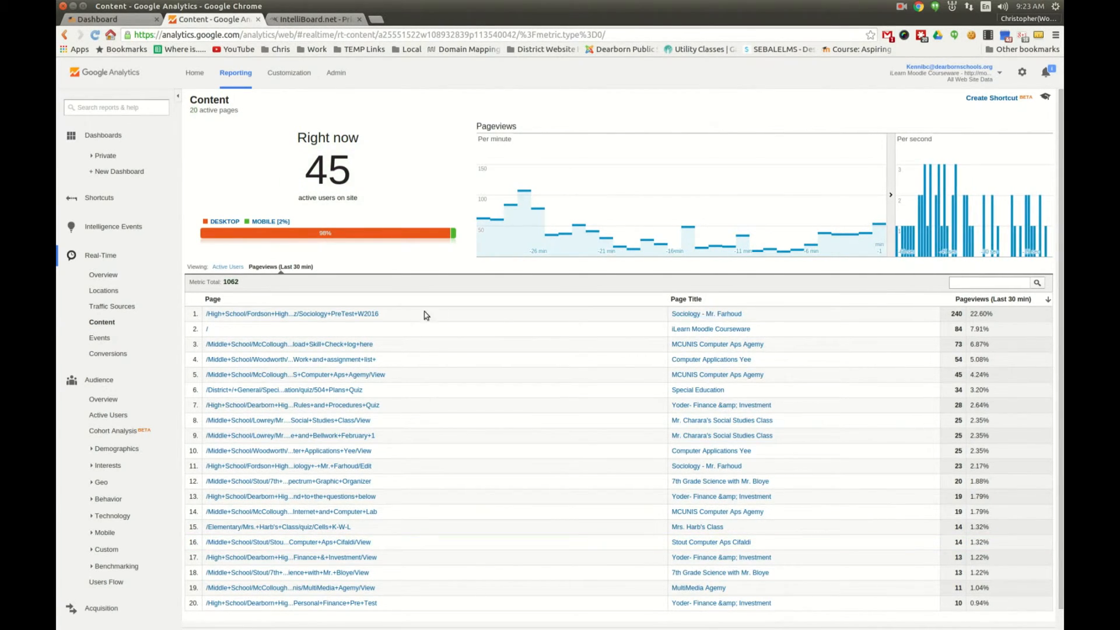
mouse_move(359, 317)
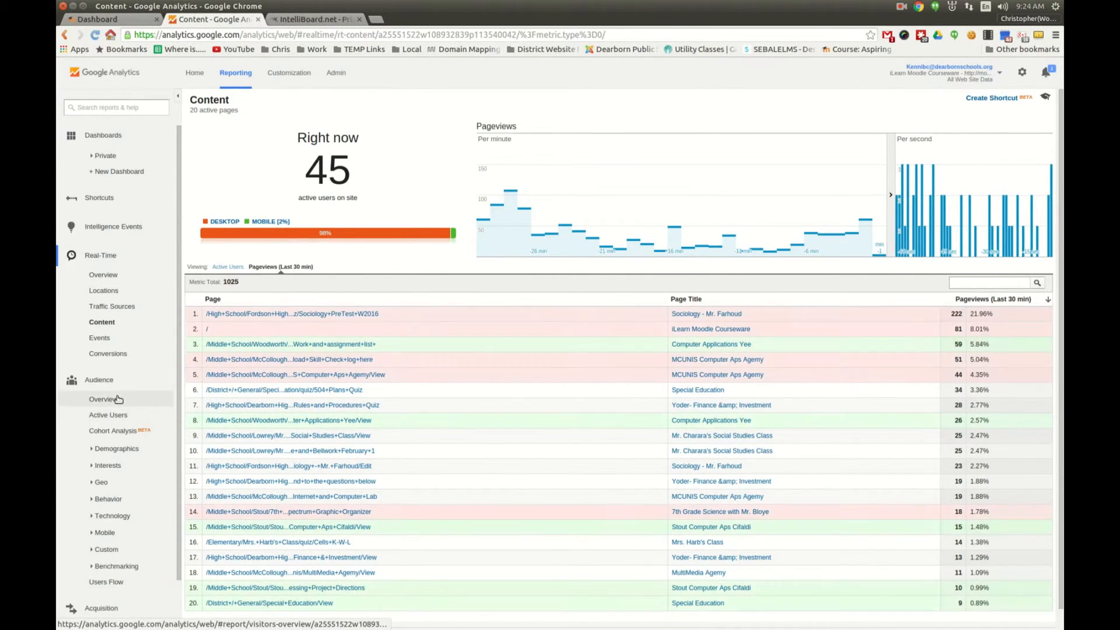
Show the Audience Overview for Jan 4–Feb 3, 2016 charting % New Sessions
click(104, 399)
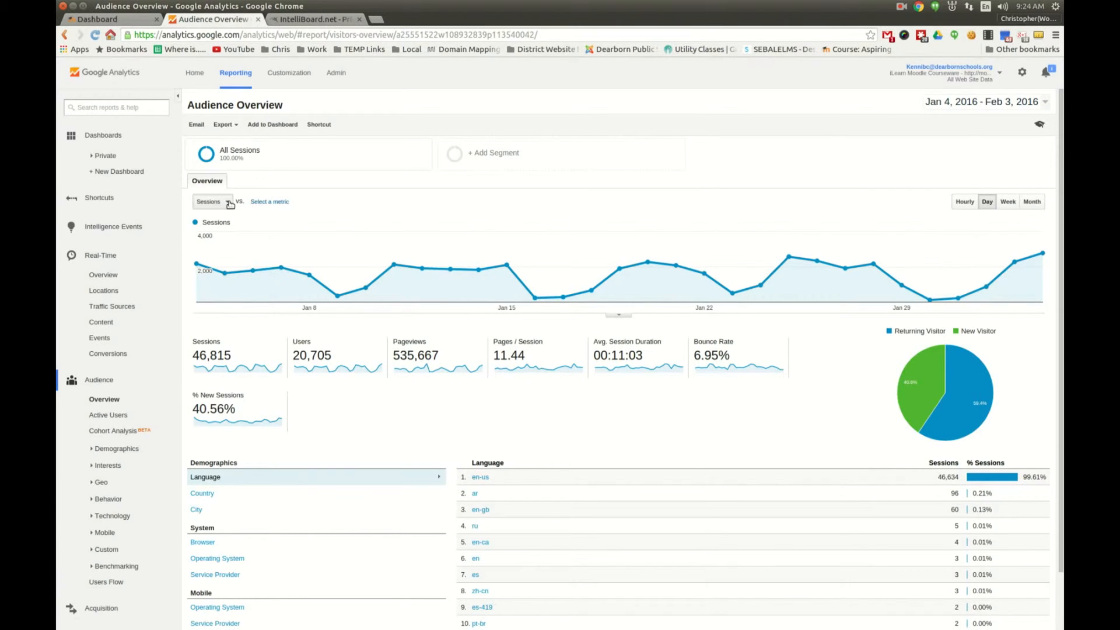
click(211, 201)
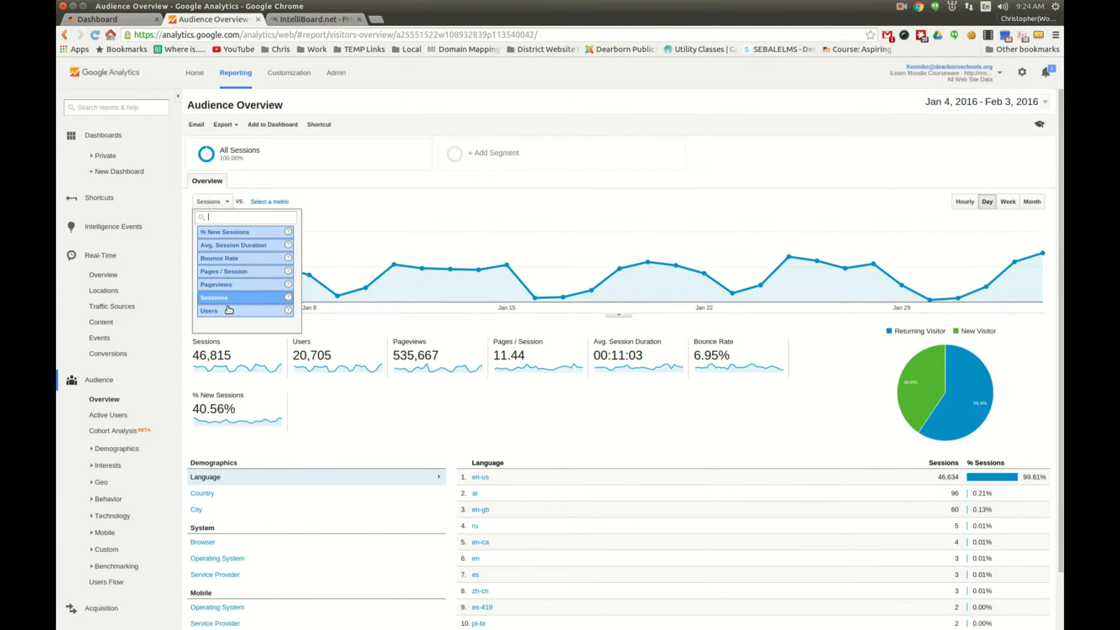
click(209, 310)
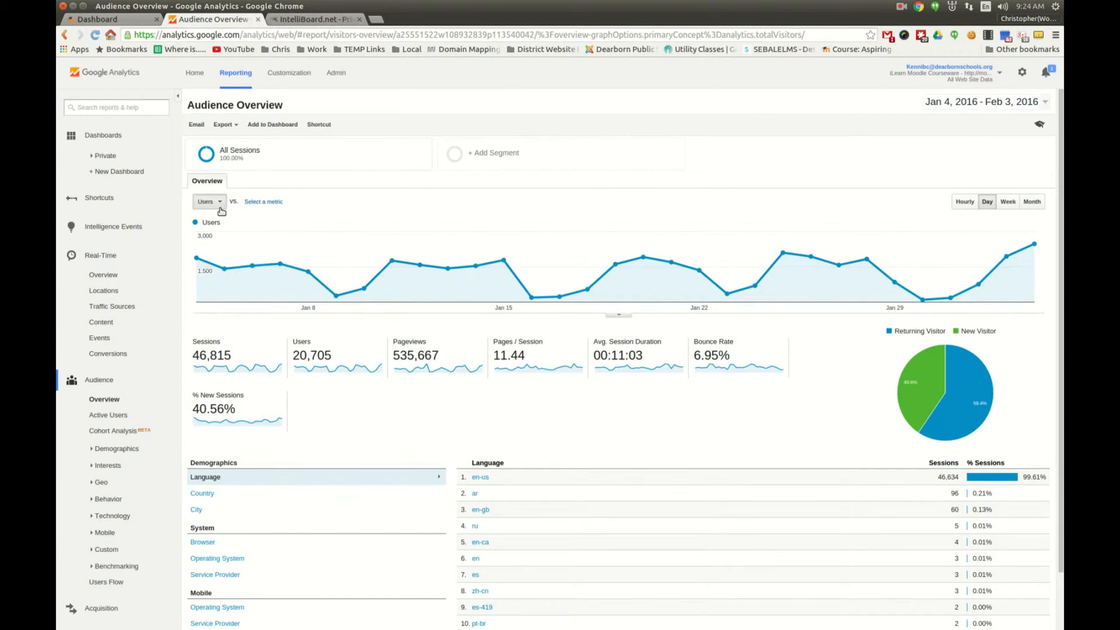
click(208, 200)
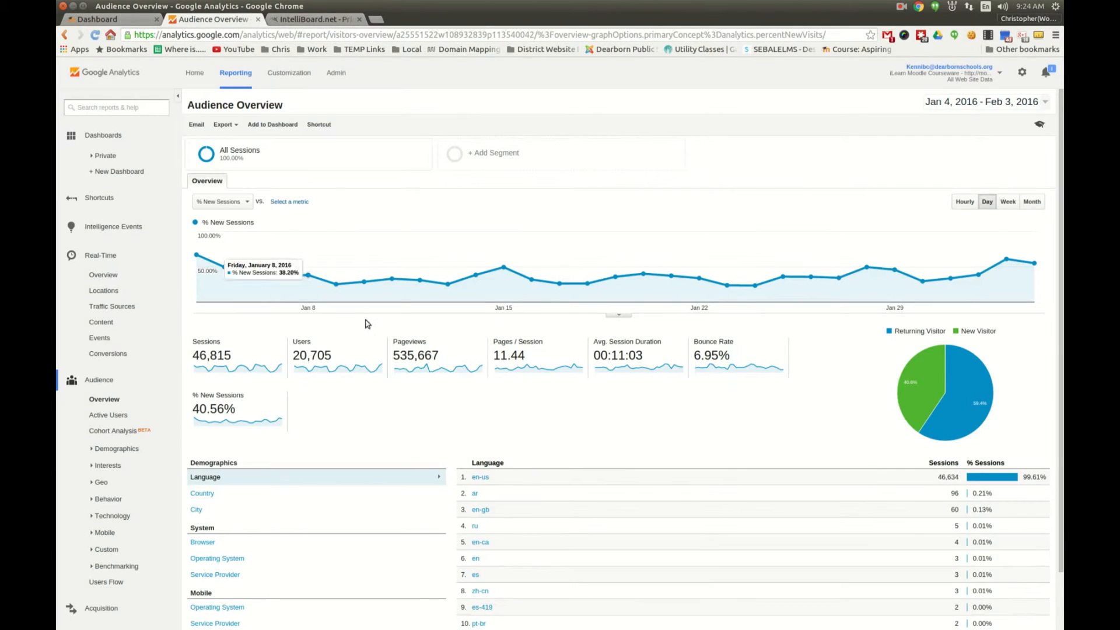
mouse_move(362, 465)
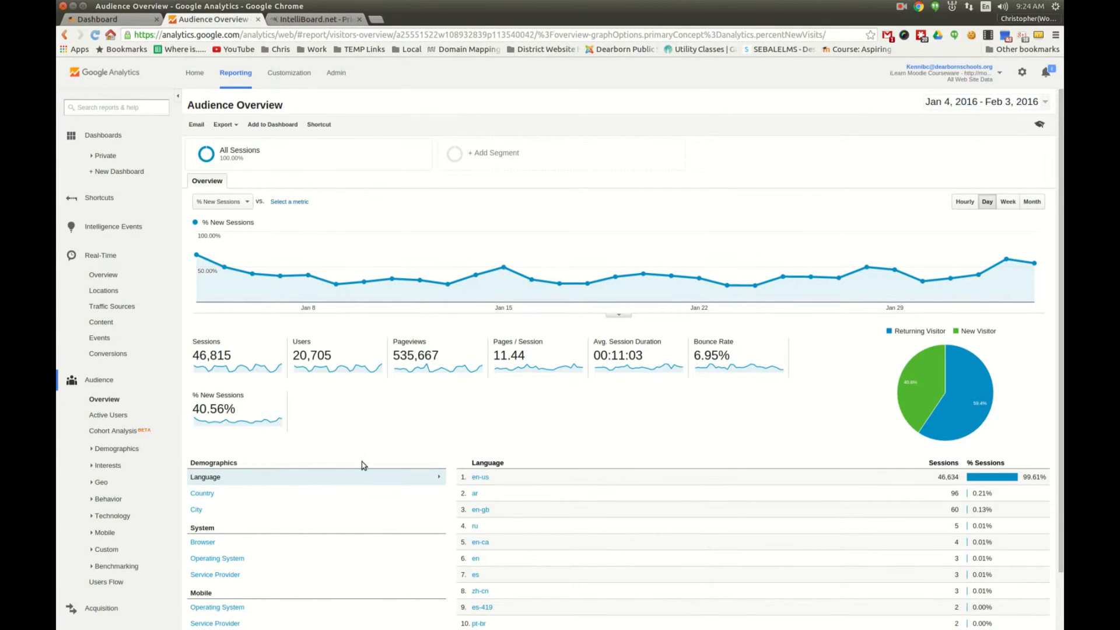
Break sessions down by browser, then by operating system, with Windows leading
scroll(down, 3)
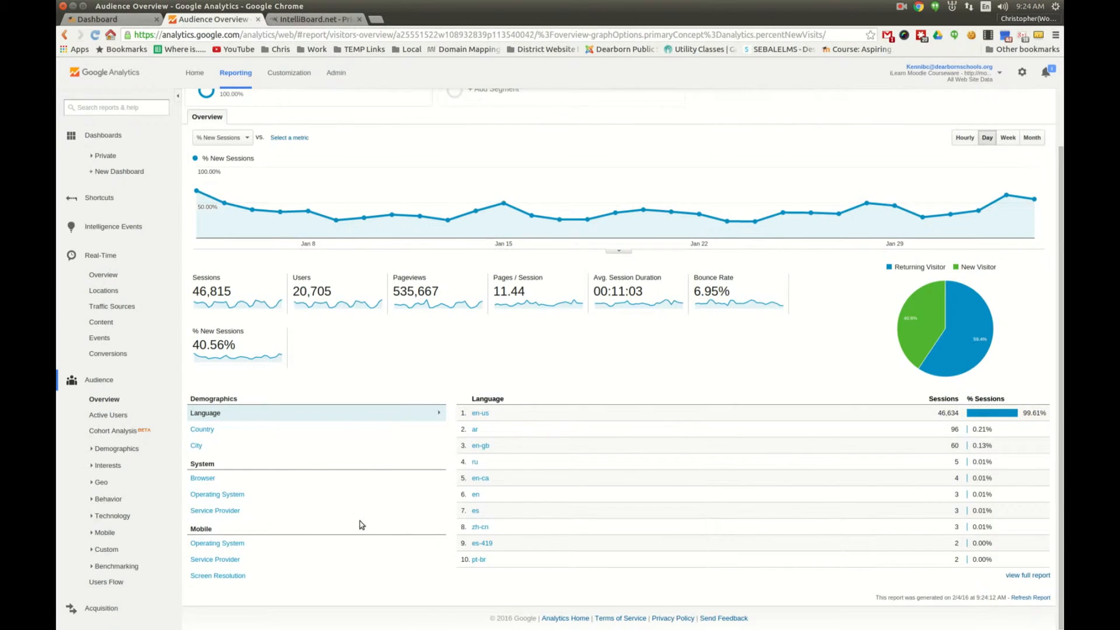
click(203, 477)
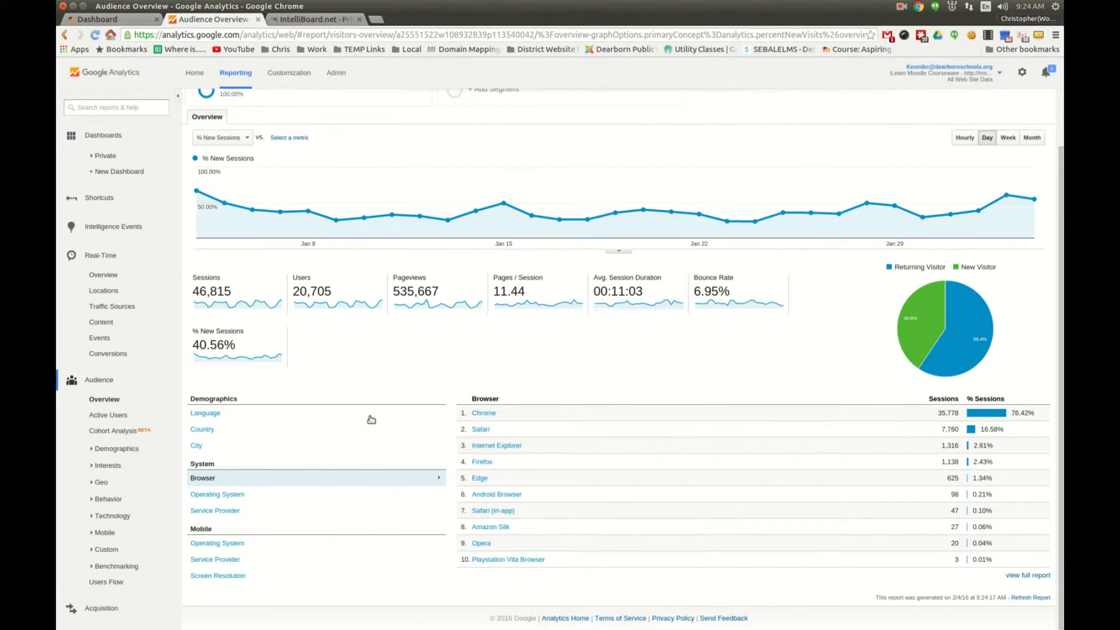
mouse_move(441, 456)
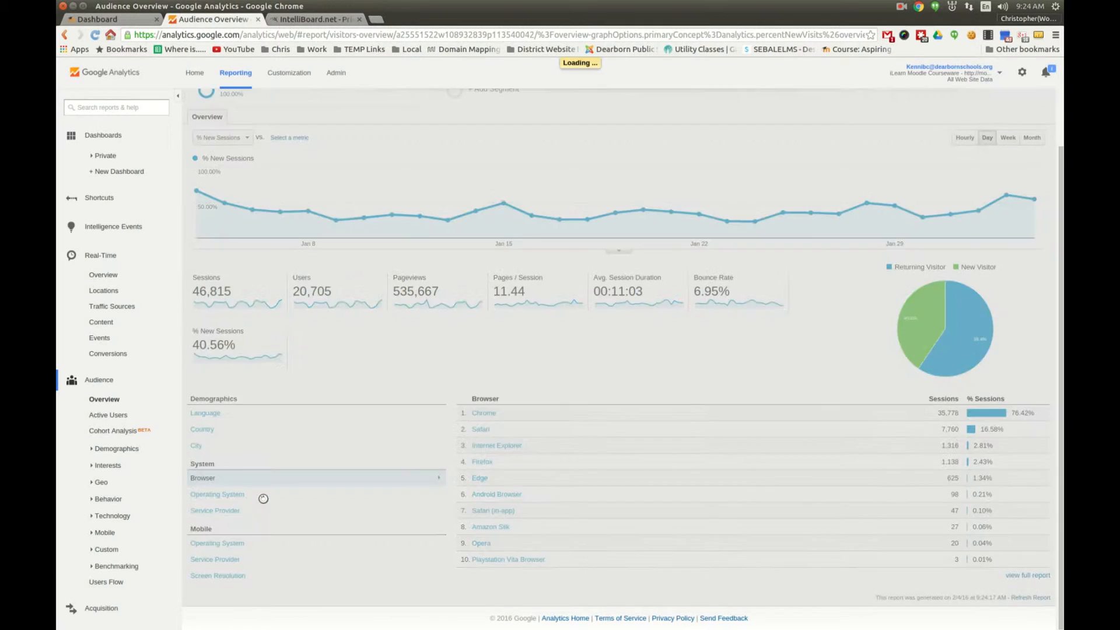
click(217, 493)
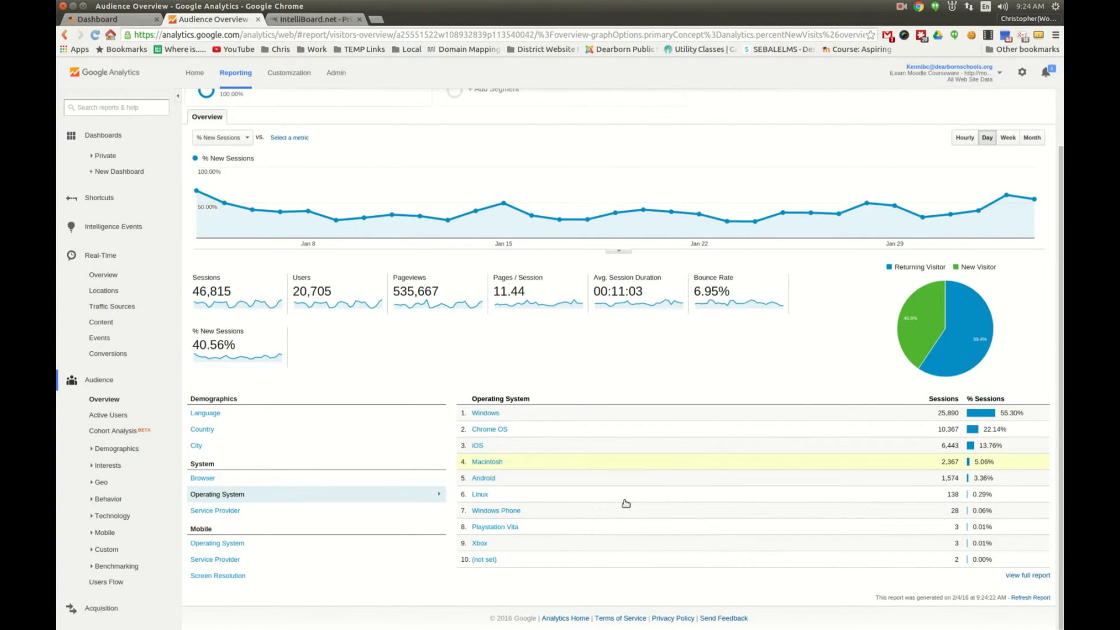
mouse_move(481, 543)
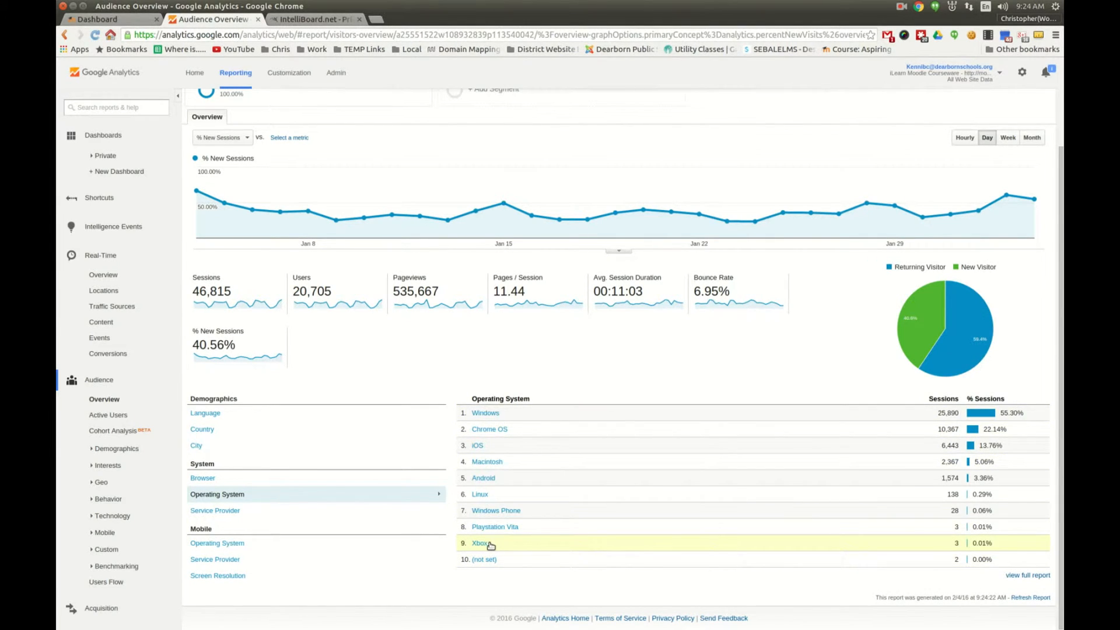
mouse_move(964, 546)
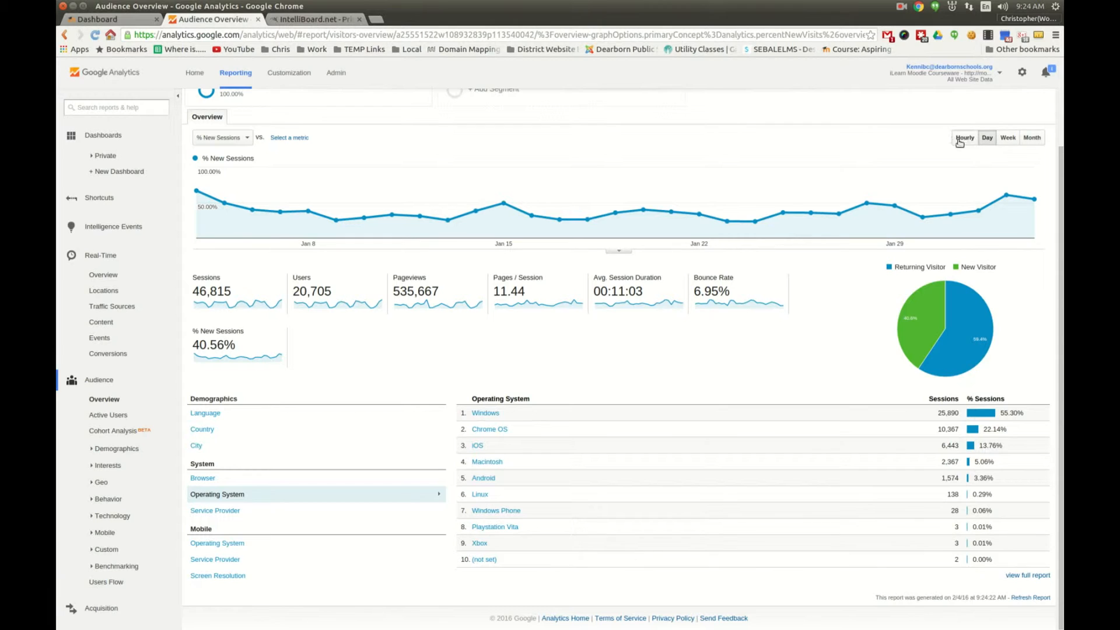
mouse_move(478, 542)
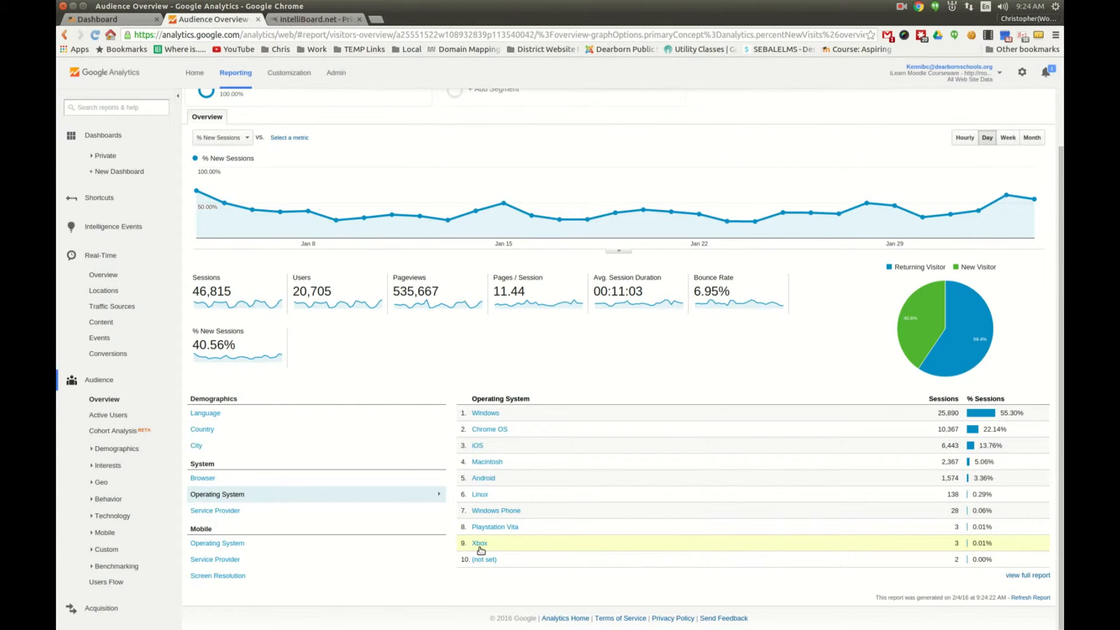
mouse_move(495, 526)
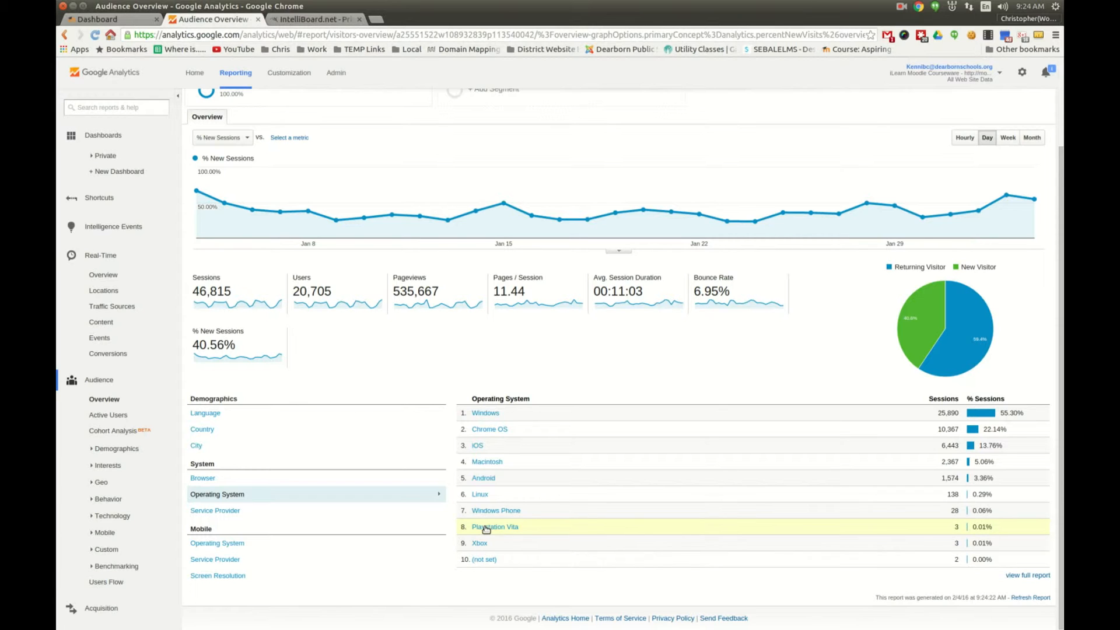
mouse_move(475, 547)
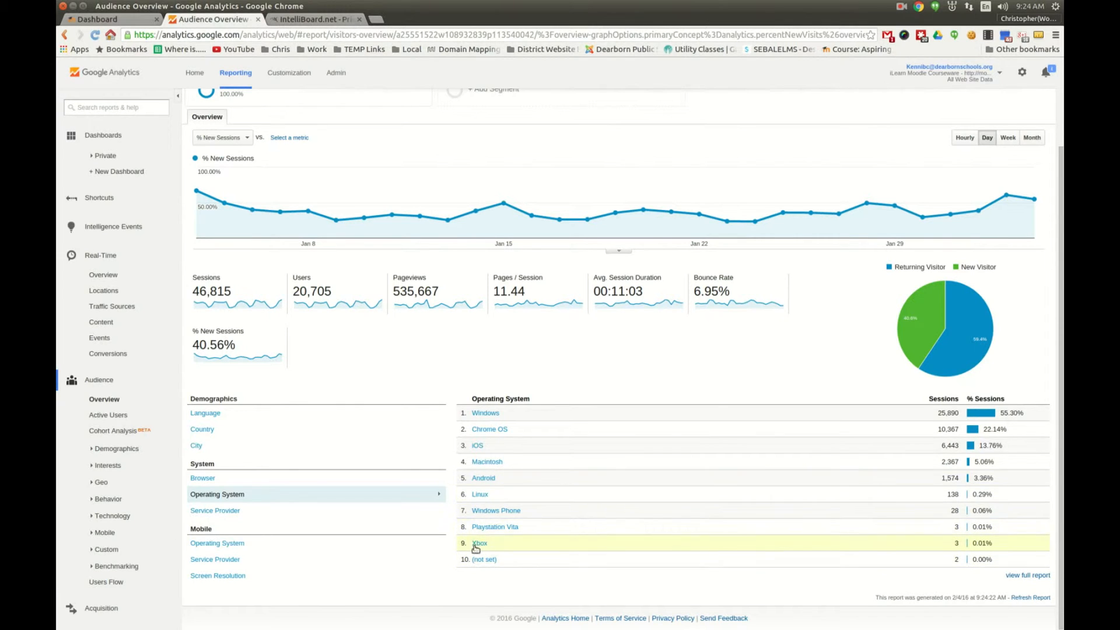
scroll(up, 3)
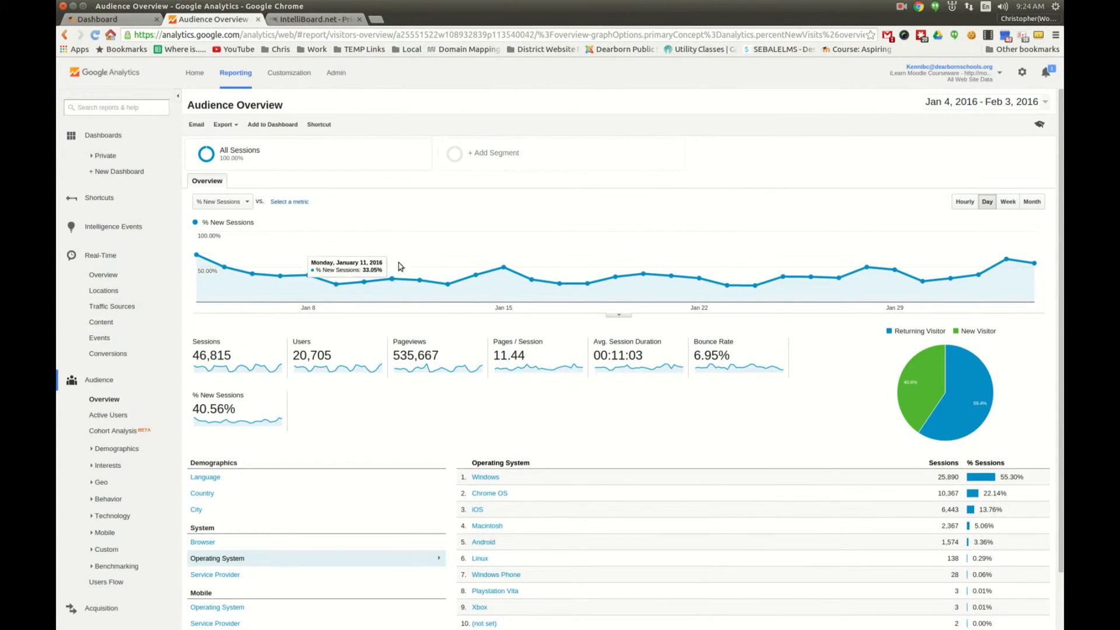
mouse_move(93, 268)
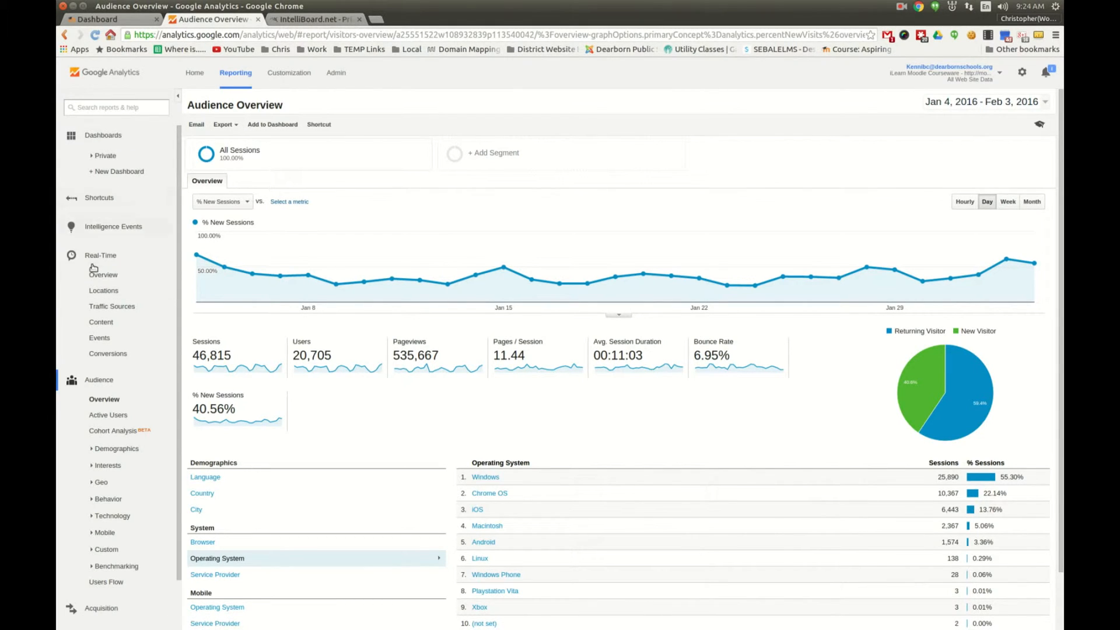
Chart 7-, 14- and 30-day active users alongside 1-day in the Active Users report
click(103, 274)
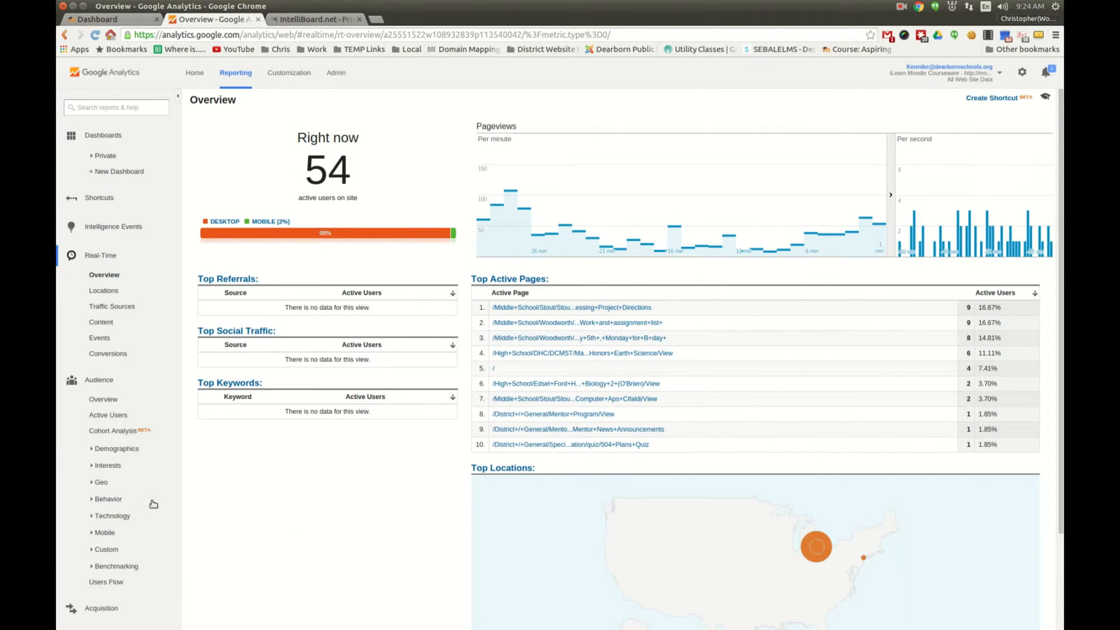
mouse_move(112, 430)
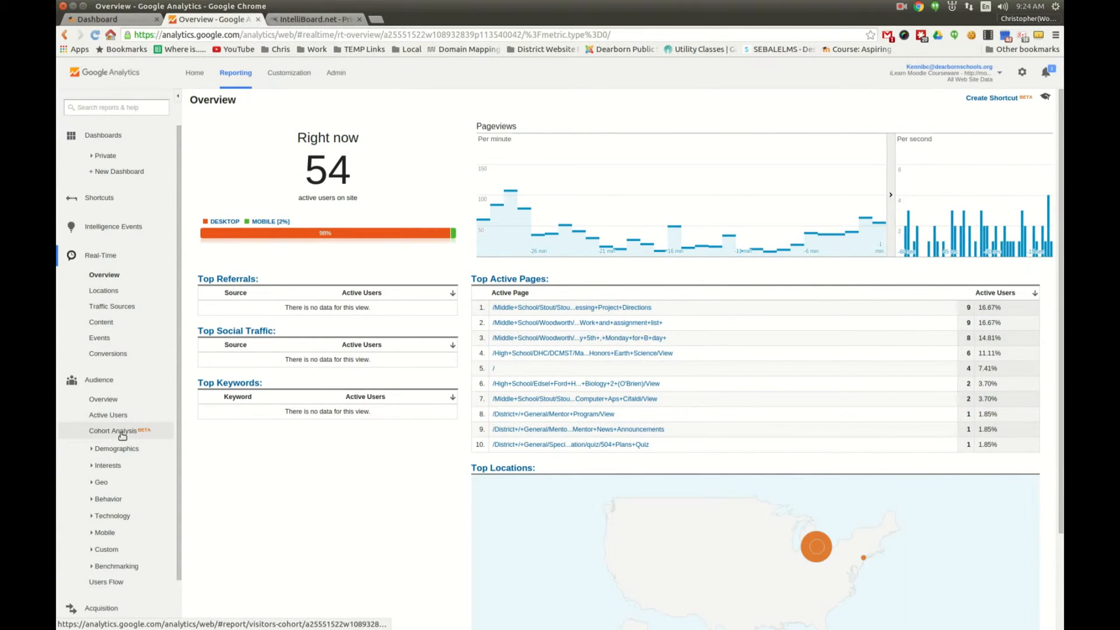
mouse_move(108, 415)
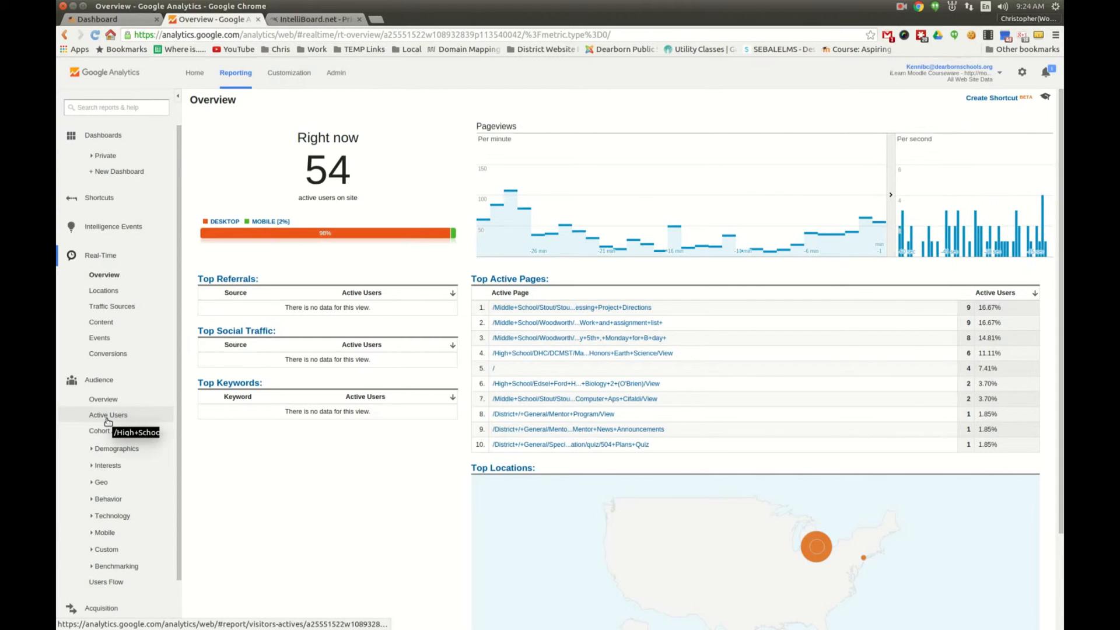
click(110, 414)
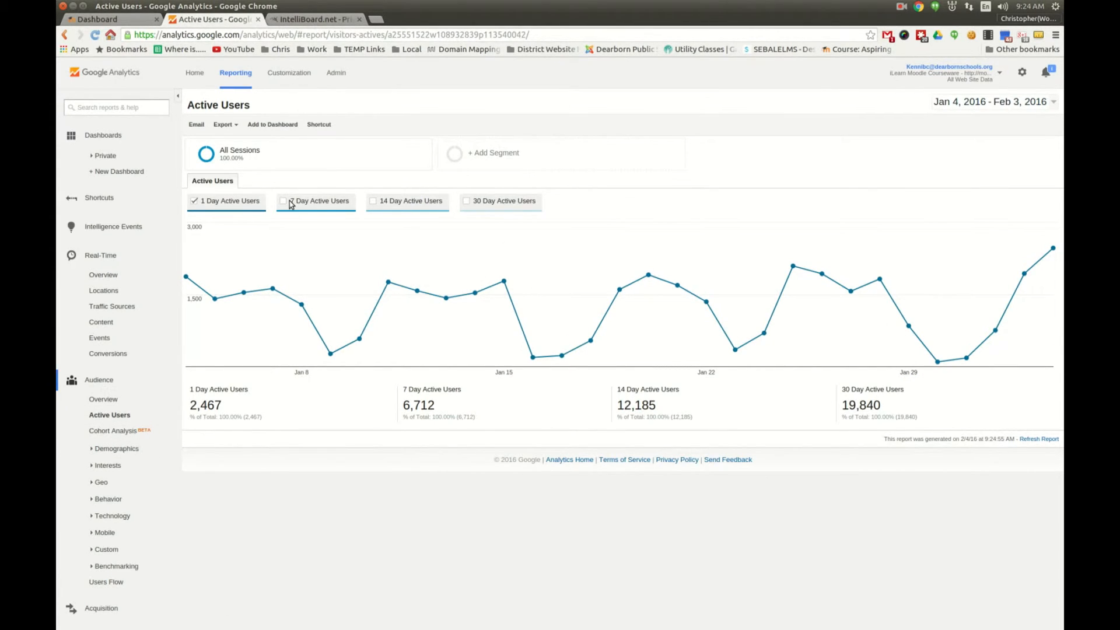
click(283, 201)
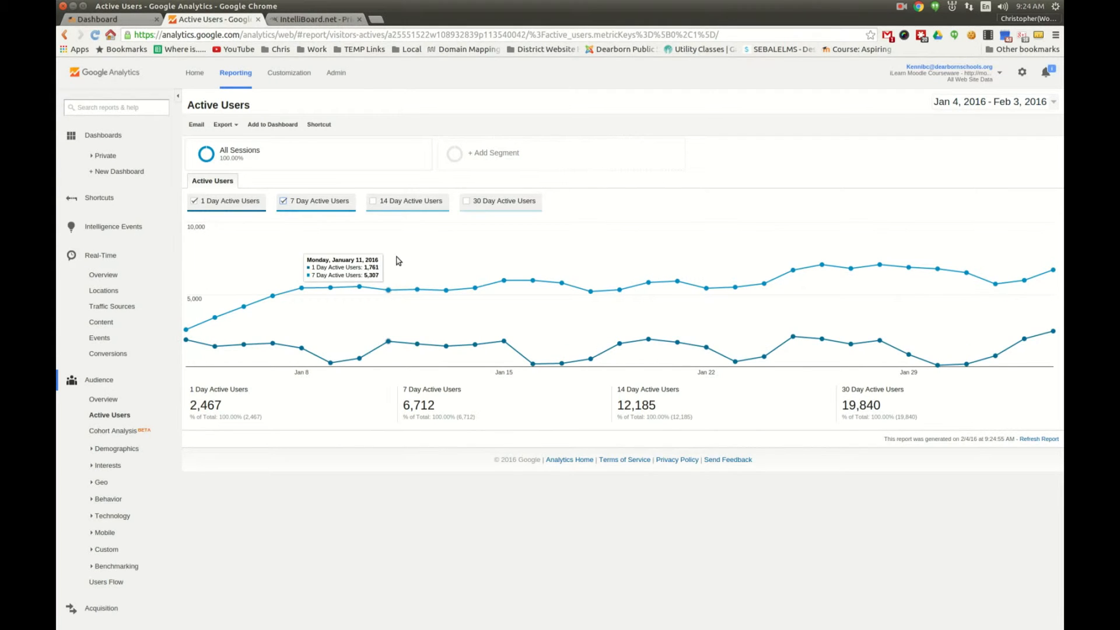
click(372, 201)
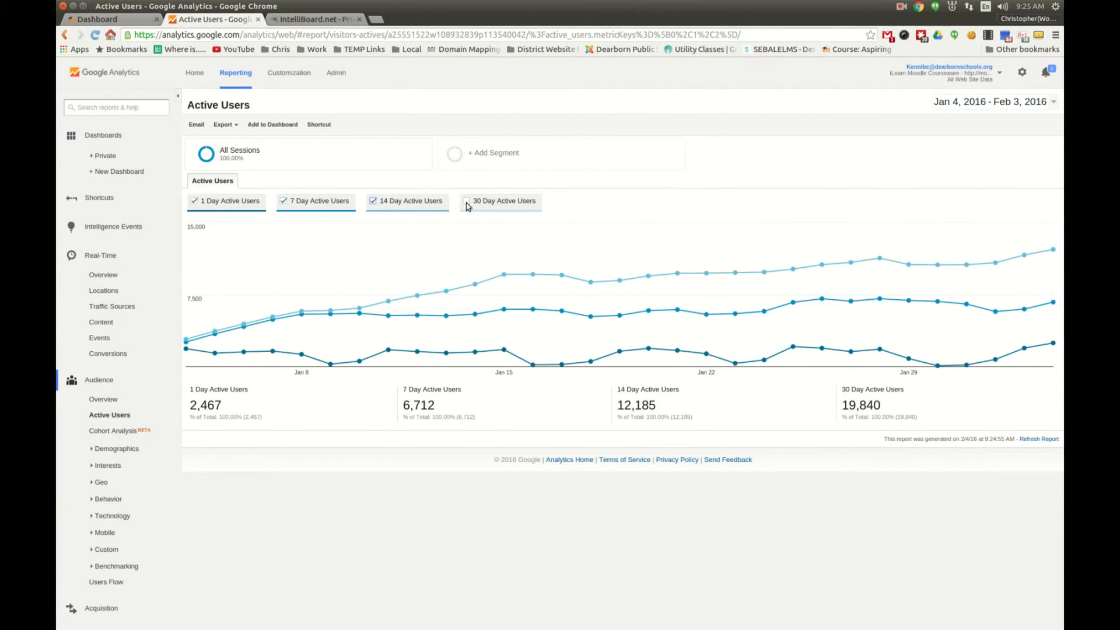
click(466, 201)
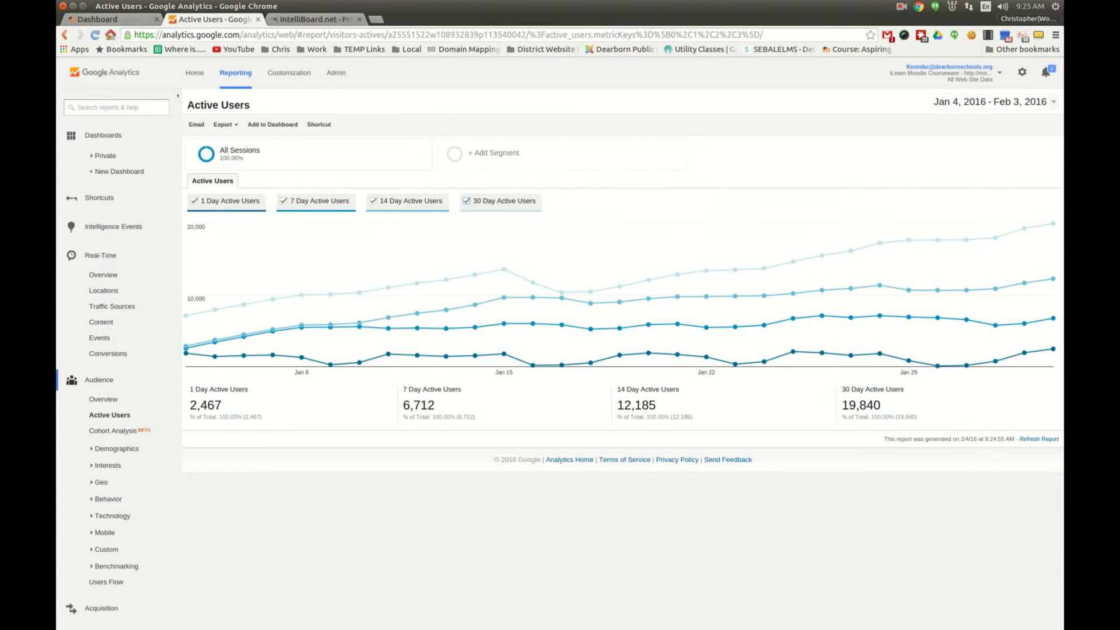
mouse_move(127, 441)
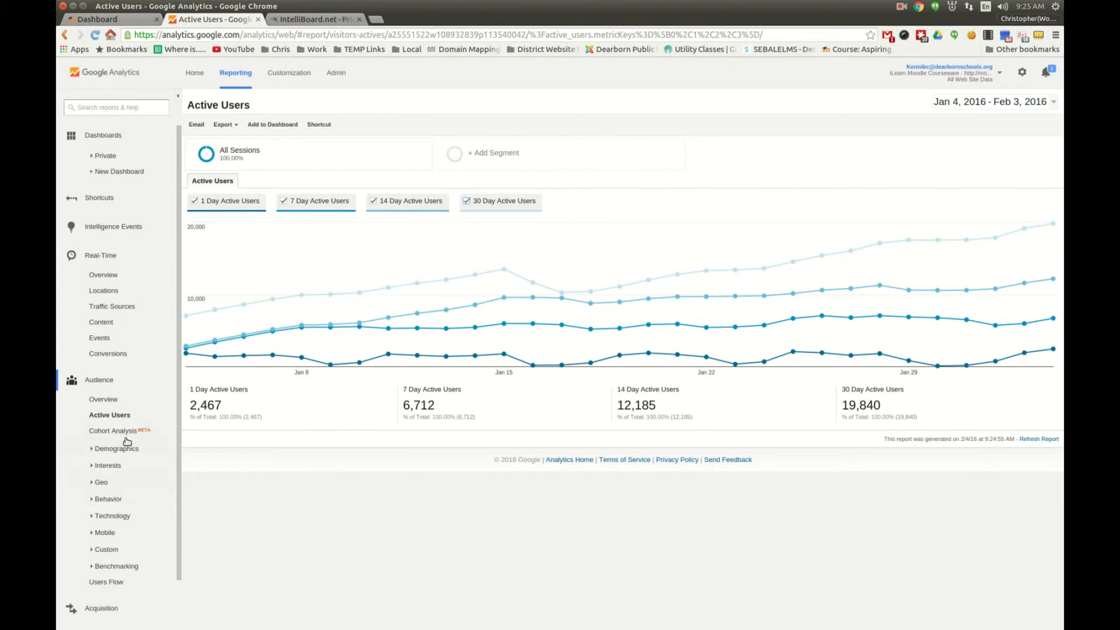
Pass the Demographics enable page and return to the Real-Time Overview with 56 active users
click(117, 448)
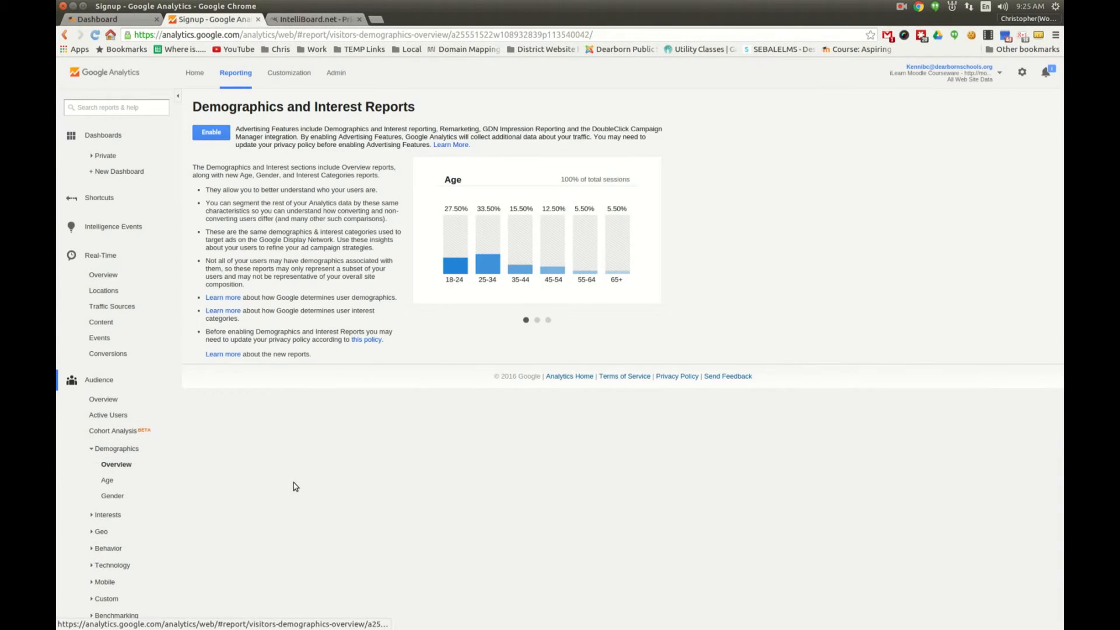
mouse_move(400, 497)
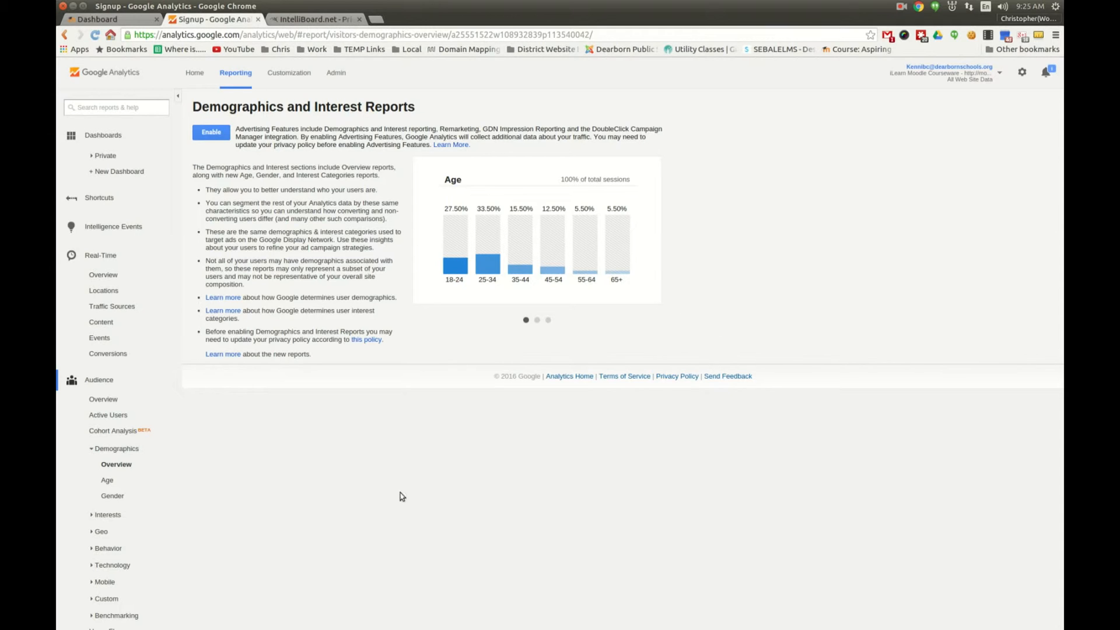
mouse_move(103, 274)
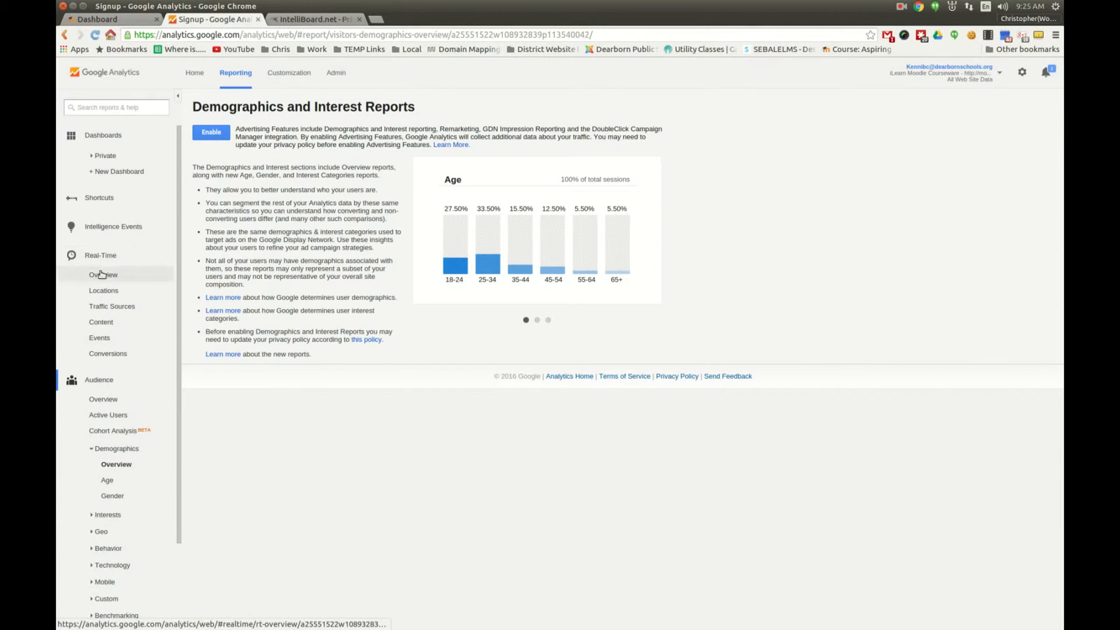
click(103, 274)
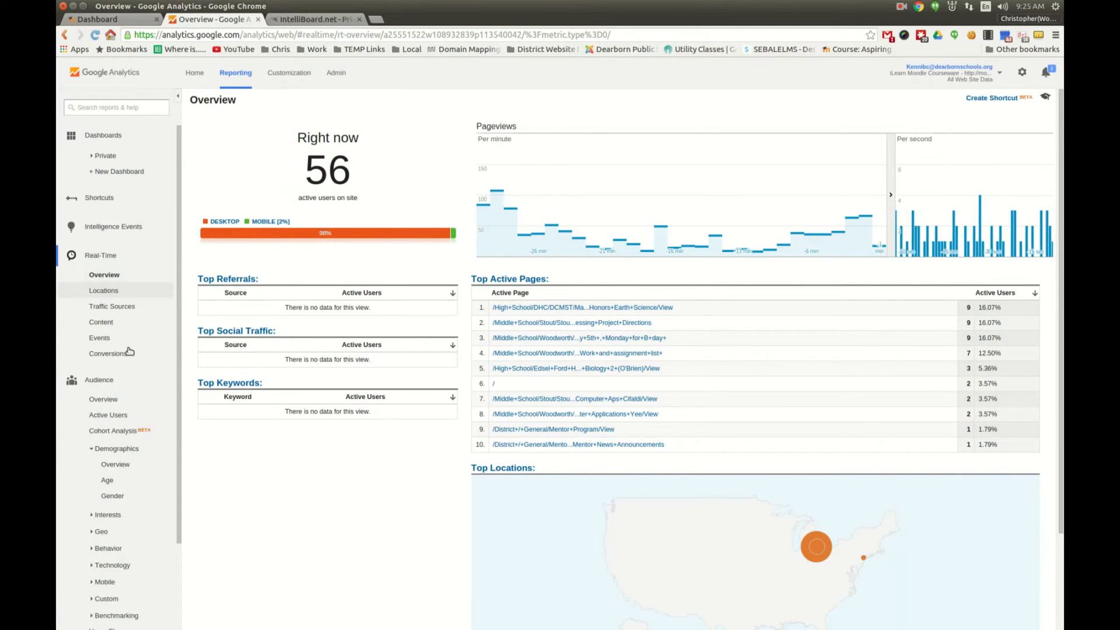
Filter real-time Content by Sociology - Mr. Farhoud and Computer Applications Yee, then clear to the unfiltered list
click(101, 322)
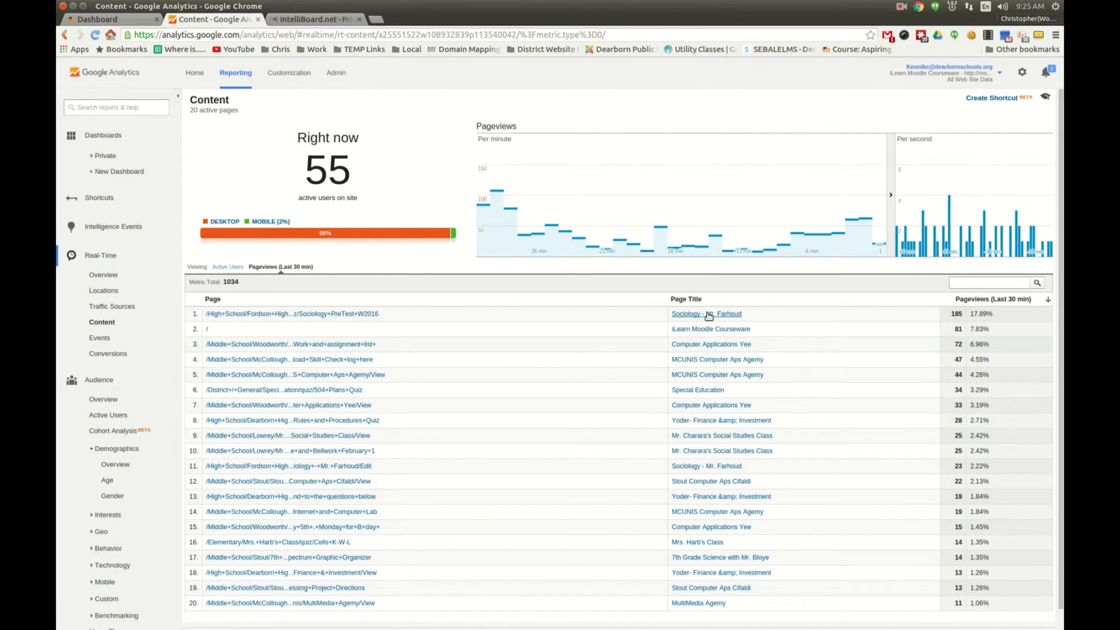
click(705, 314)
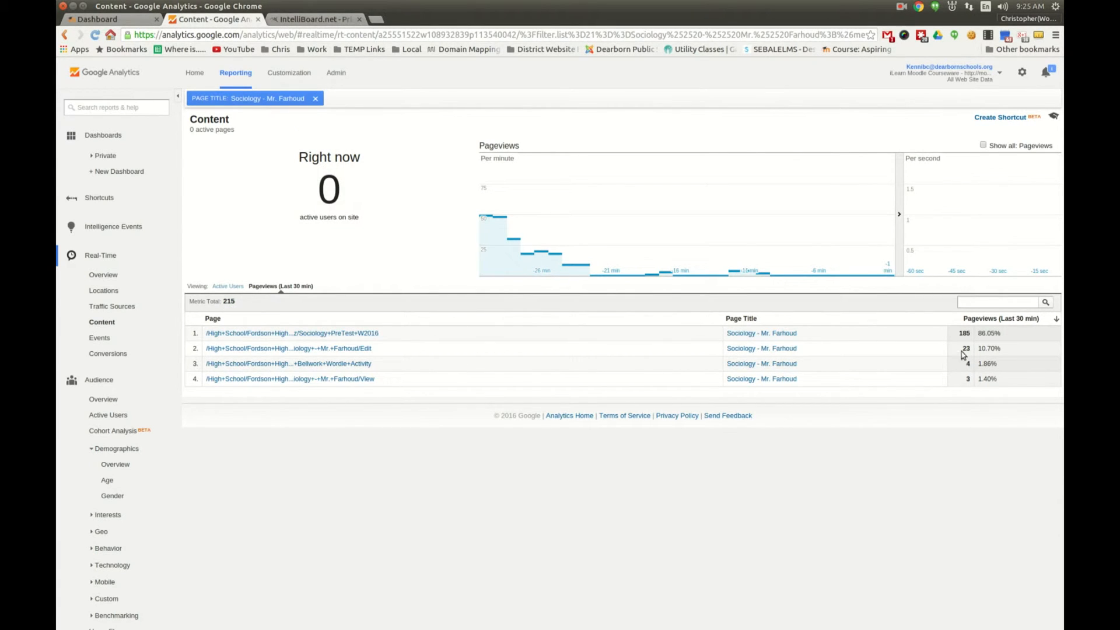
mouse_move(650, 355)
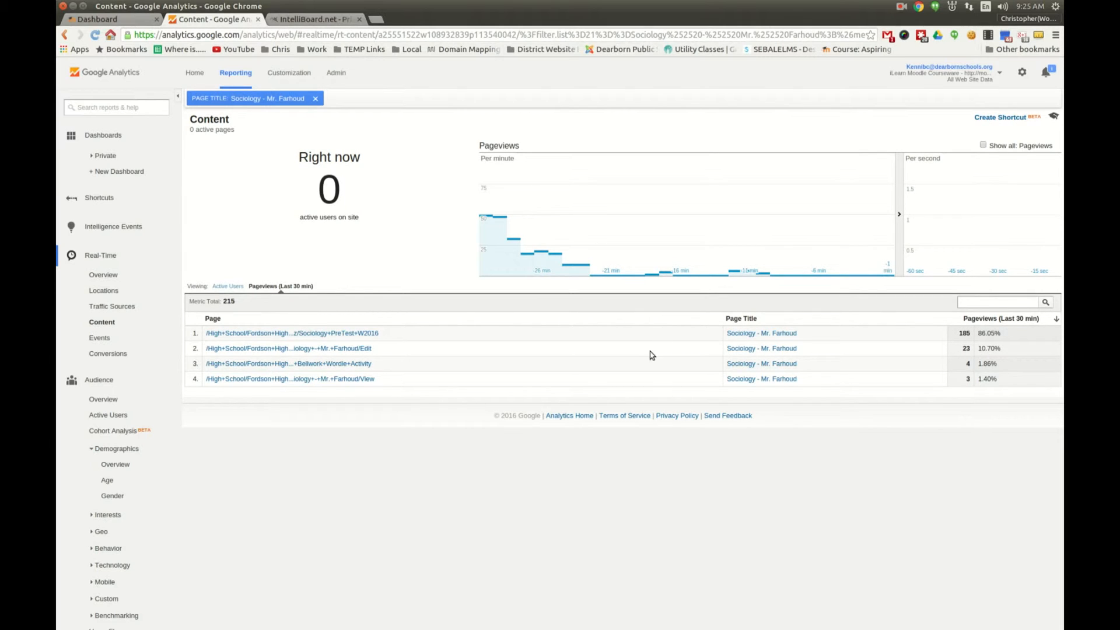
mouse_move(360, 230)
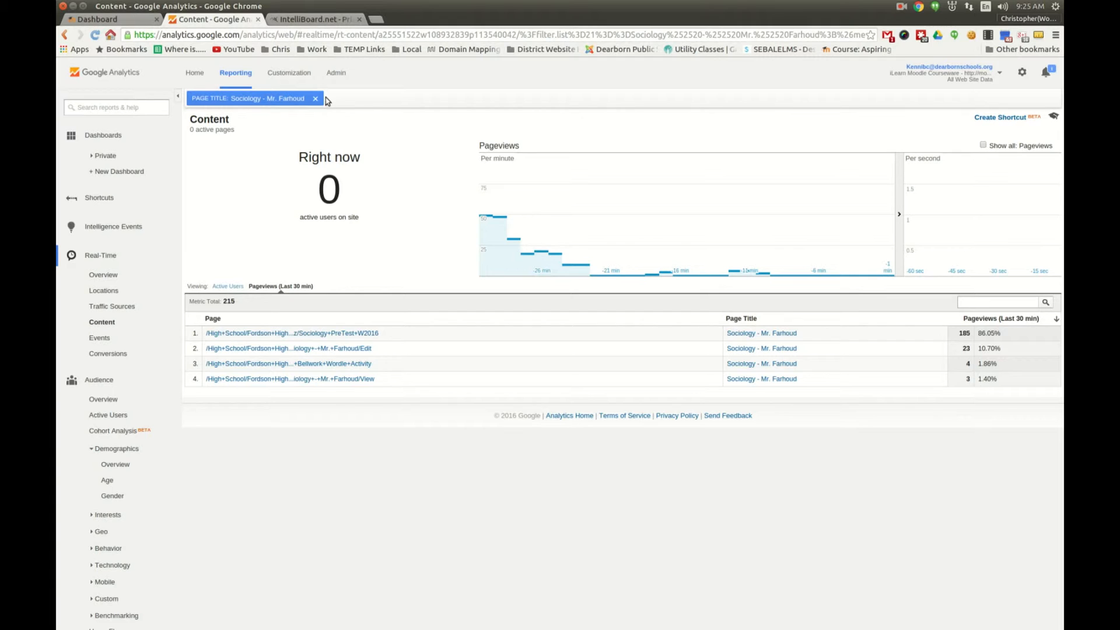
click(315, 98)
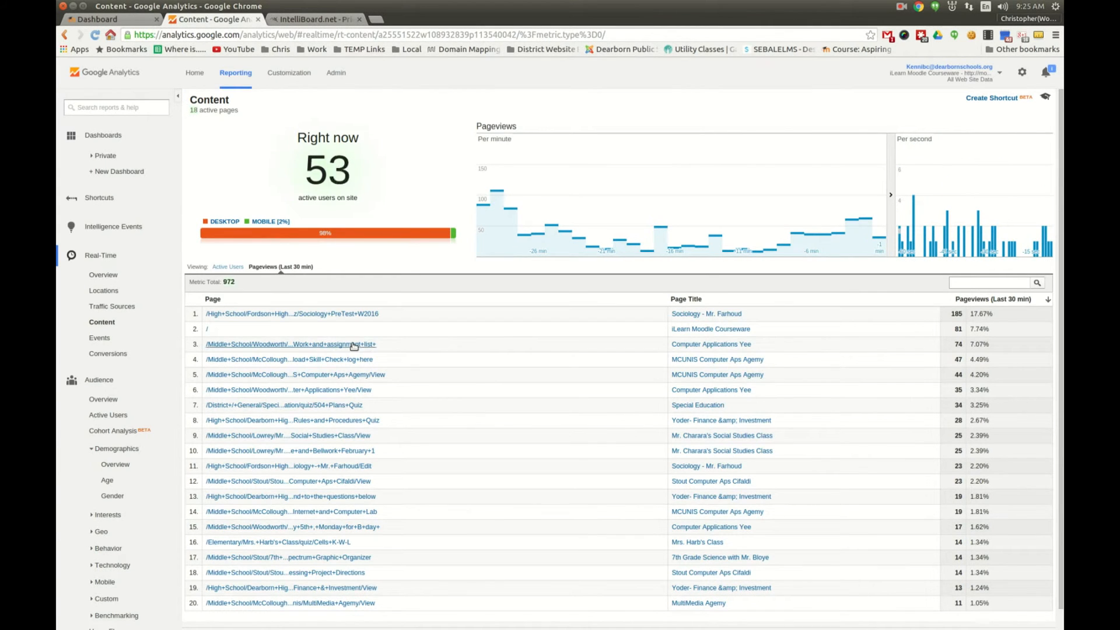
click(711, 343)
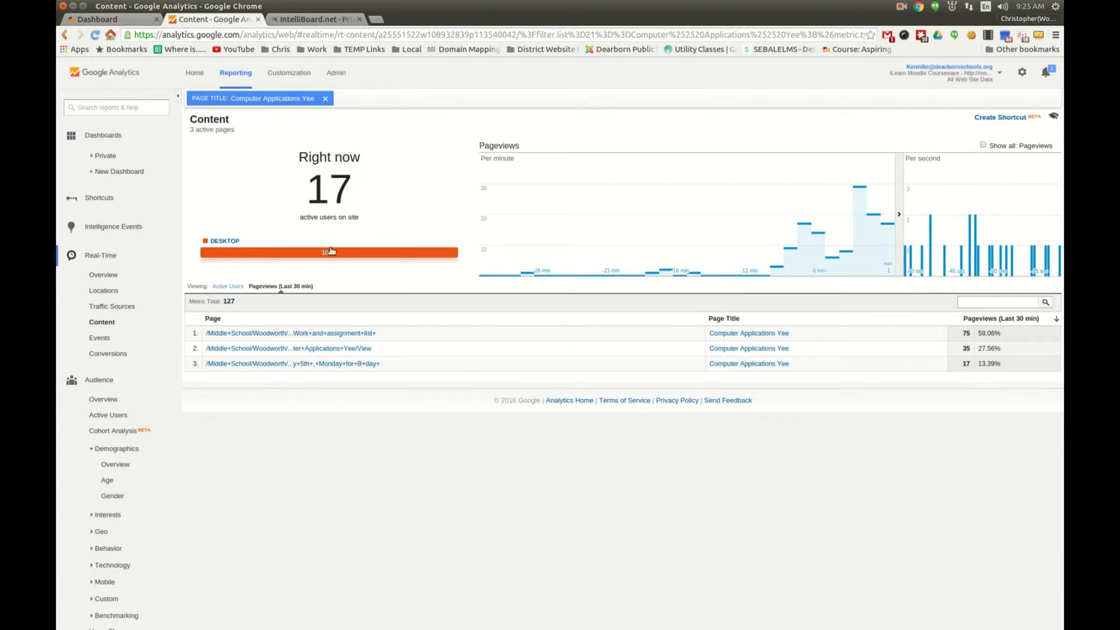
mouse_move(406, 291)
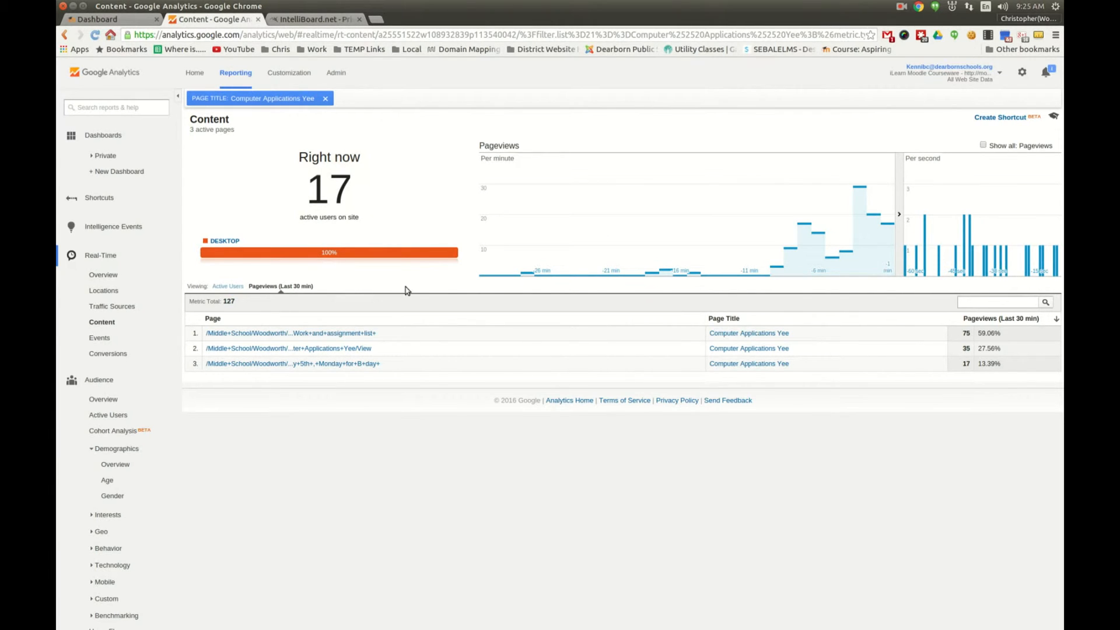
mouse_move(340, 329)
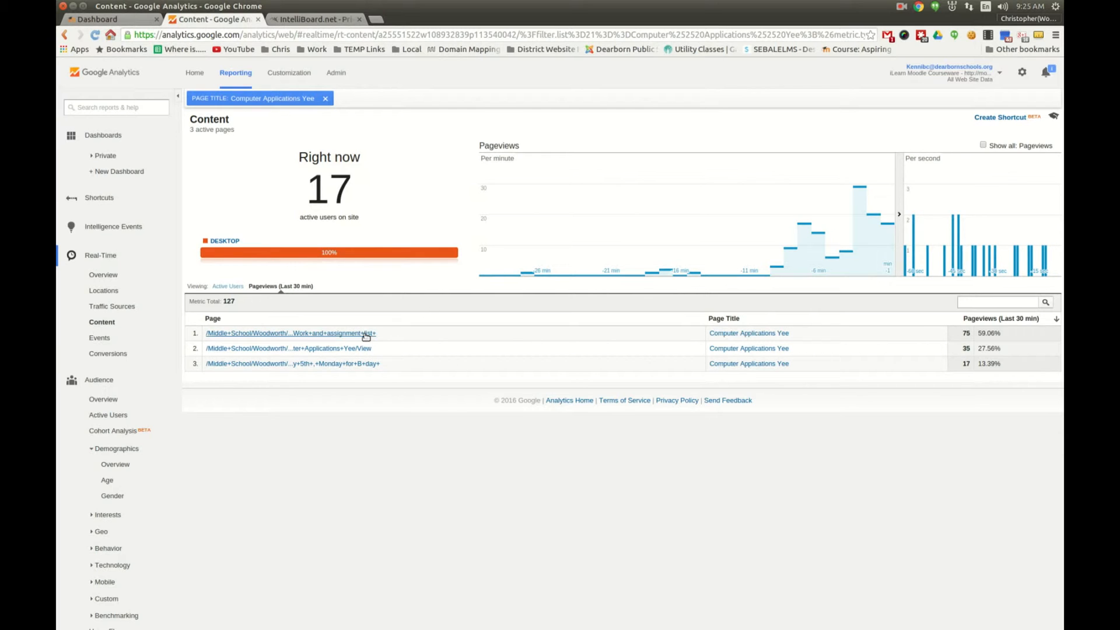
mouse_move(361, 364)
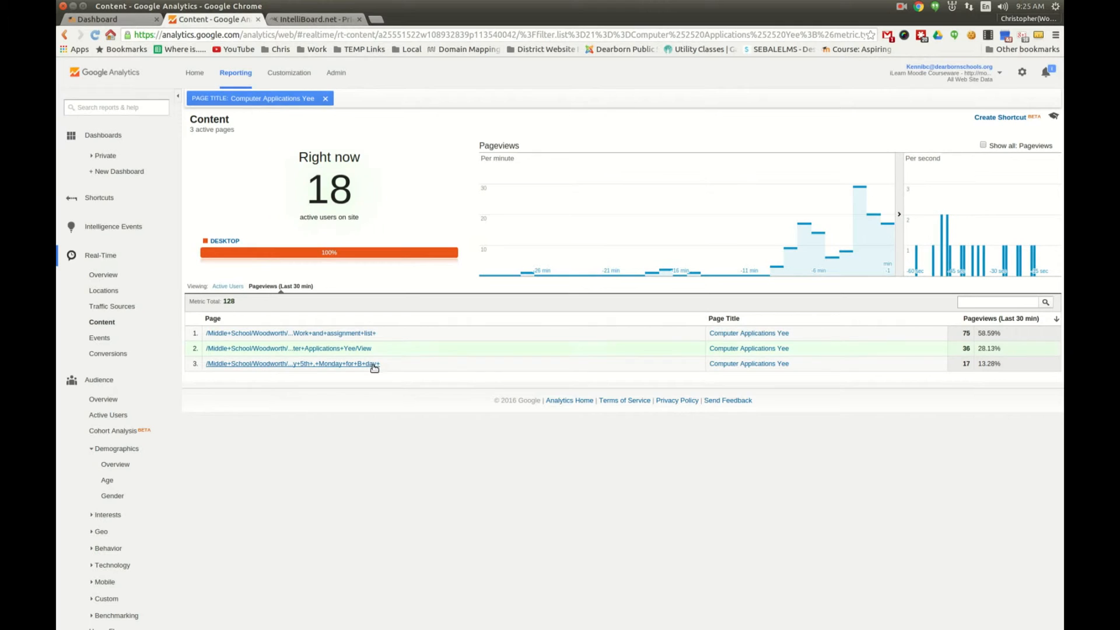
mouse_move(245, 192)
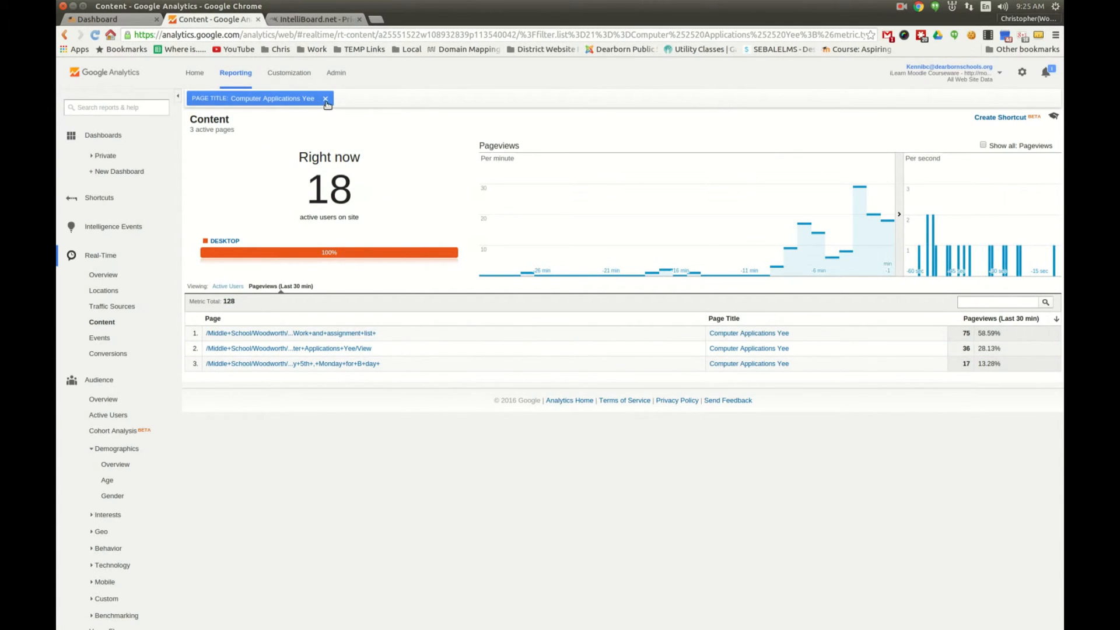
click(325, 98)
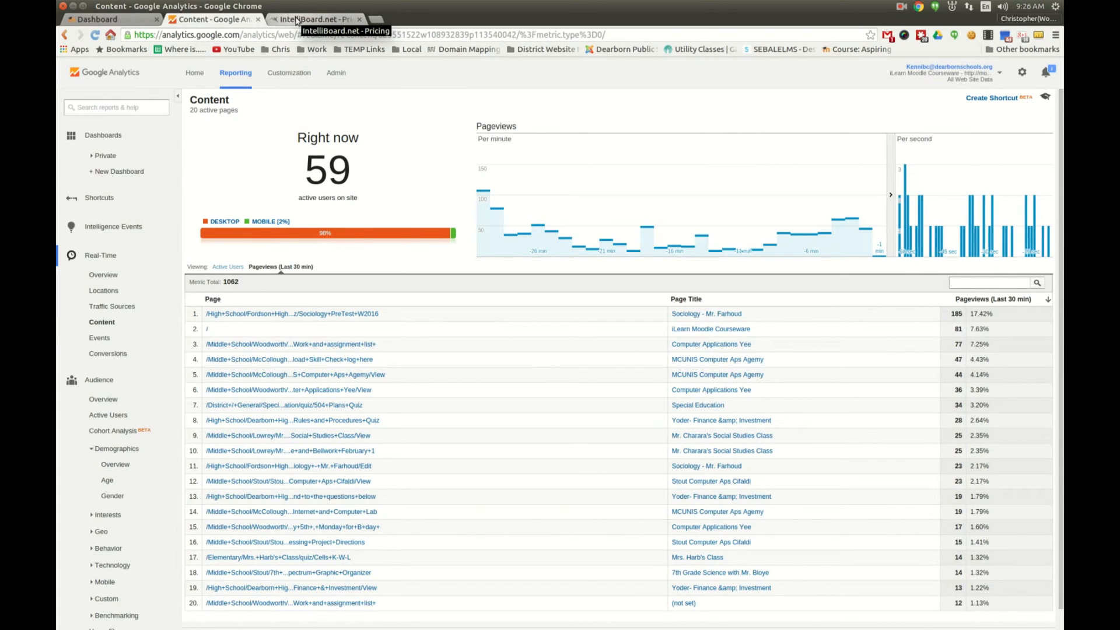
Glance at the IntelliBoard.net homepage, then return to the iLearn Moodle dashboard
click(314, 18)
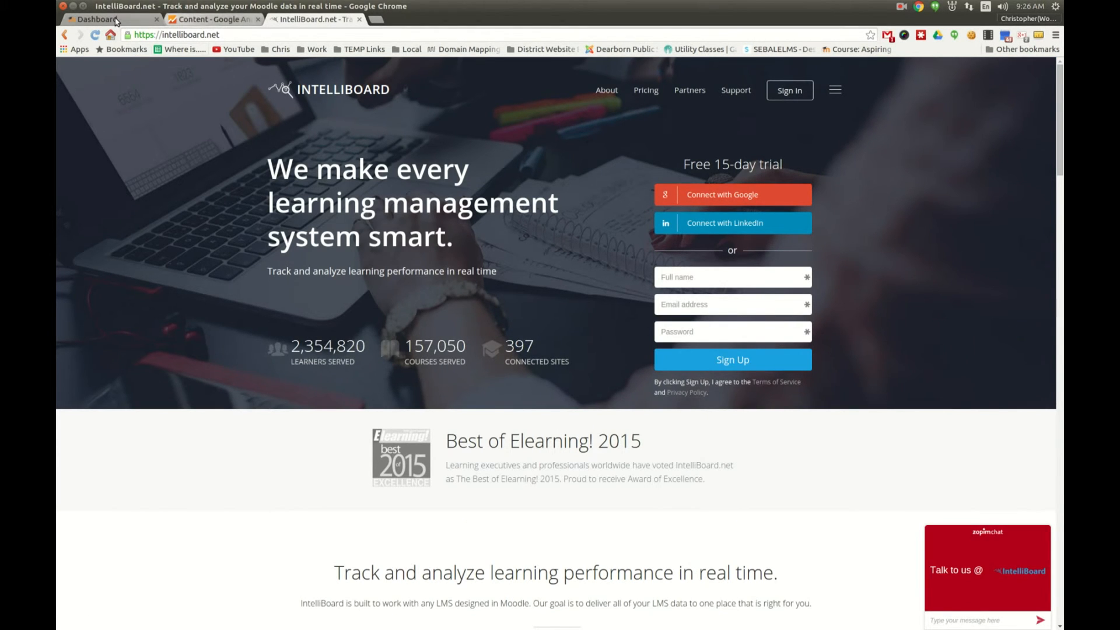
click(93, 20)
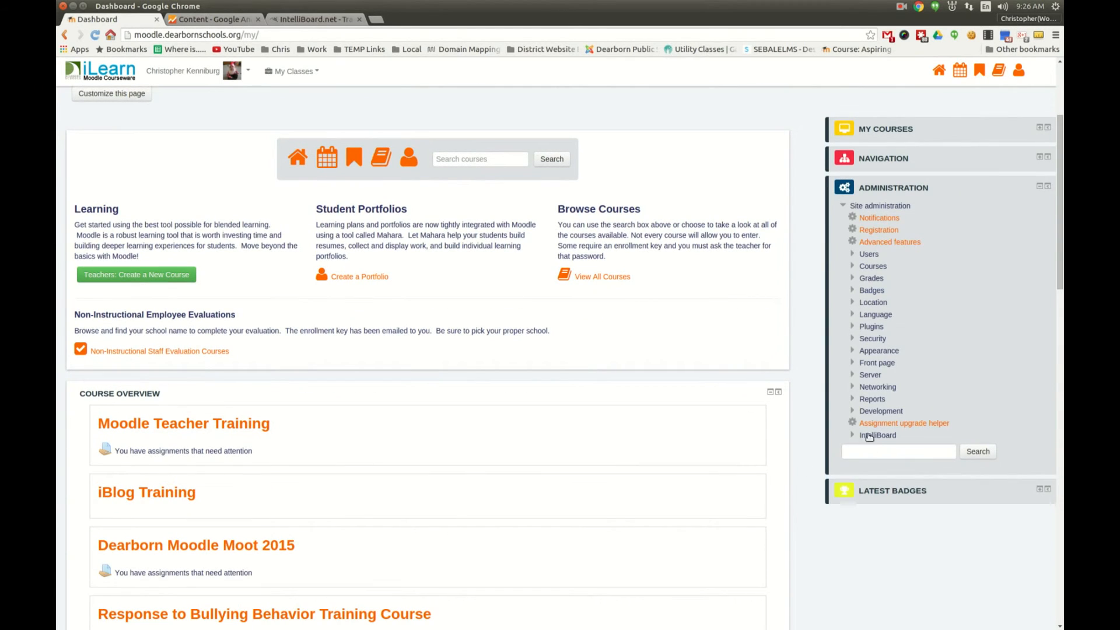
Expand IntelliBoard under Site administration and load its Dashboard page
click(877, 435)
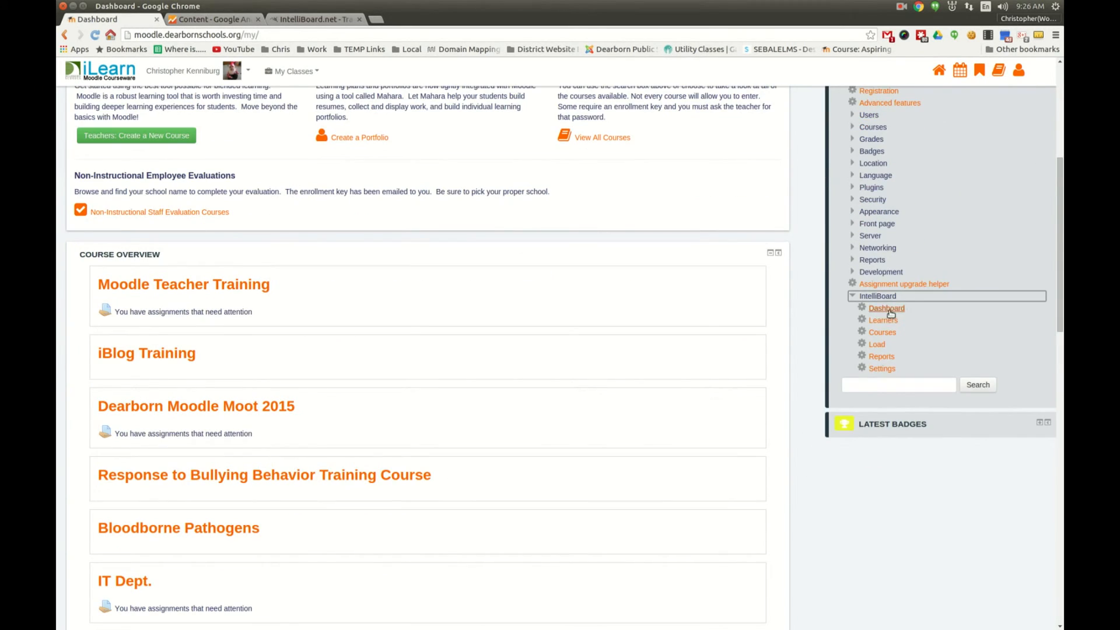
click(887, 308)
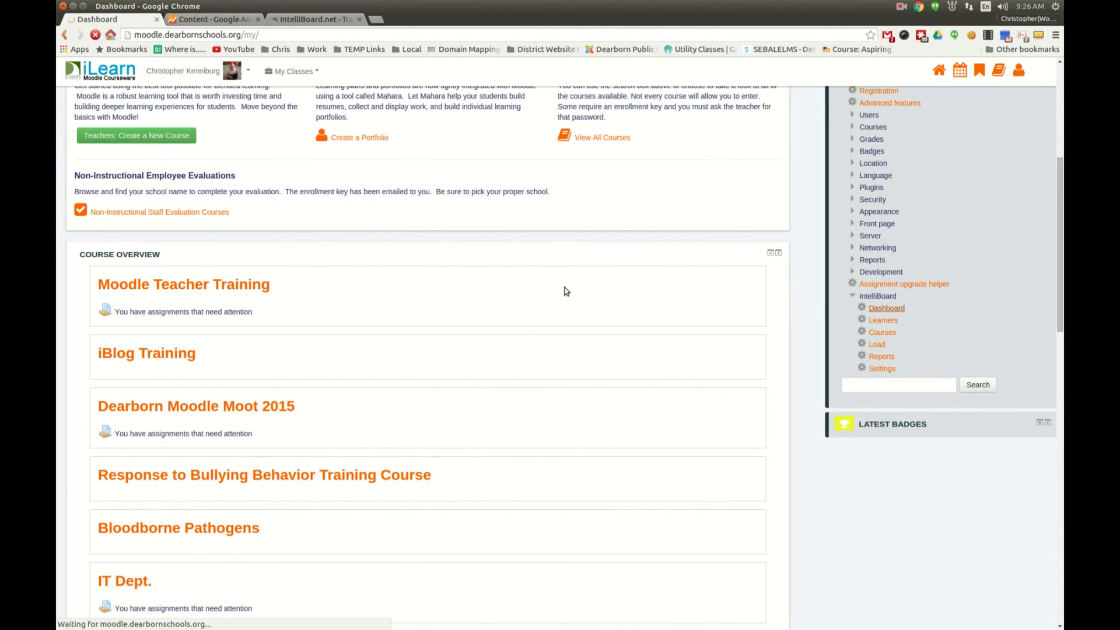
scroll(up, 3)
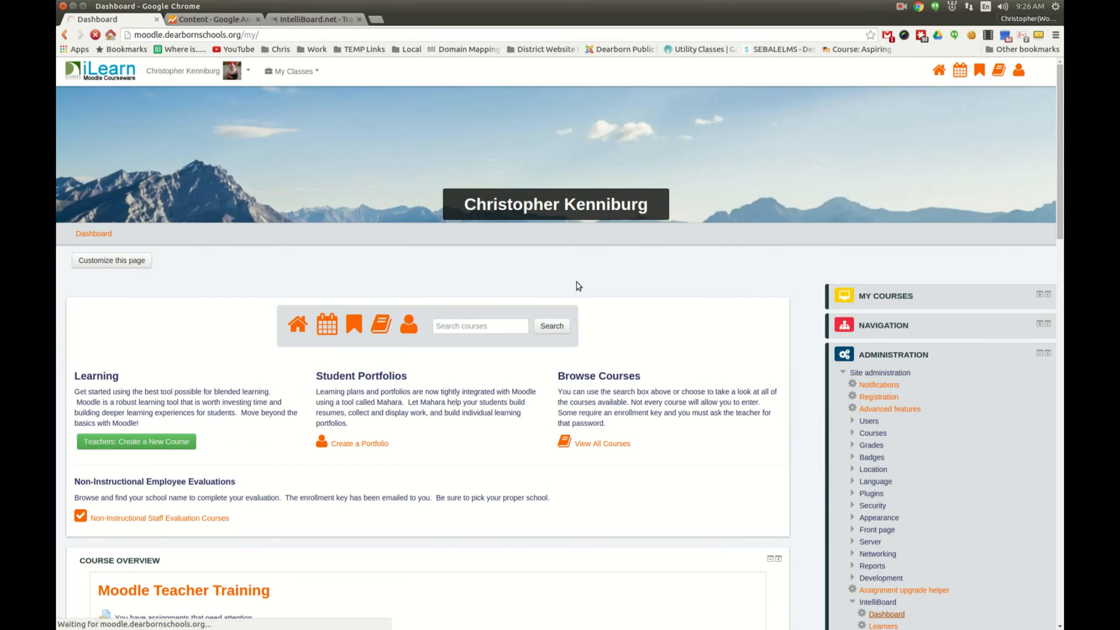
scroll(down, 3)
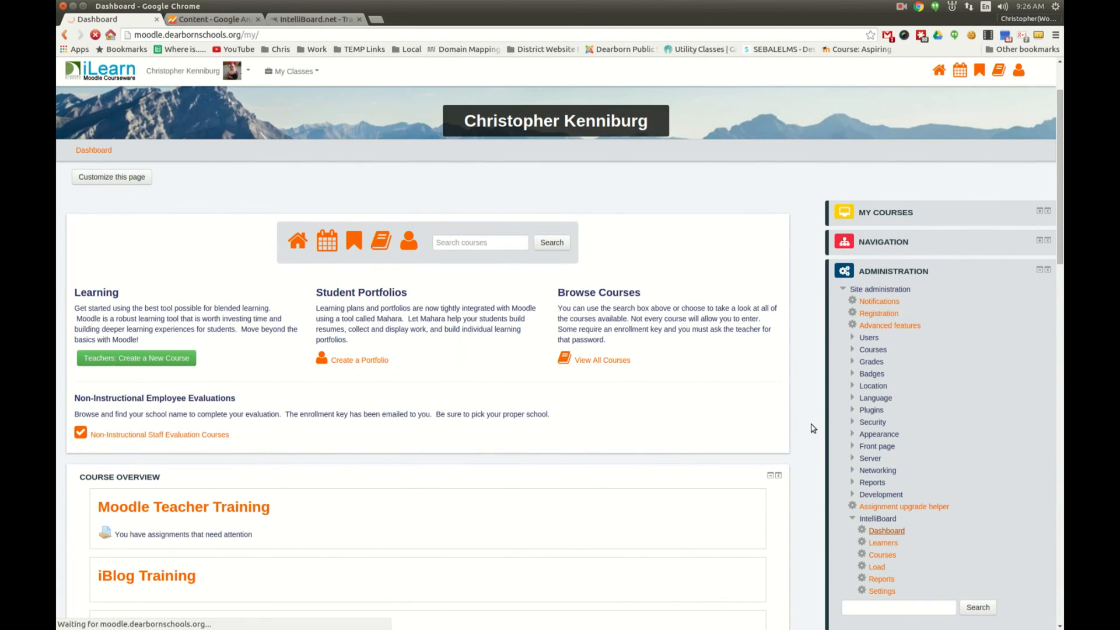
mouse_move(749, 450)
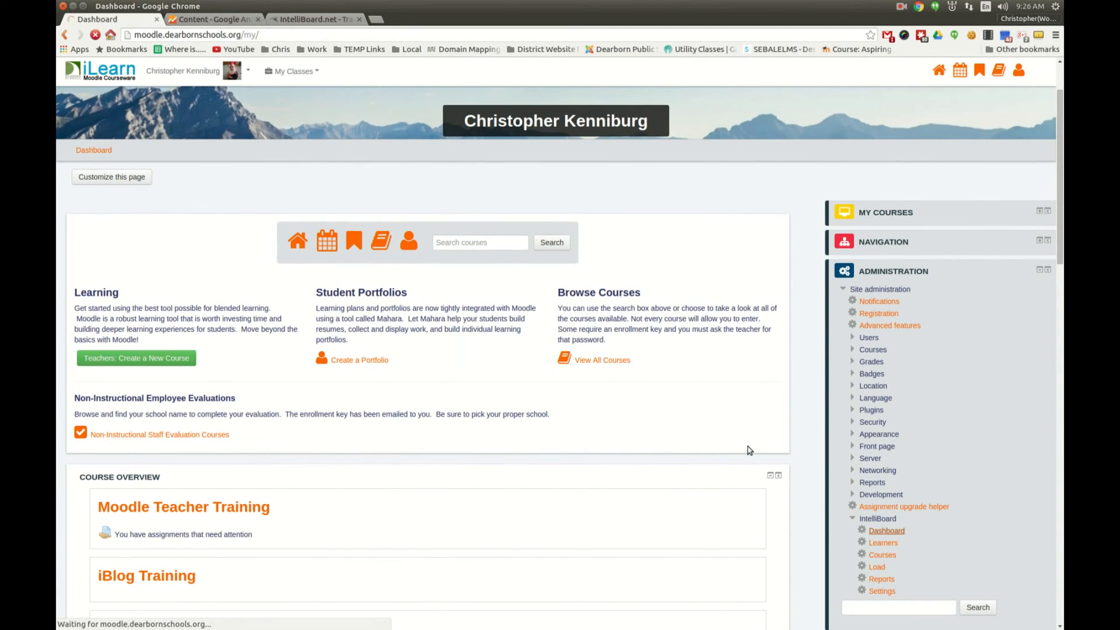